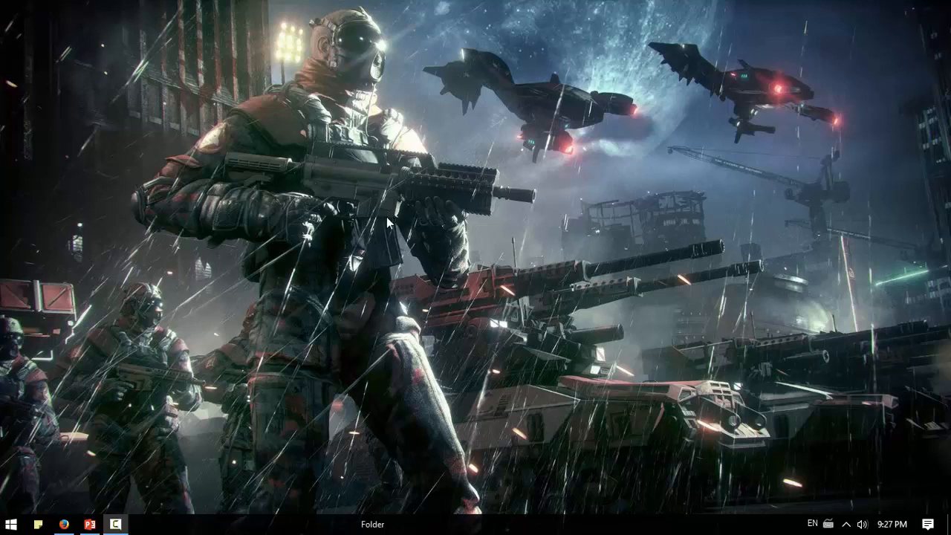
pyautogui.moveTo(285, 297)
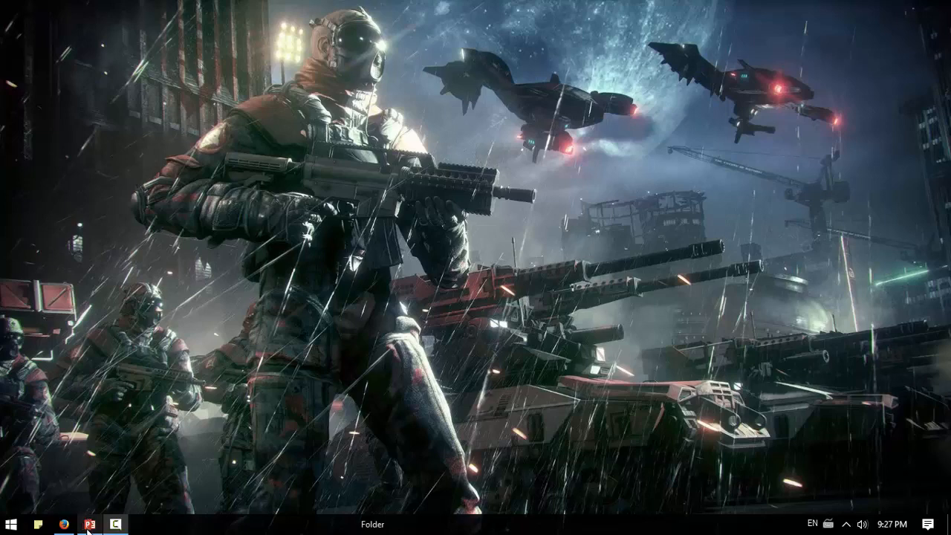
# Bring Membership.pptx forward and start the slideshow full screen.
pyautogui.click(89, 524)
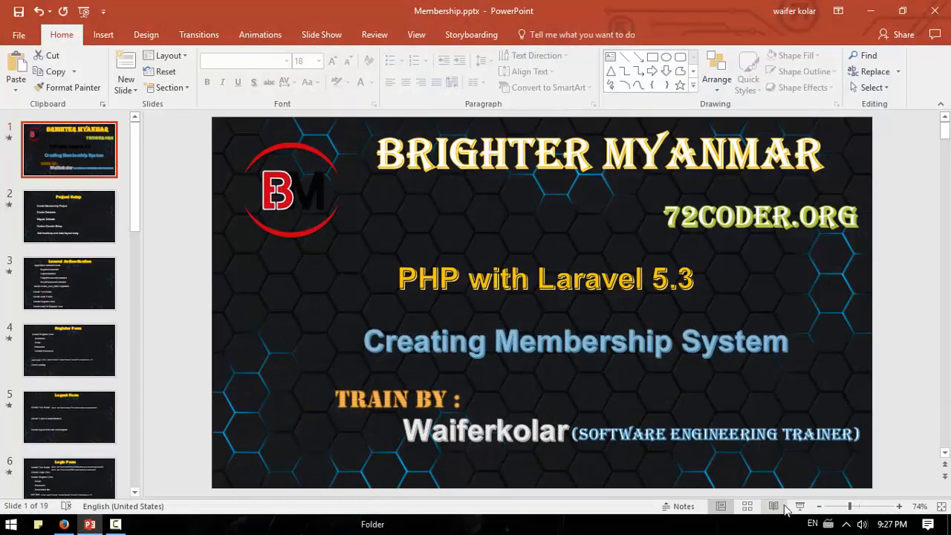
pyautogui.click(799, 505)
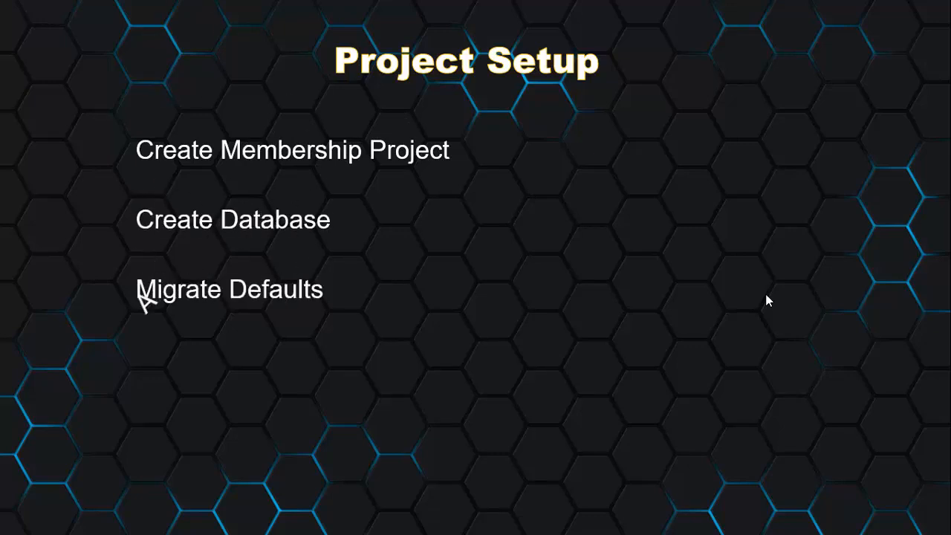
# Add the bullet 'Add bootstrap and make layout ready' to the Project Setup slide.
pyautogui.write('Add bootstrap and m')
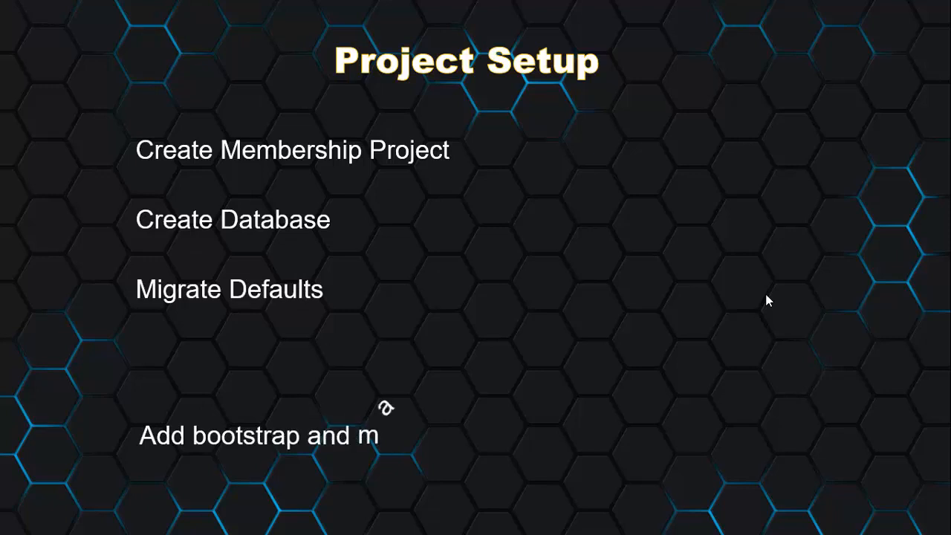
pyautogui.write('ake layout ready')
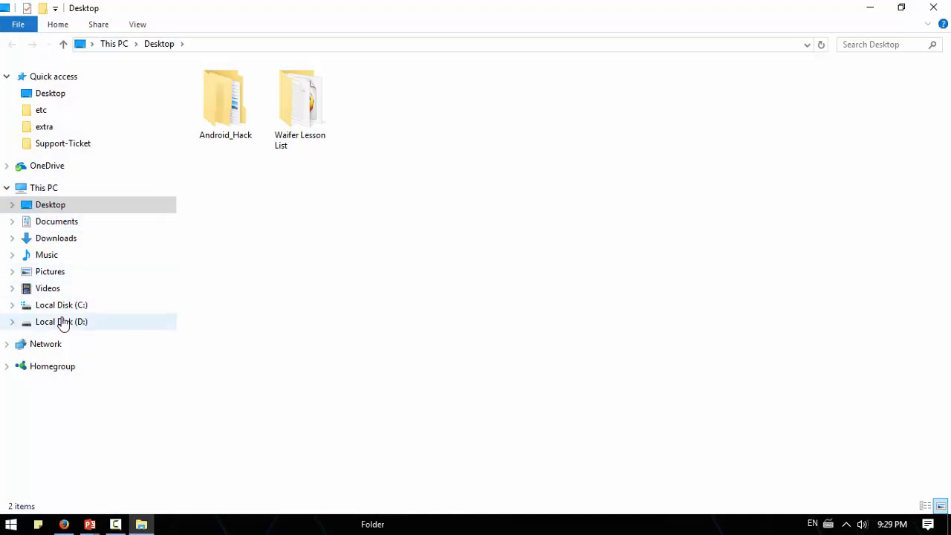
# Open Local Disk (D:) on the way to wamp64's www folder.
pyautogui.doubleClick(61, 320)
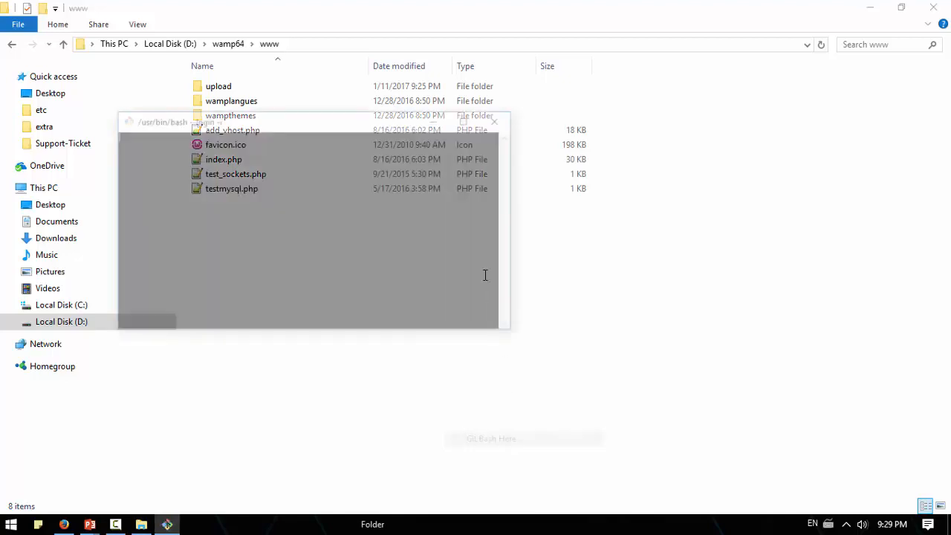
# Enter 'composer create-project --prefer-dist laravel/laravel member' in the www terminal.
pyautogui.write('composer create-')
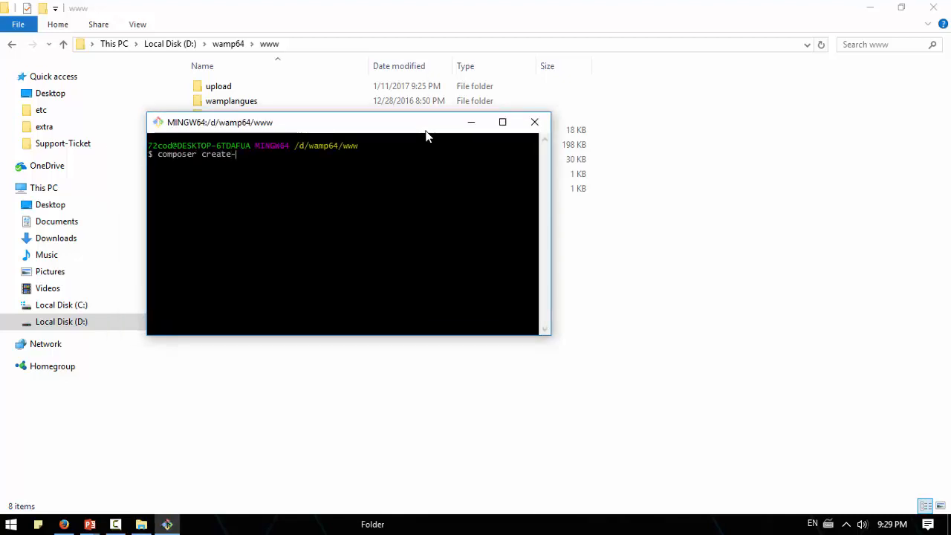
pyautogui.write('project')
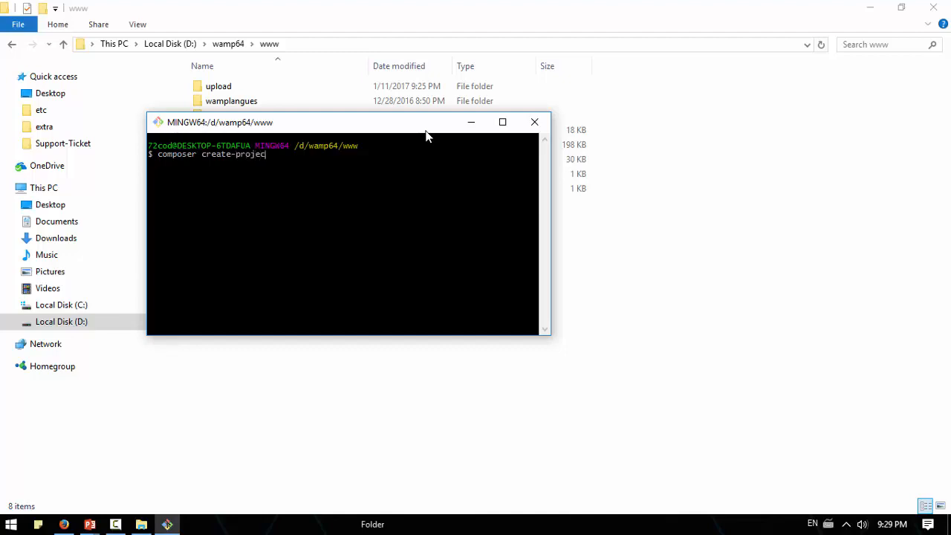
pyautogui.write('--')
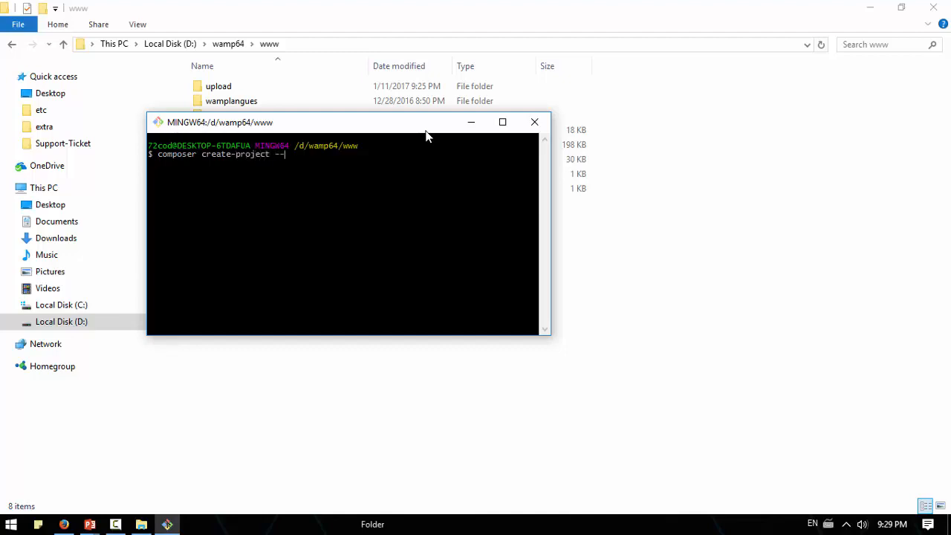
pyautogui.write('pre')
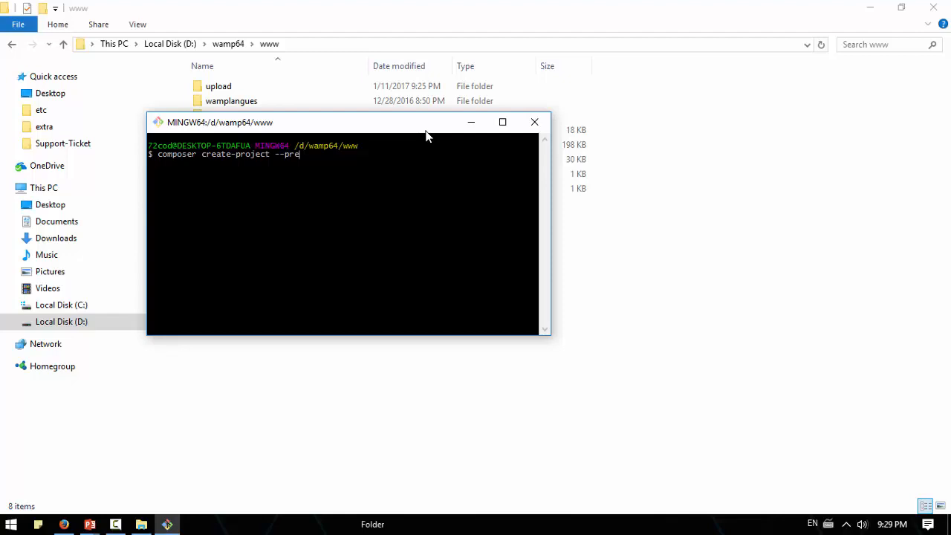
pyautogui.write('fer-des')
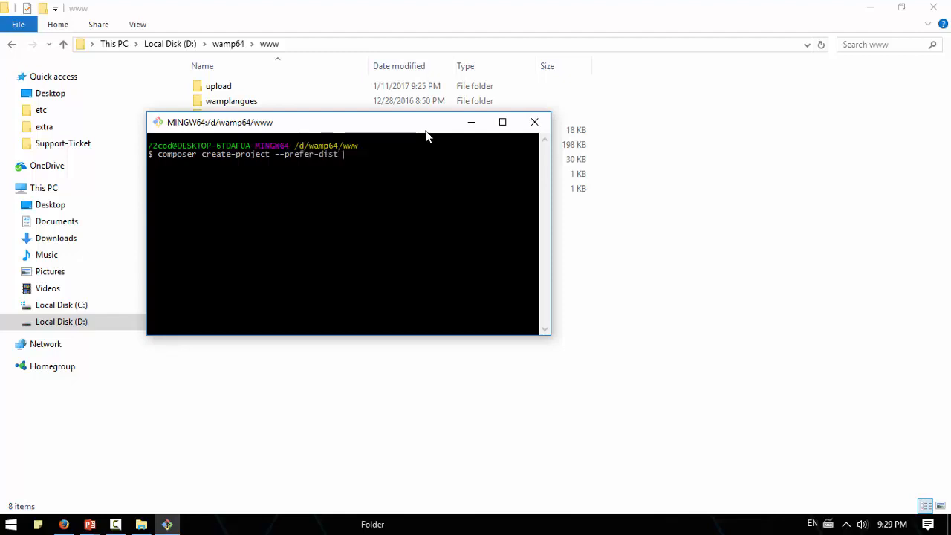
pyautogui.write('laravle')
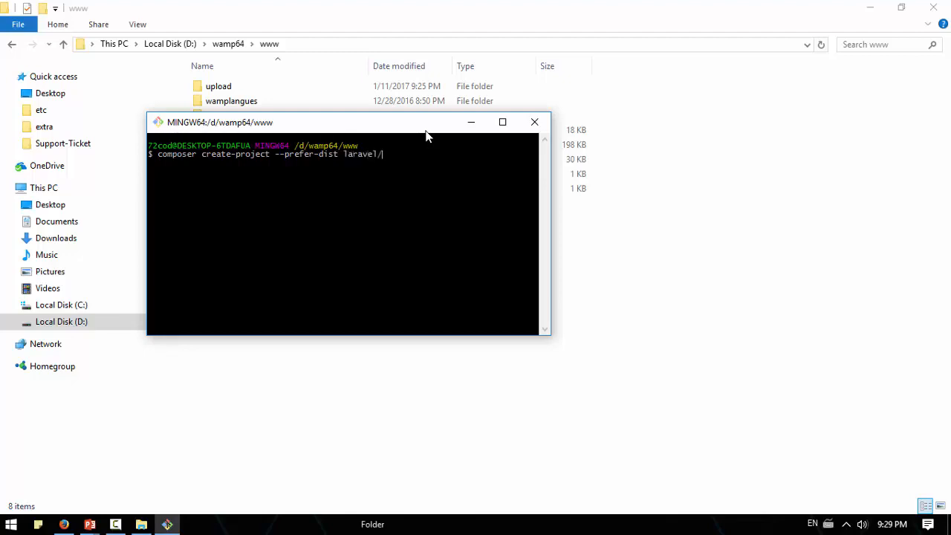
pyautogui.write('laravel')
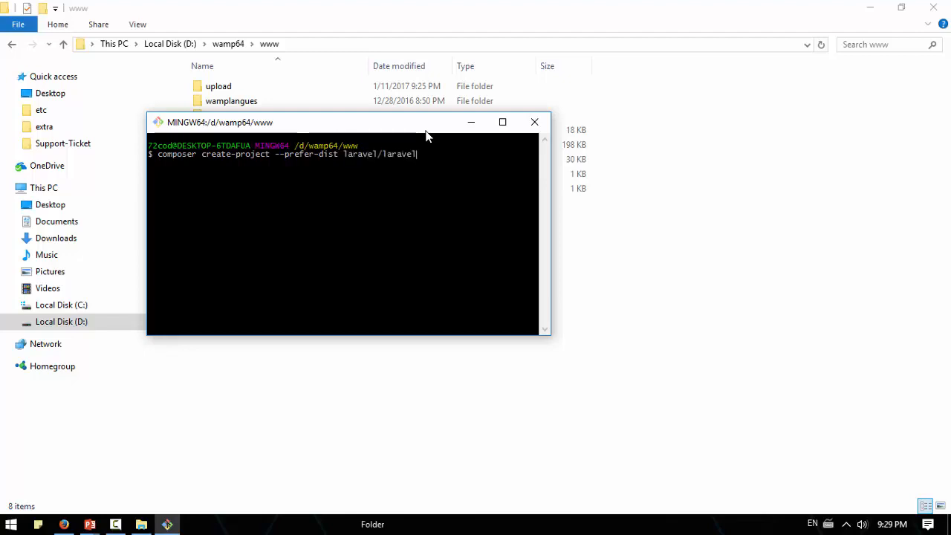
pyautogui.write('member')
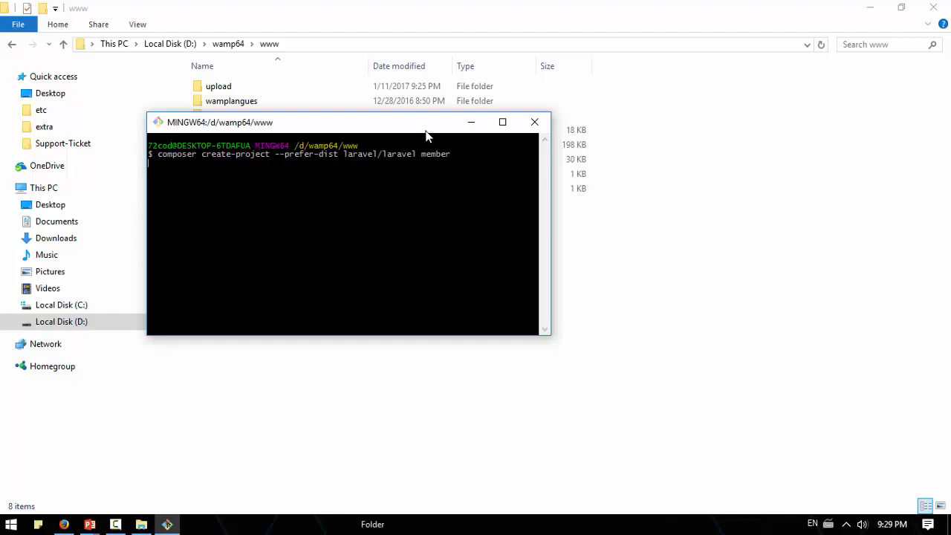
pyautogui.moveTo(706, 437)
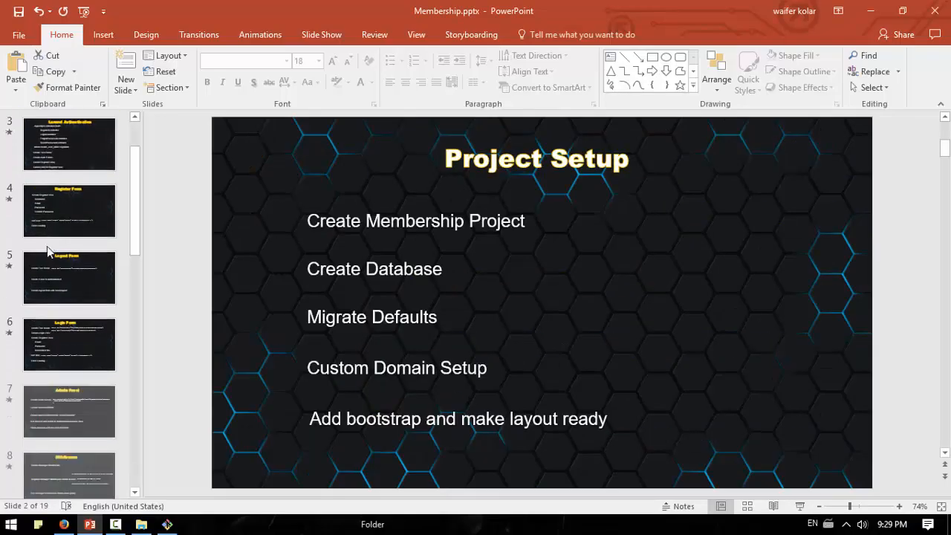
pyautogui.scroll(-3)
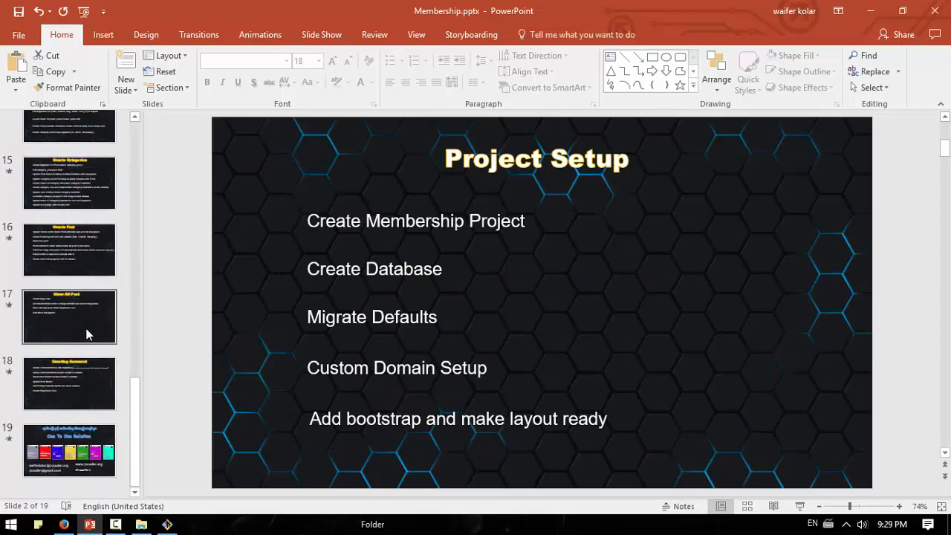
pyautogui.scroll(3)
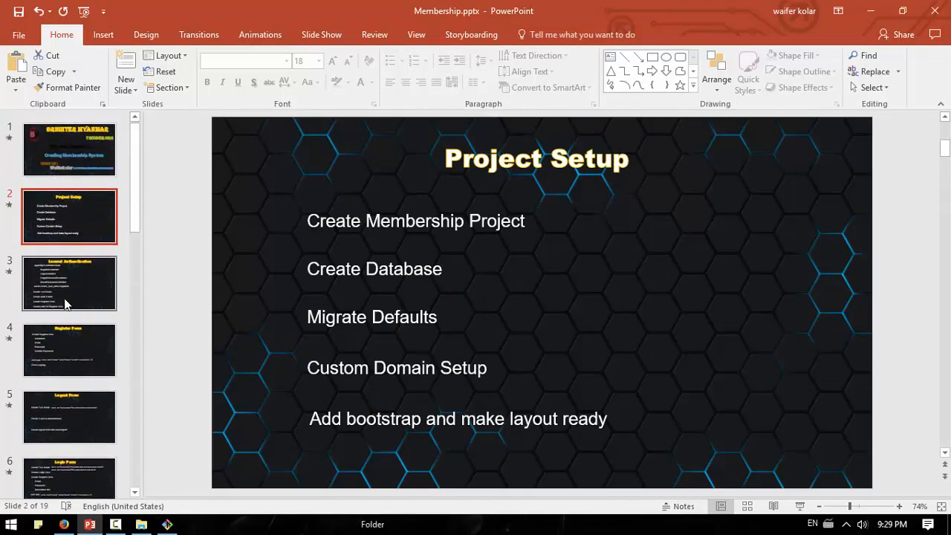
pyautogui.click(68, 148)
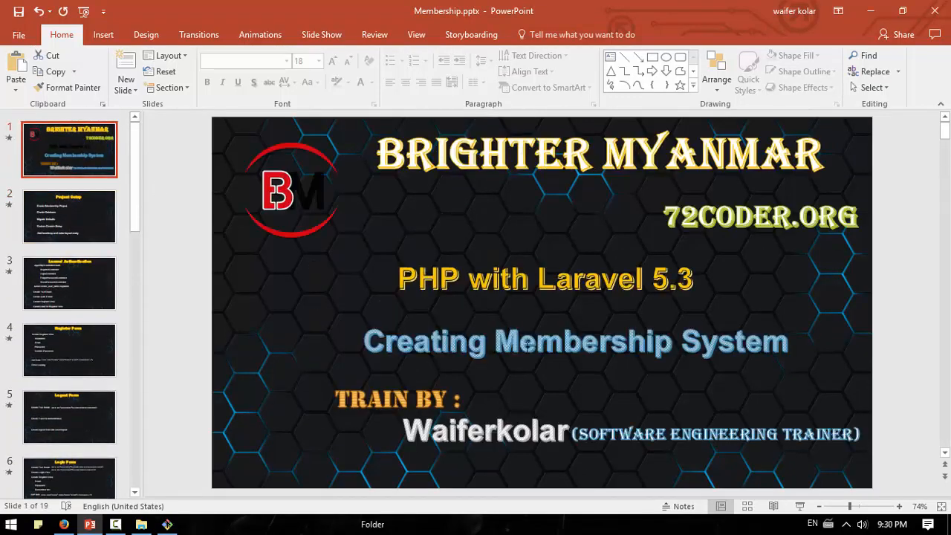
pyautogui.moveTo(170, 224)
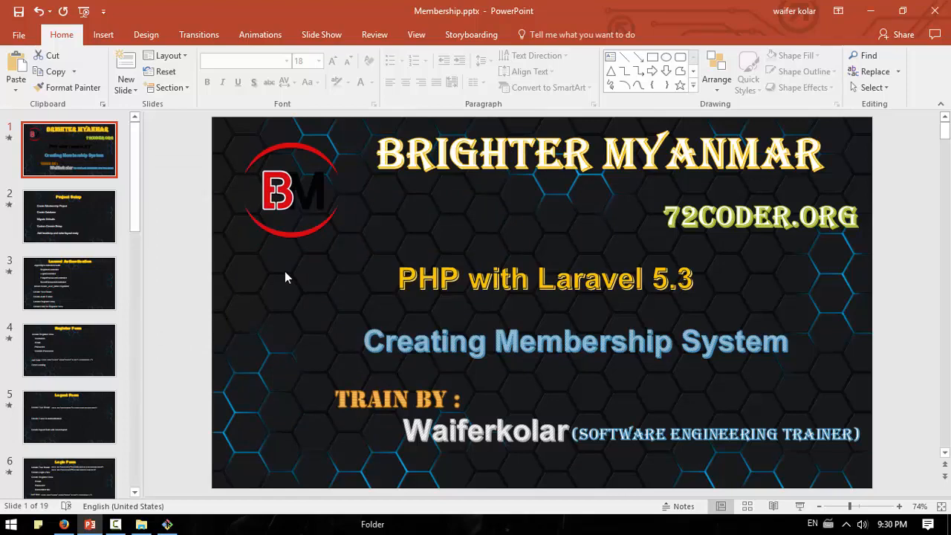
pyautogui.moveTo(133, 238)
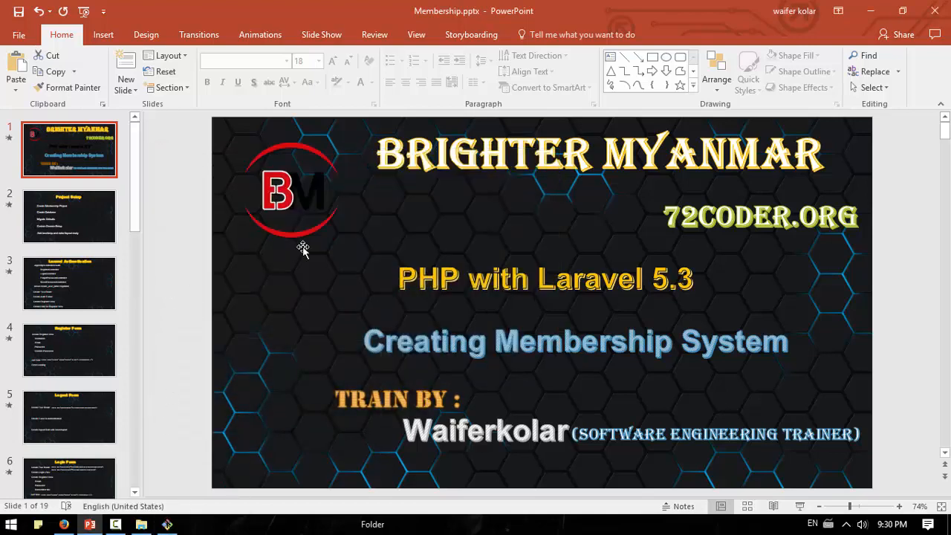
pyautogui.moveTo(151, 216)
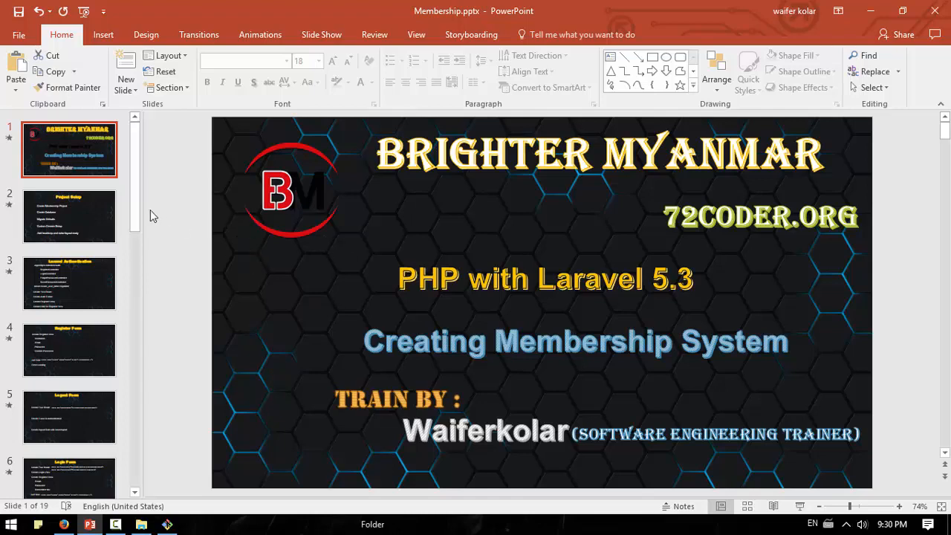
pyautogui.click(69, 217)
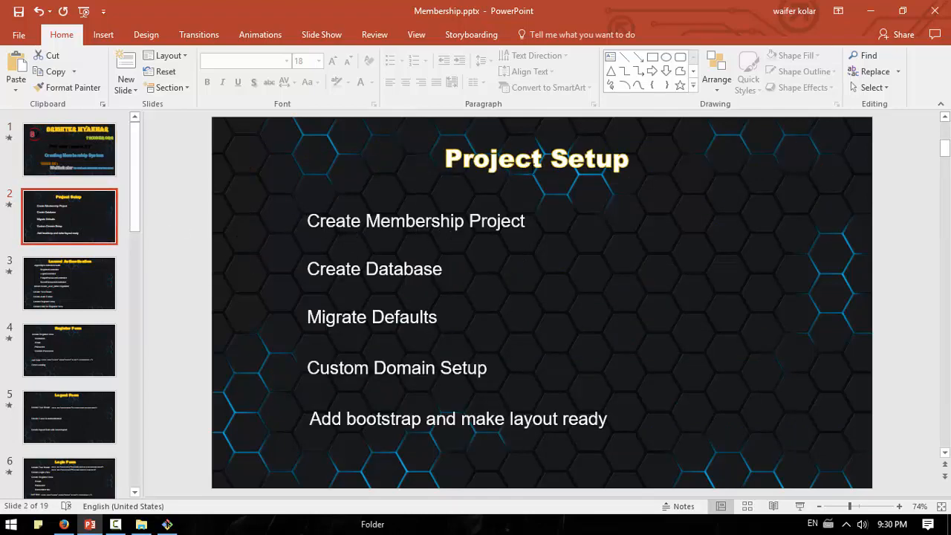
pyautogui.moveTo(65, 294)
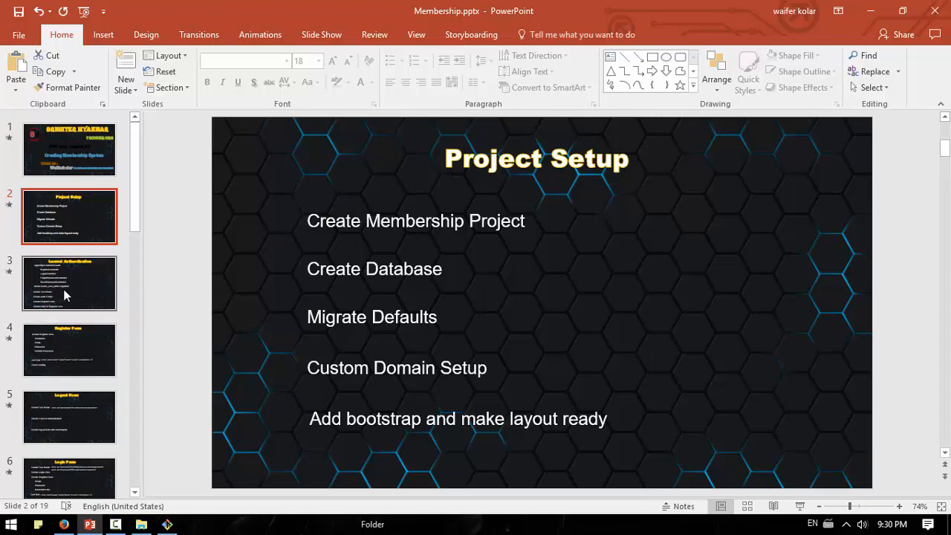
# Glance at the Laravel Authentication slide, then return to Project Setup.
pyautogui.click(69, 282)
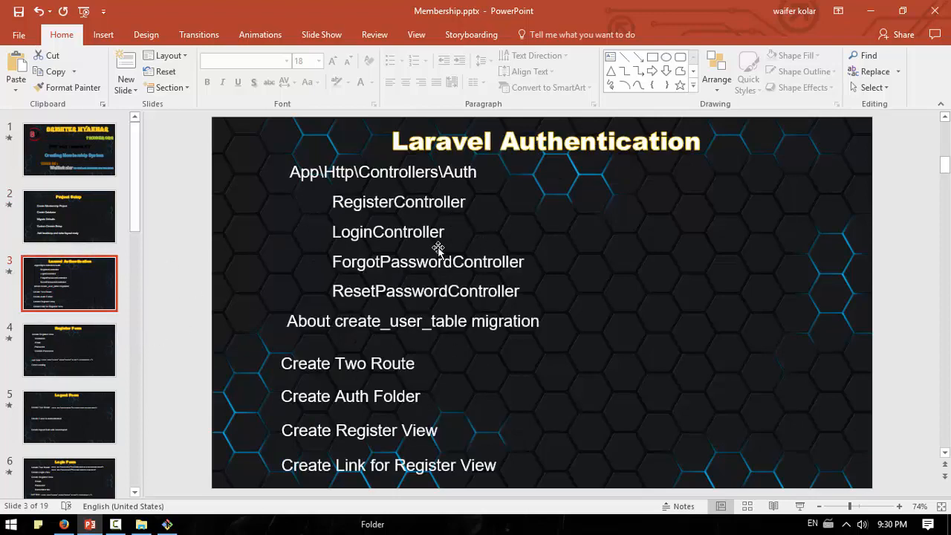
pyautogui.moveTo(518, 181)
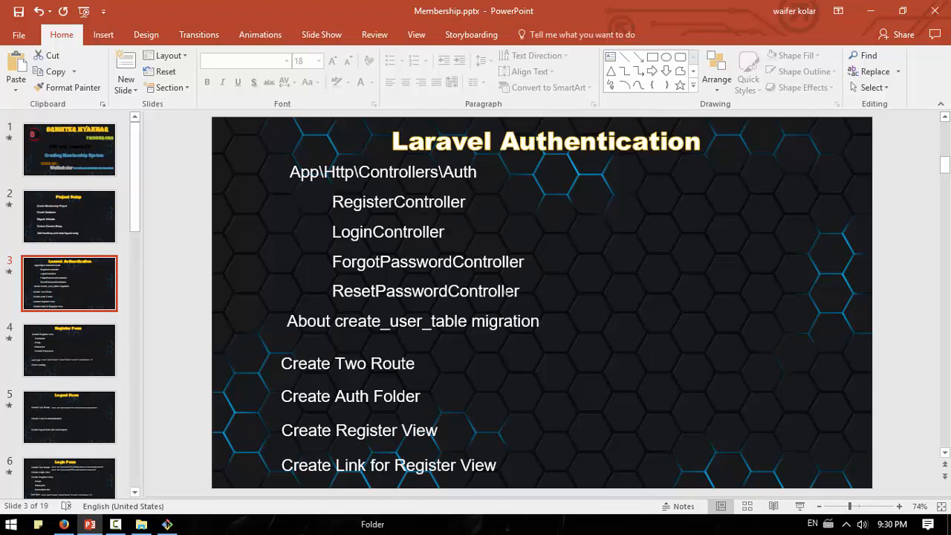
pyautogui.moveTo(466, 306)
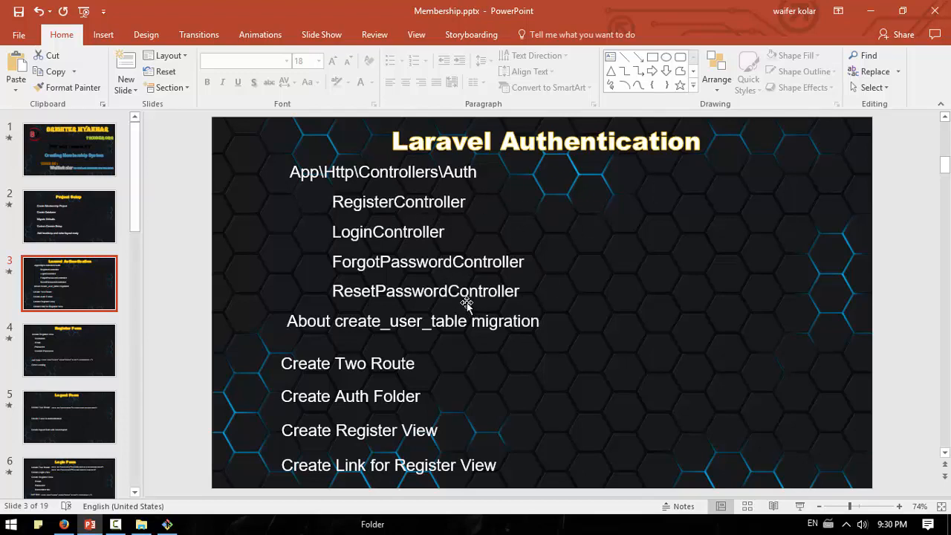
pyautogui.moveTo(457, 226)
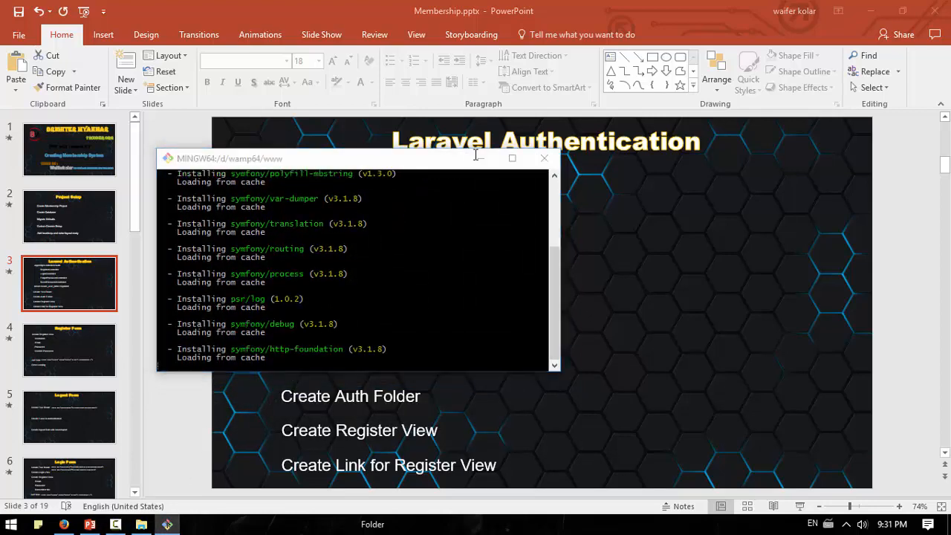
pyautogui.click(69, 216)
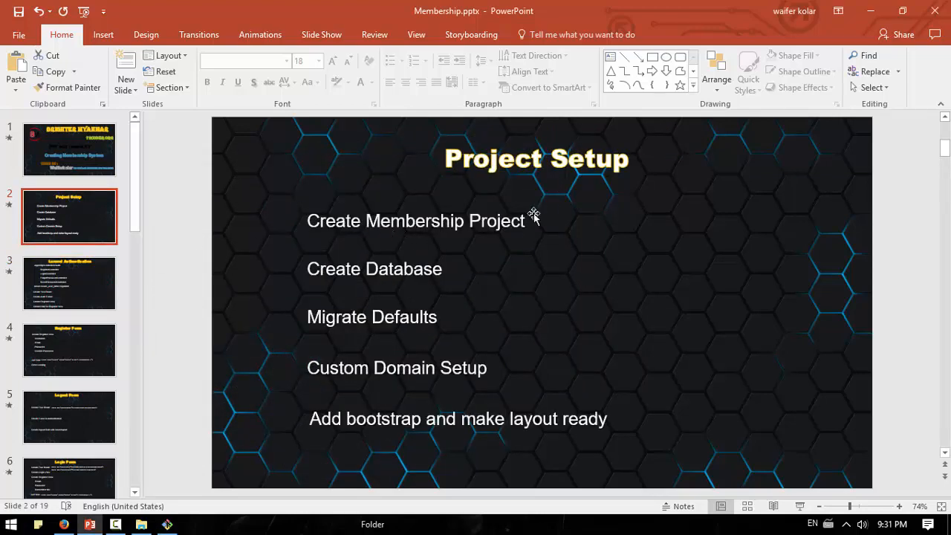
pyautogui.moveTo(297, 280)
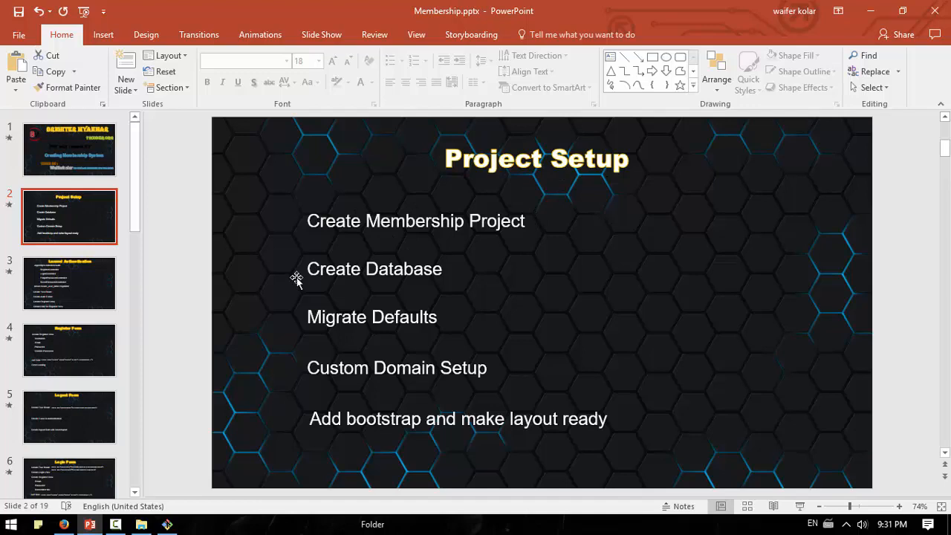
pyautogui.moveTo(491, 275)
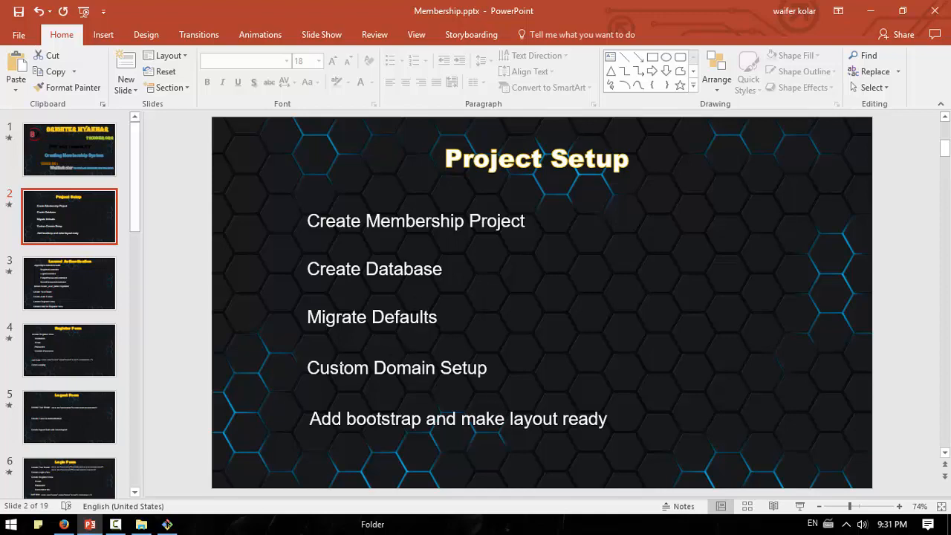
pyautogui.moveTo(424, 399)
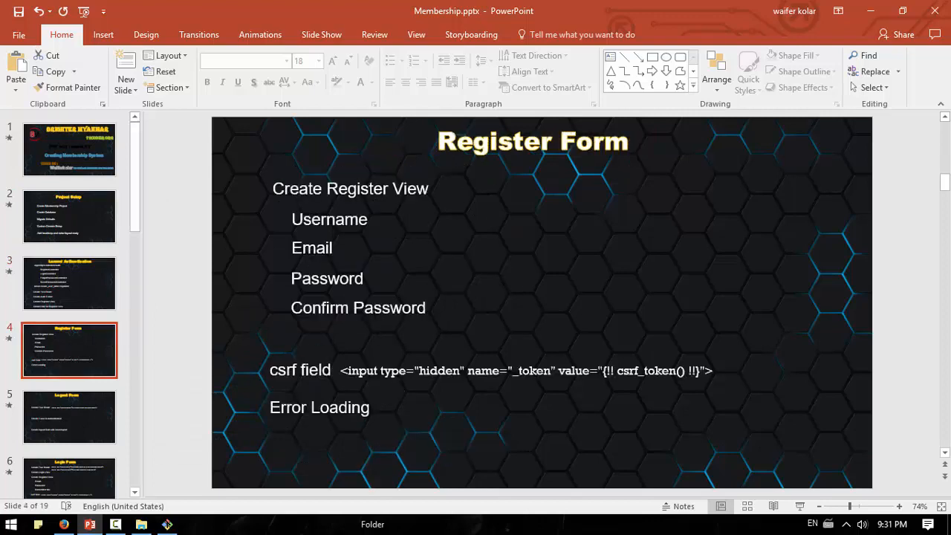
# Browse the Logout Form, Laravel Permission Package and Creating Roles slides.
pyautogui.click(68, 416)
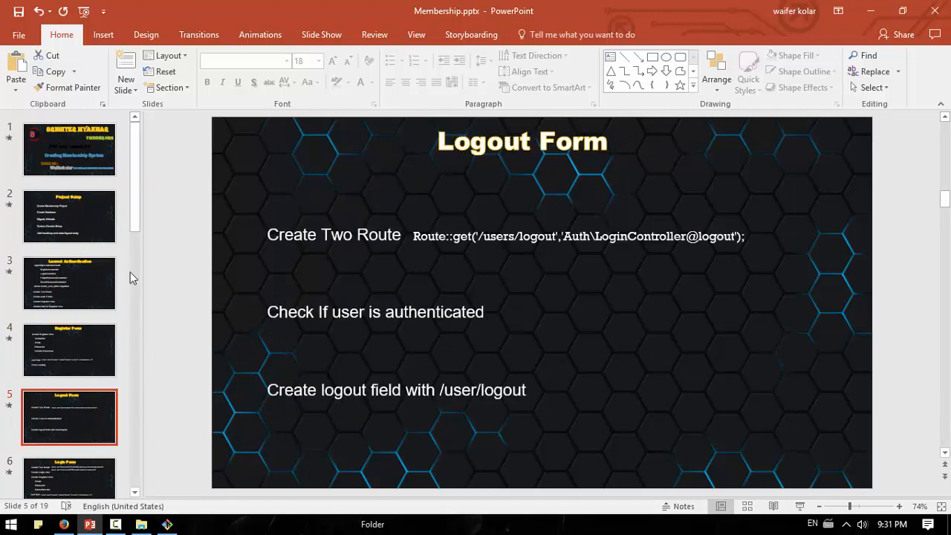
pyautogui.scroll(-3)
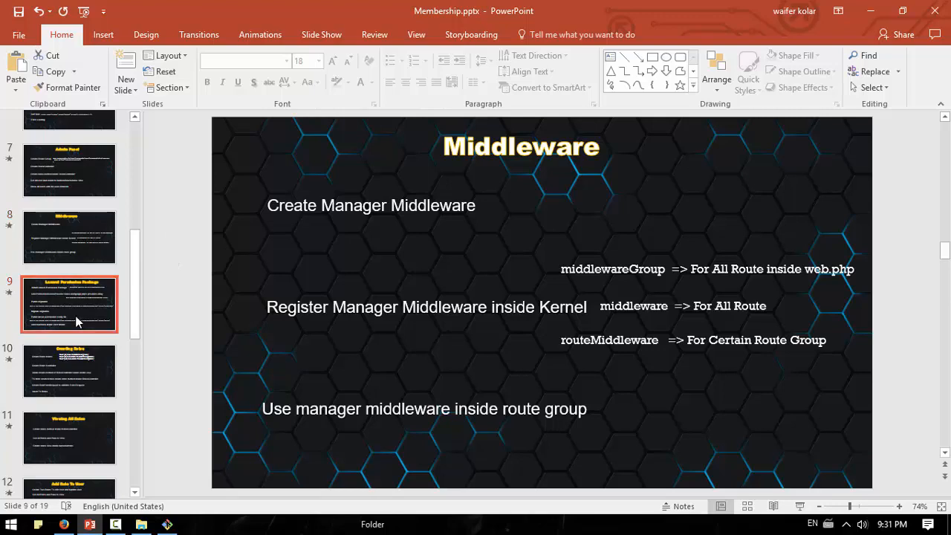
pyautogui.click(69, 304)
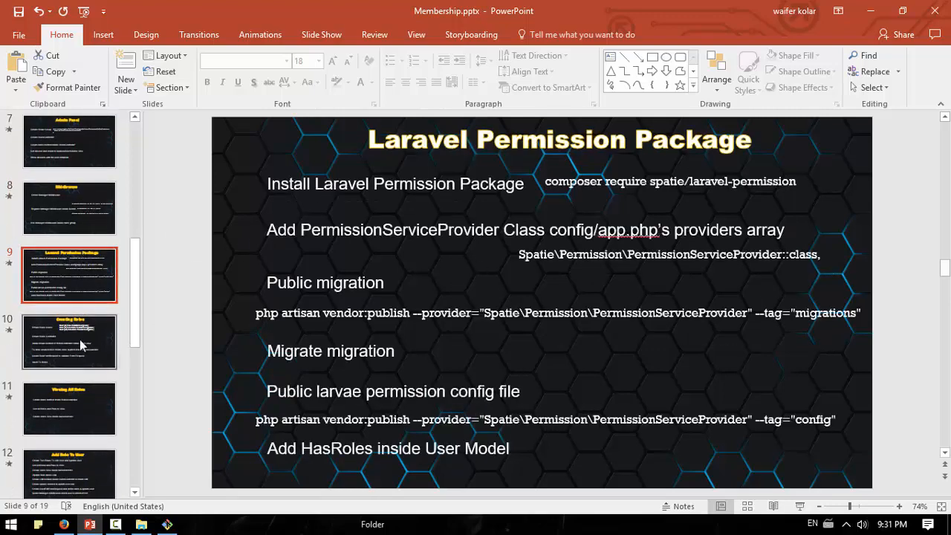
pyautogui.moveTo(80, 345)
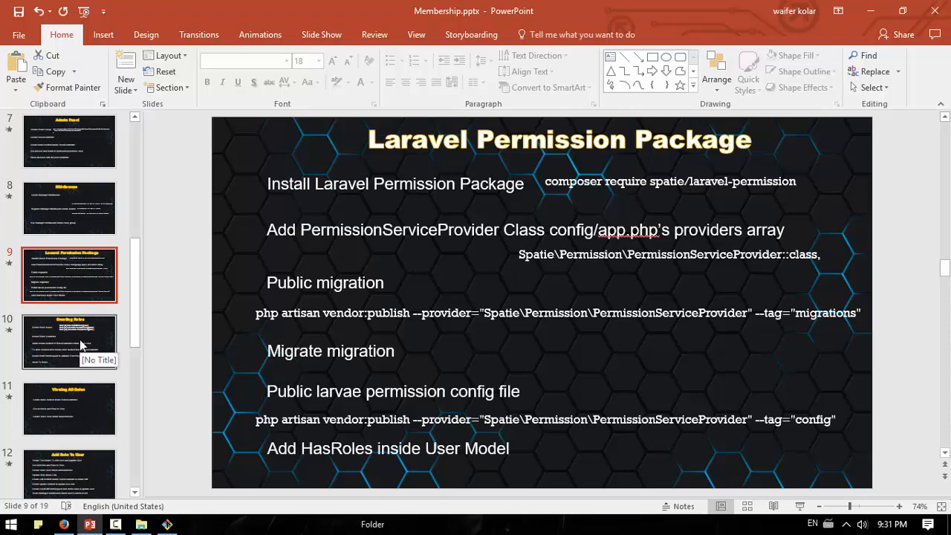
pyautogui.click(68, 340)
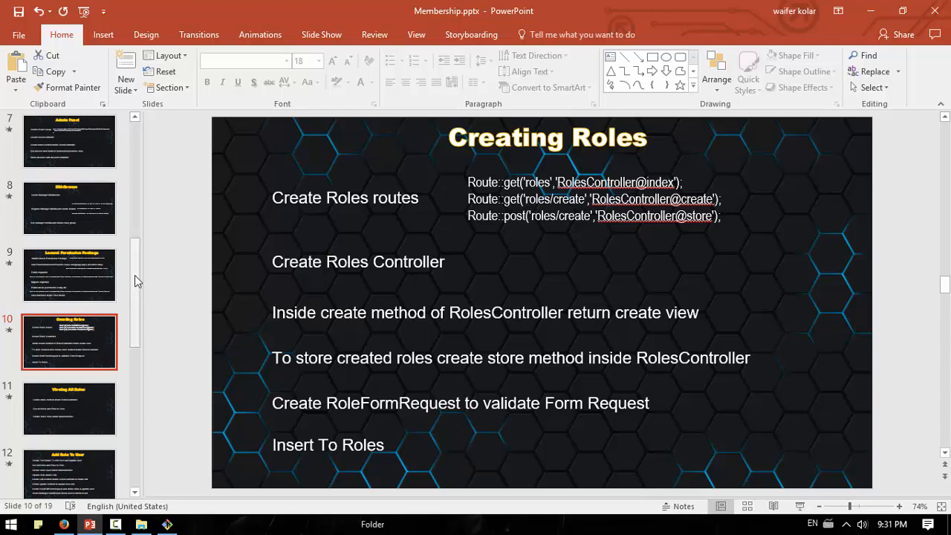
# View the Viewing All Roles slide and scroll the thumbnail pane back toward Project Setup.
pyautogui.click(69, 345)
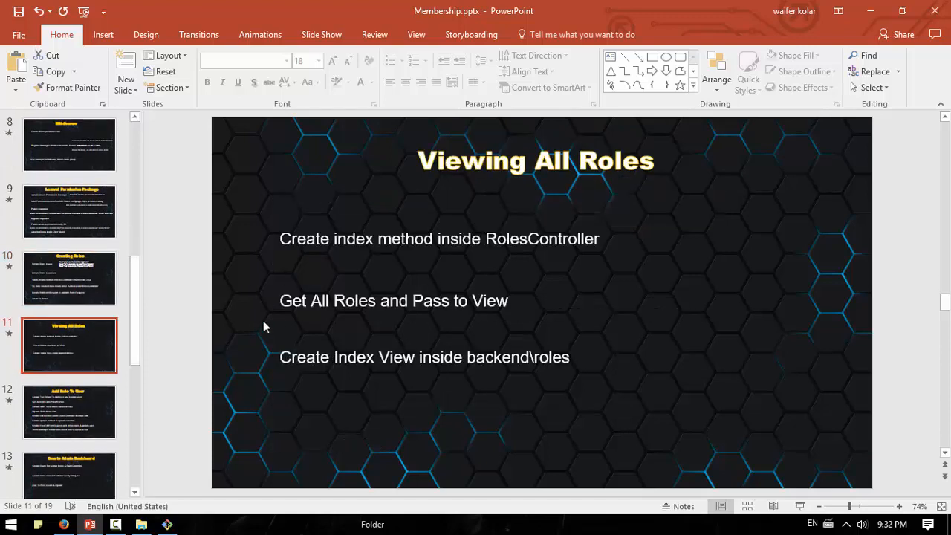
pyautogui.scroll(-3)
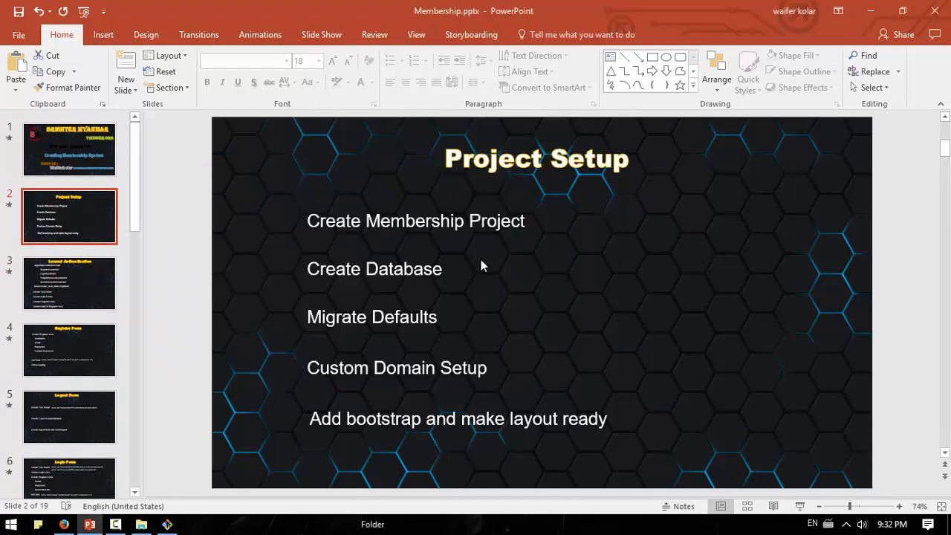
pyautogui.moveTo(475, 258)
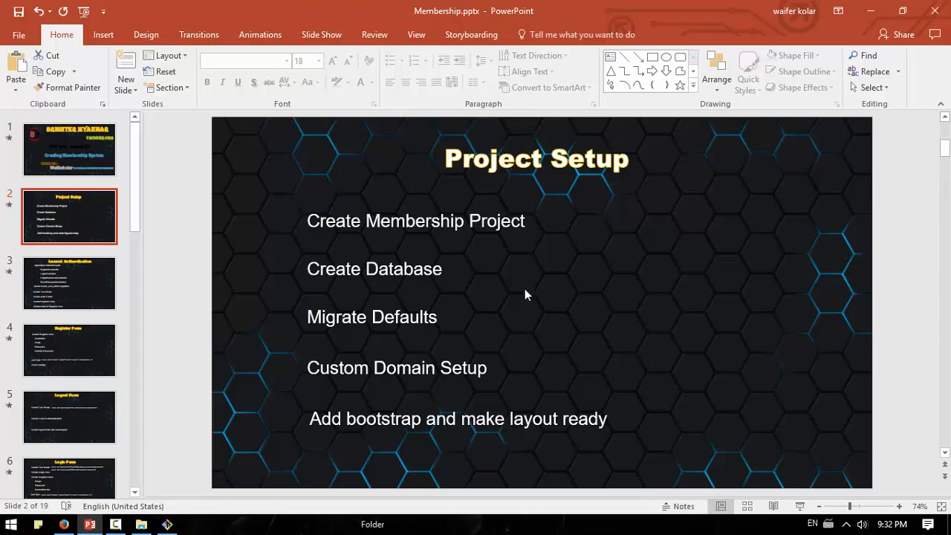
pyautogui.moveTo(499, 324)
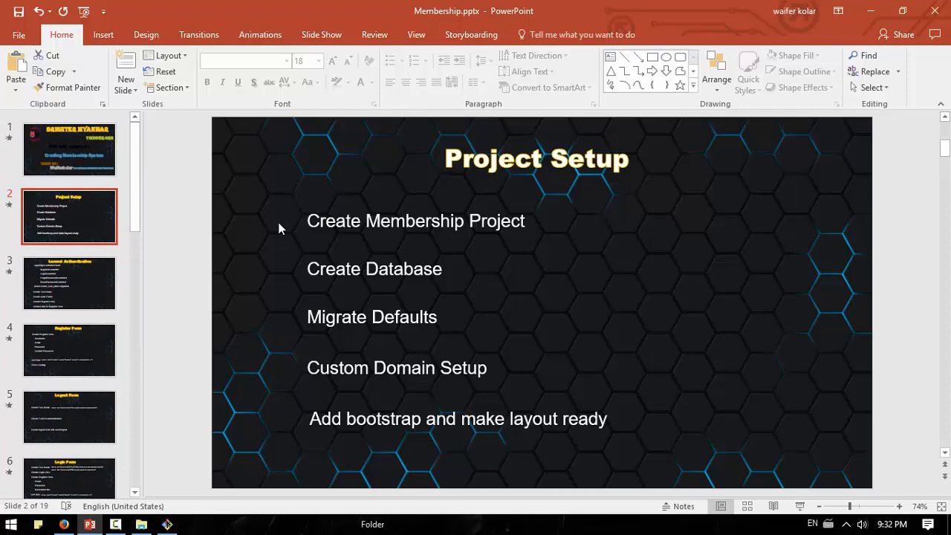
pyautogui.scroll(-3)
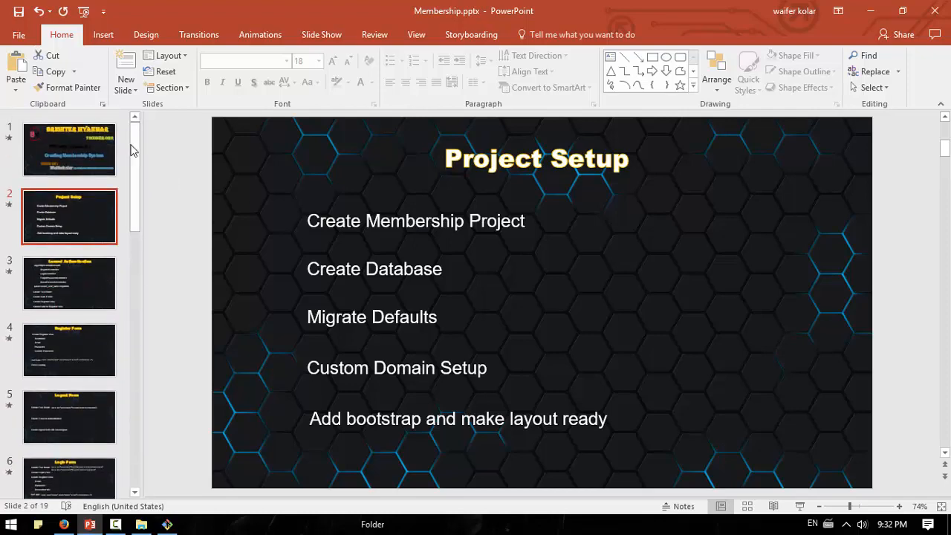
pyautogui.moveTo(146, 179)
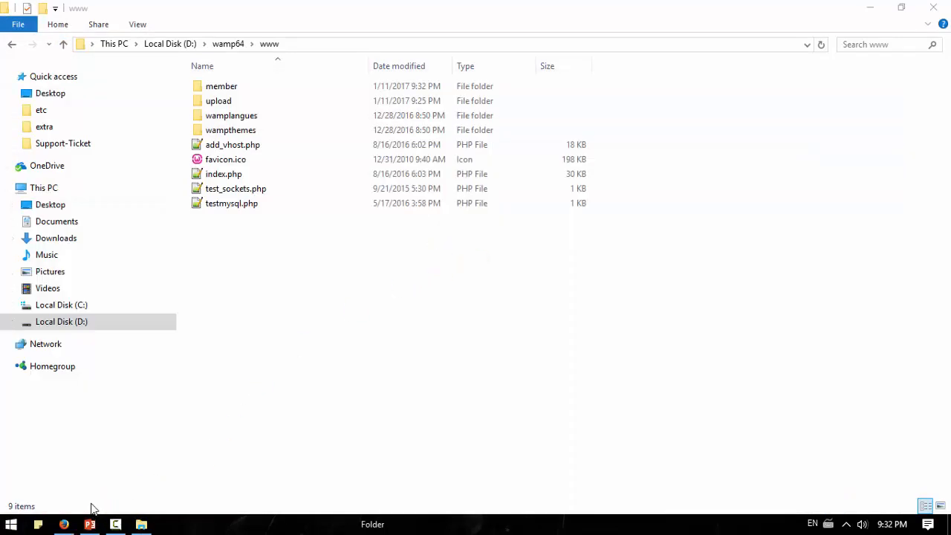
pyautogui.click(89, 524)
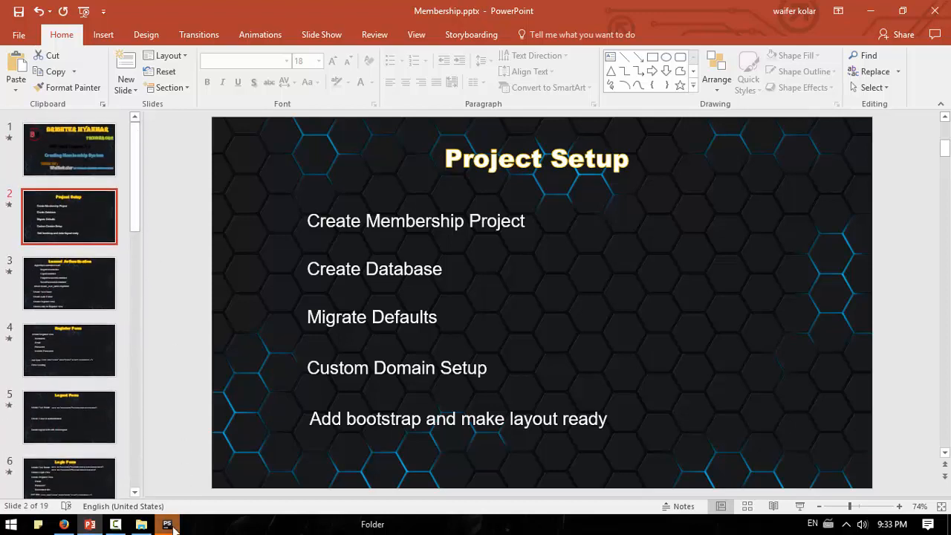
# Open the member folder under wamp64/www as a PhpStorm project.
pyautogui.click(166, 523)
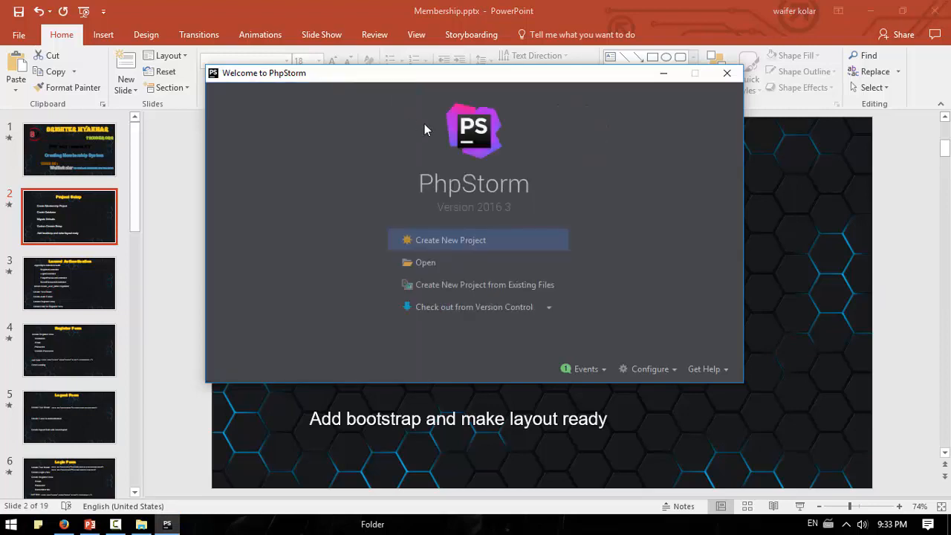
pyautogui.click(425, 262)
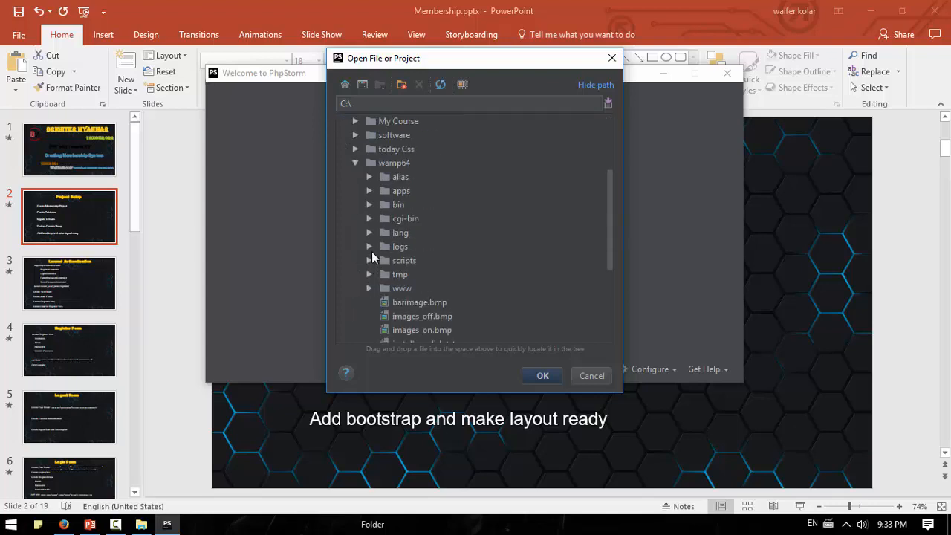
pyautogui.scroll(-3)
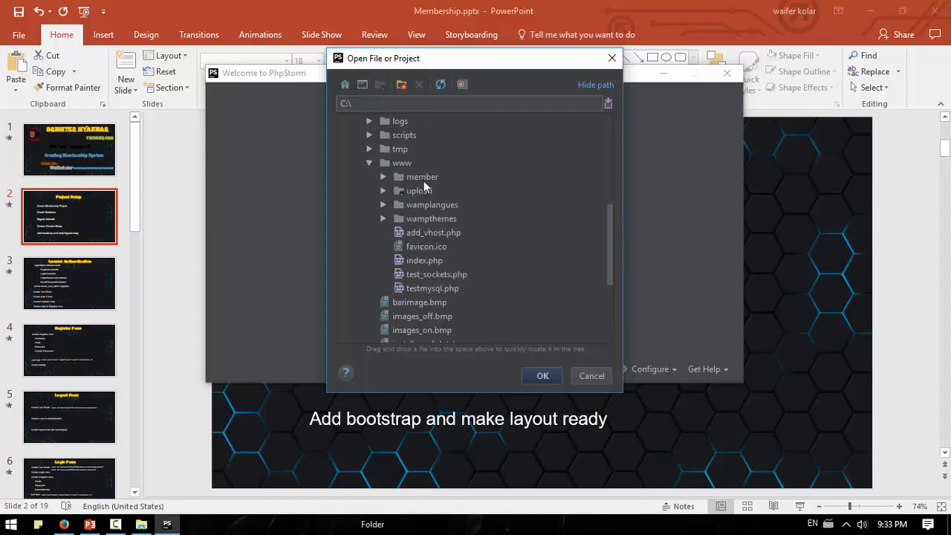
pyautogui.click(591, 374)
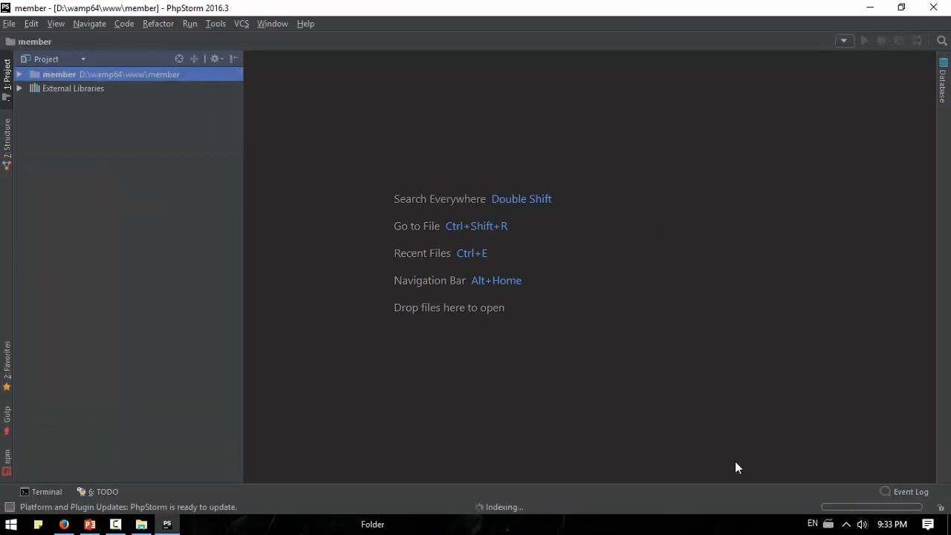
pyautogui.moveTo(854, 508)
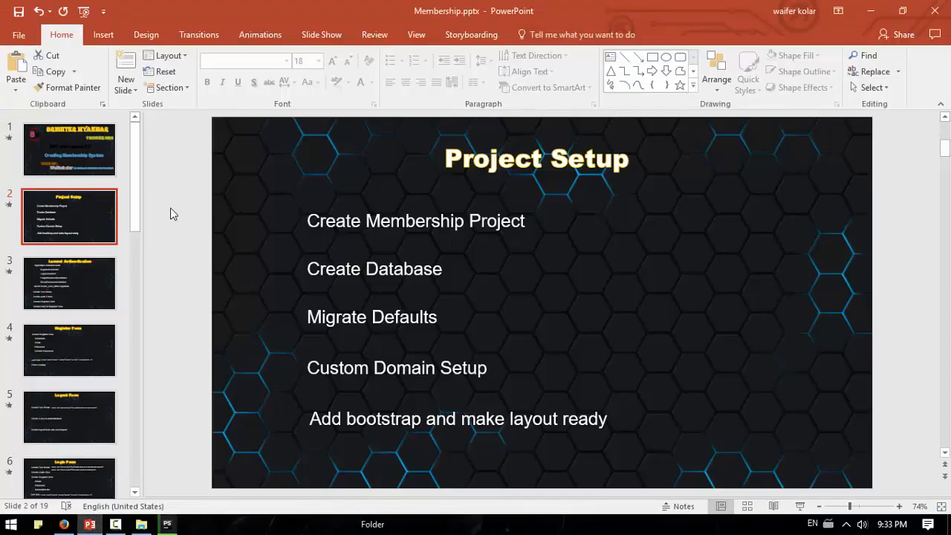
pyautogui.moveTo(156, 223)
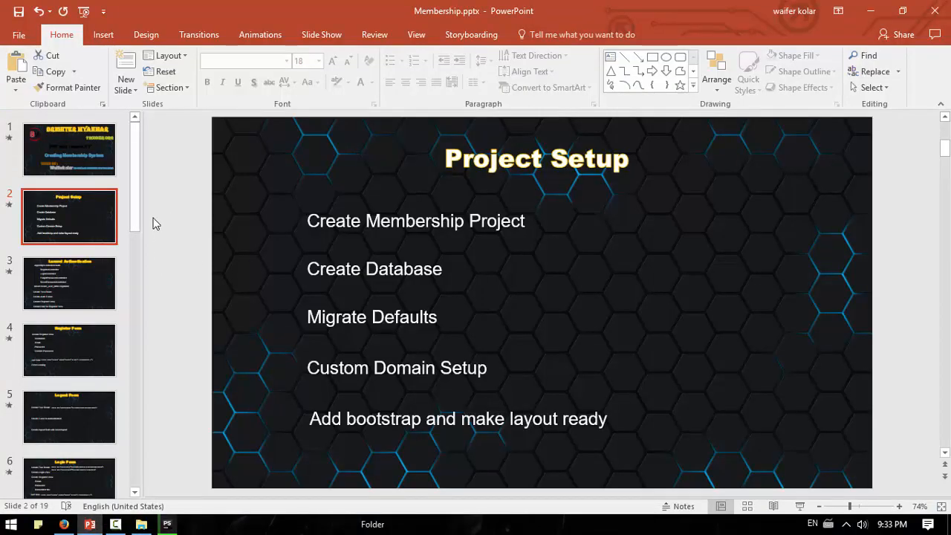
pyautogui.moveTo(132, 196)
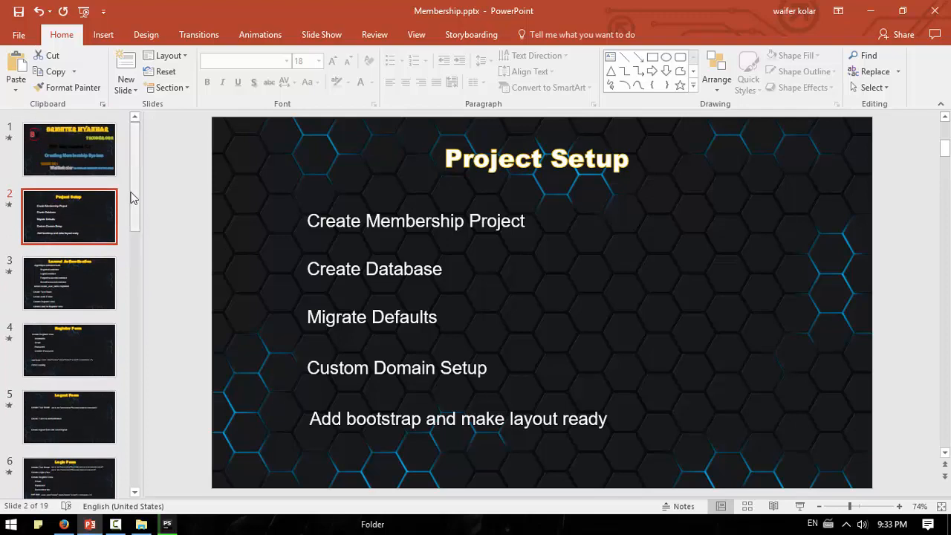
pyautogui.moveTo(131, 192)
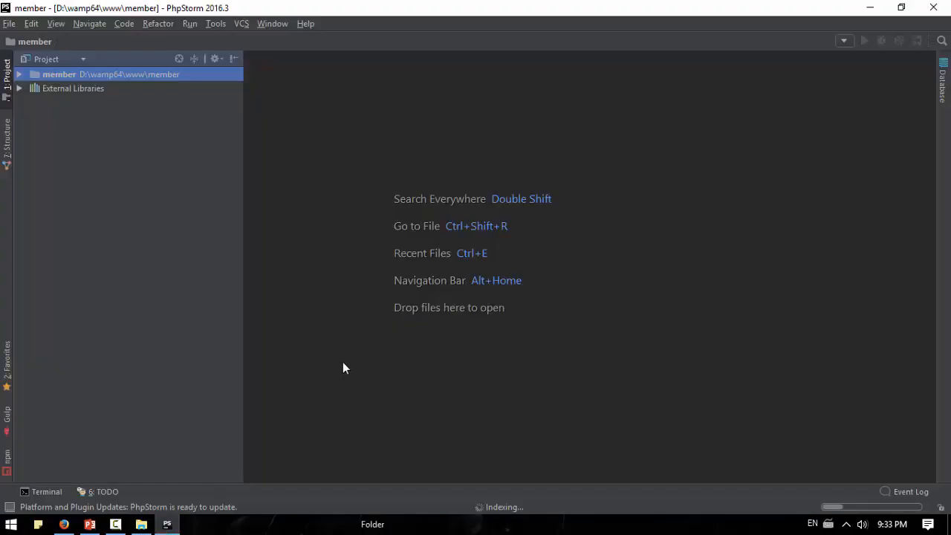
pyautogui.moveTo(52, 520)
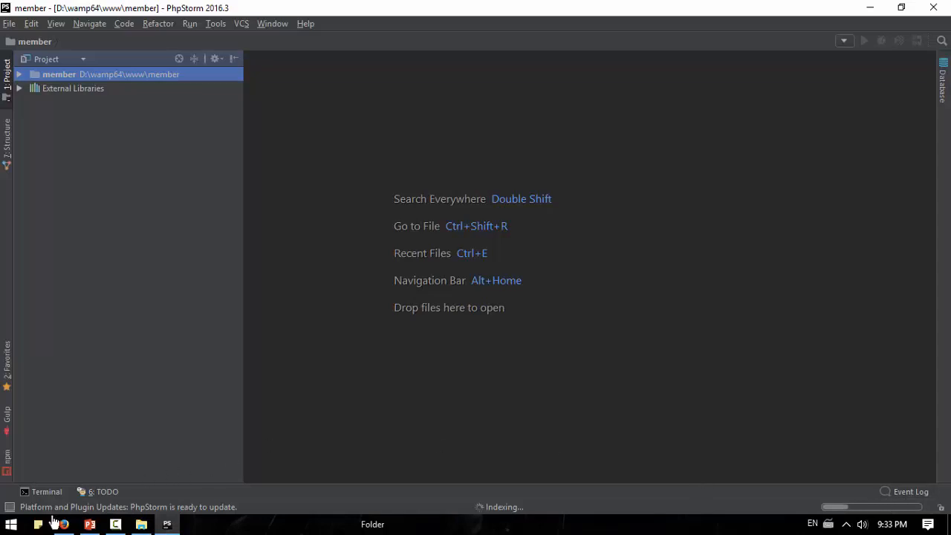
# Browse to localhost/member/public in Firefox to show the Laravel welcome page.
pyautogui.click(62, 525)
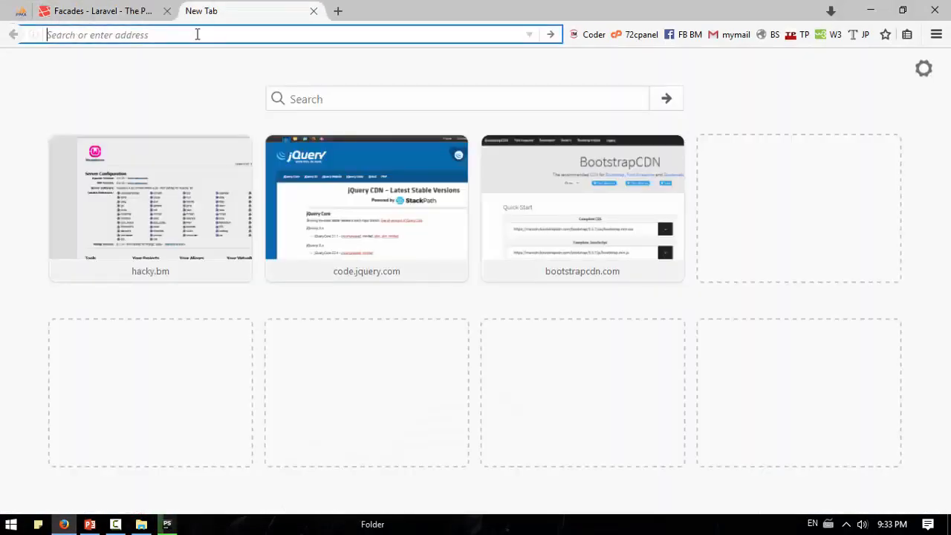
pyautogui.write('localhos')
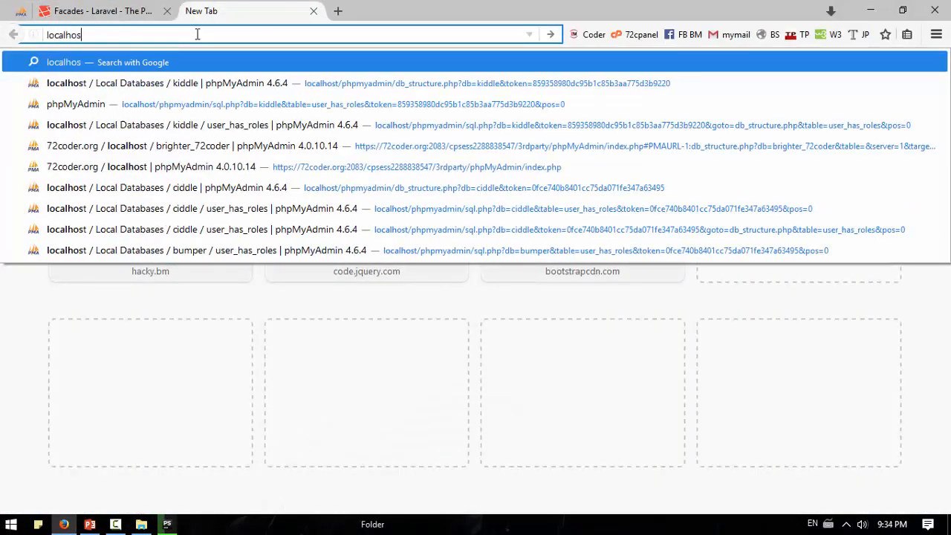
pyautogui.write('localhost/member/')
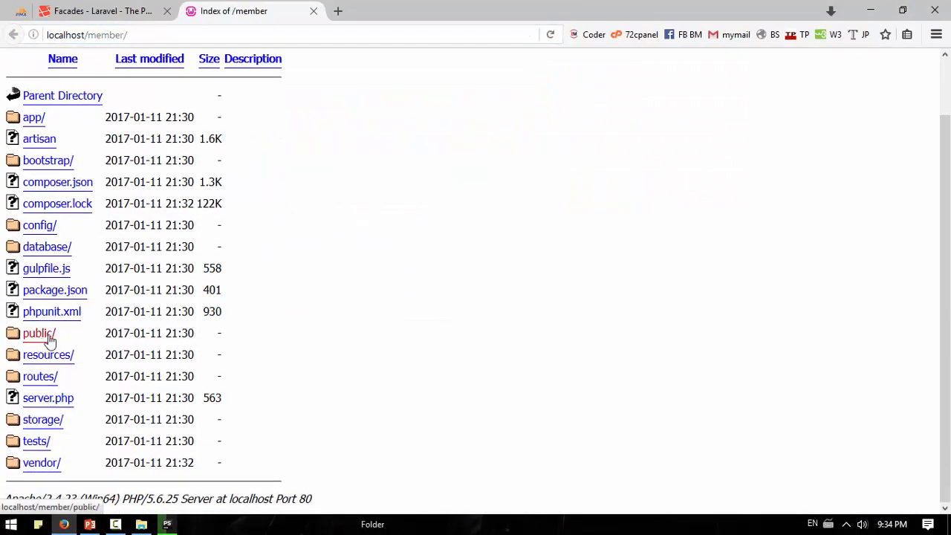
pyautogui.click(39, 333)
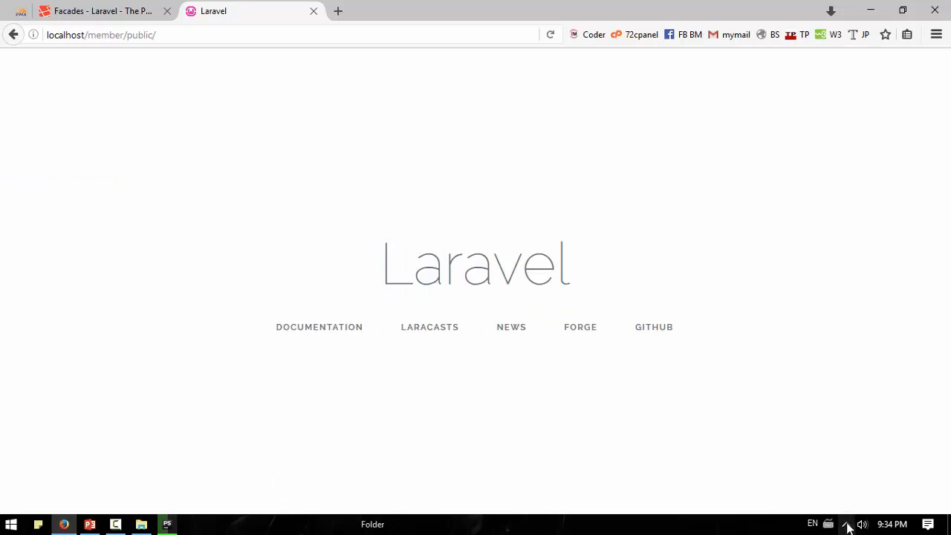
pyautogui.click(846, 523)
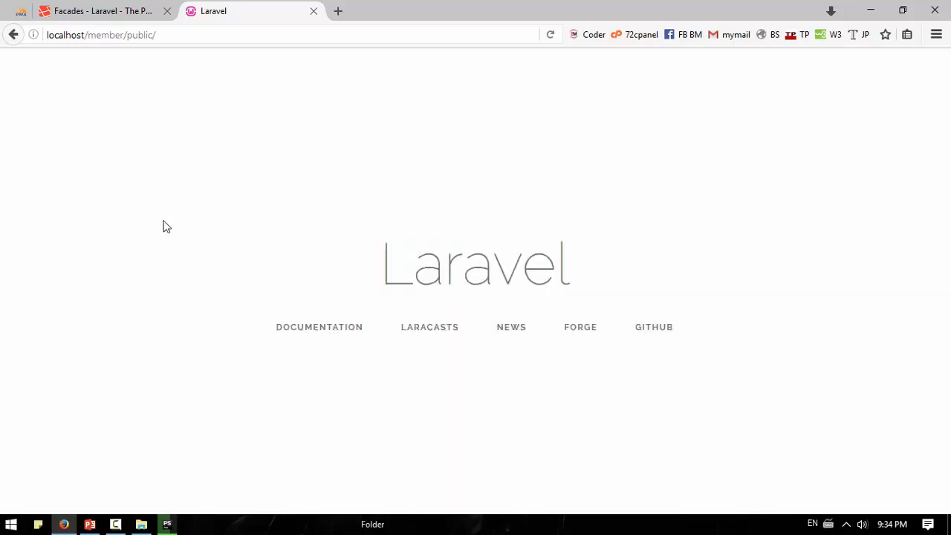
pyautogui.click(101, 34)
pyautogui.write('n')
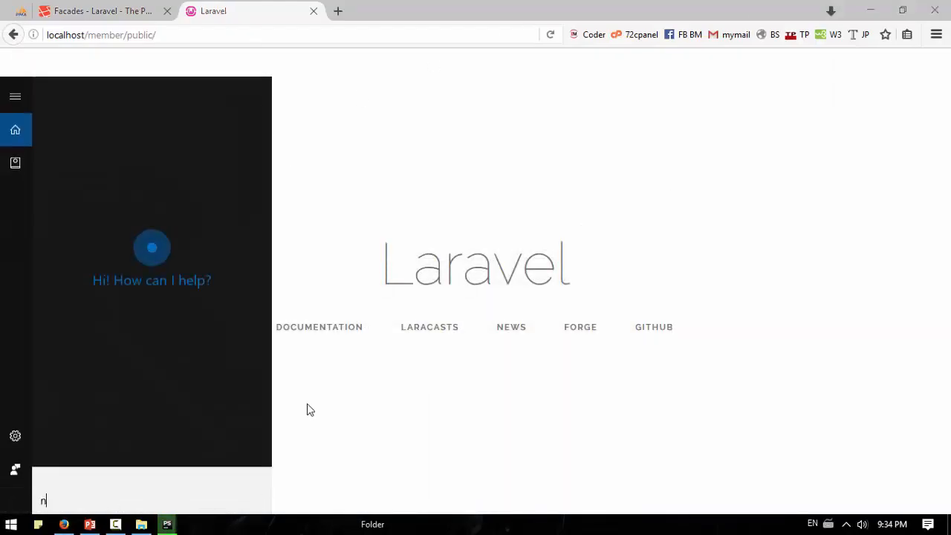
# Search the Start menu for Notepad and bring up its launch options.
pyautogui.write('otep')
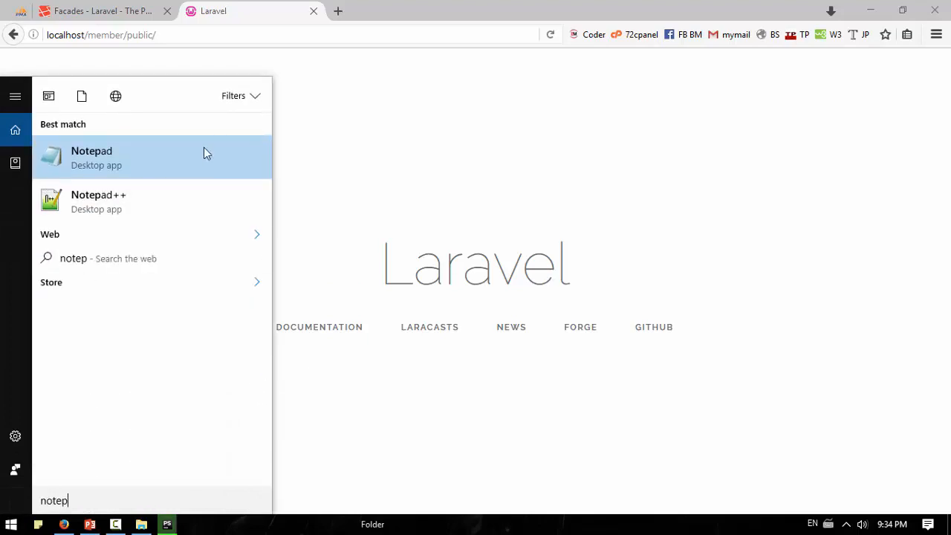
pyautogui.rightClick(92, 156)
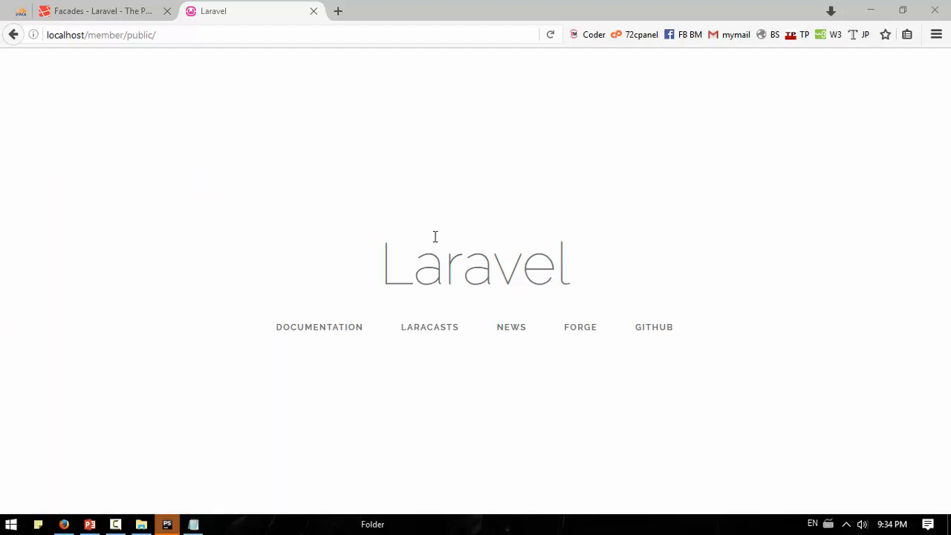
# Browse from Notepad's Open dialog into D:\wamp64\bin\apache\apache2.4.23\conf\extra.
pyautogui.click(193, 523)
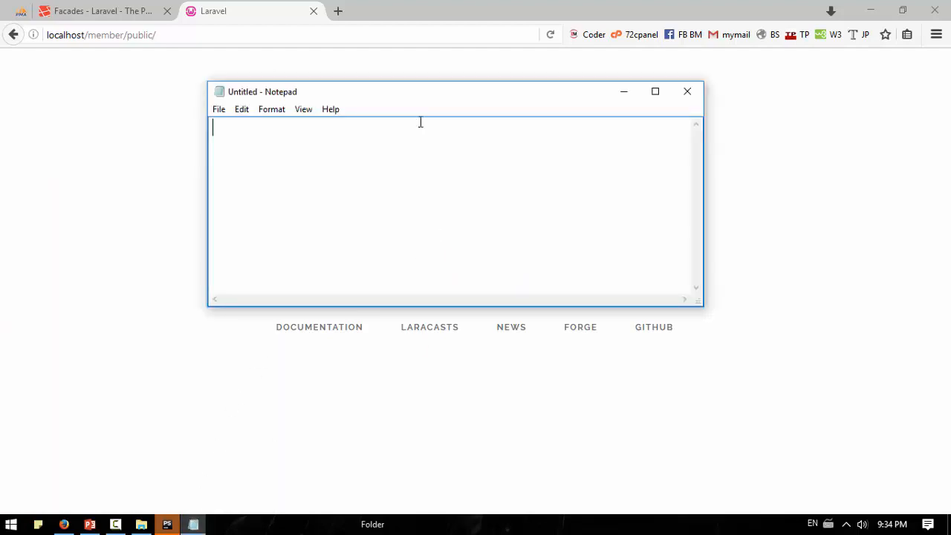
pyautogui.click(219, 110)
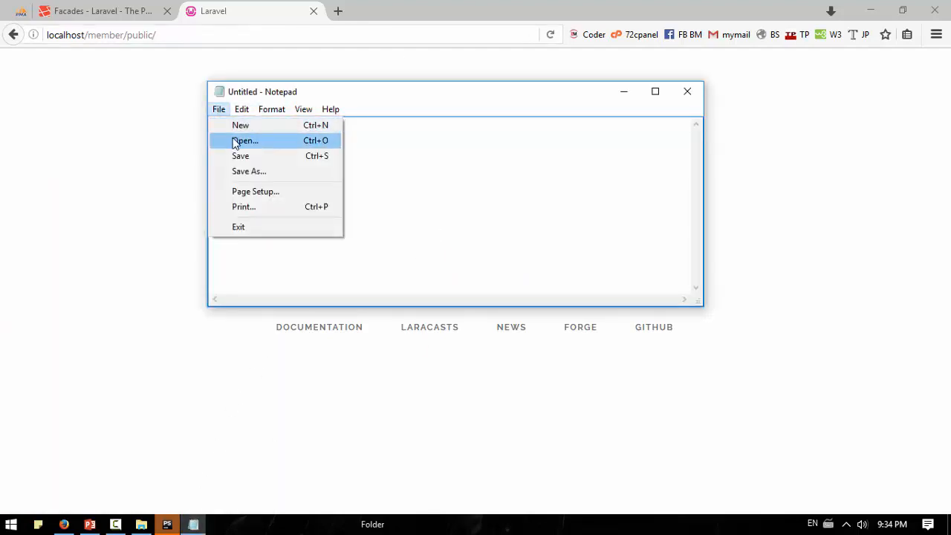
pyautogui.click(247, 139)
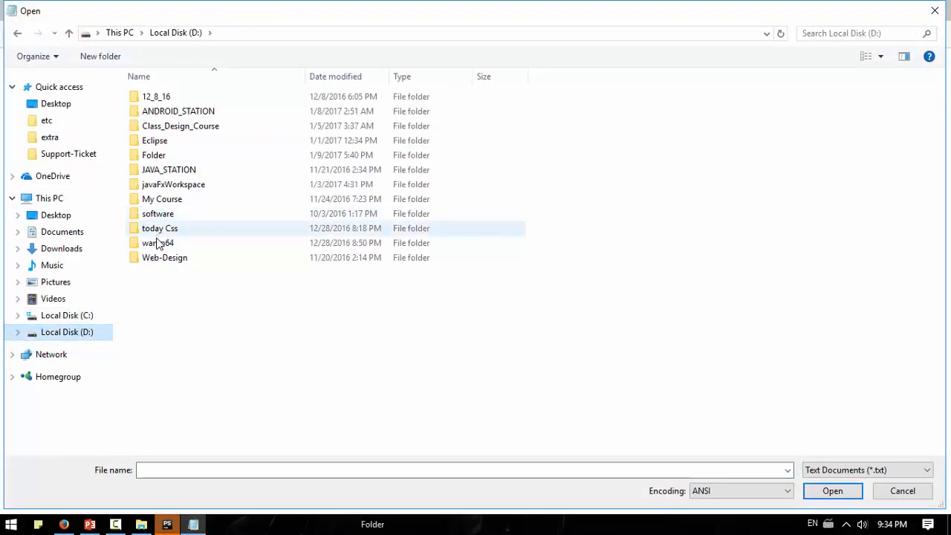
pyautogui.doubleClick(158, 244)
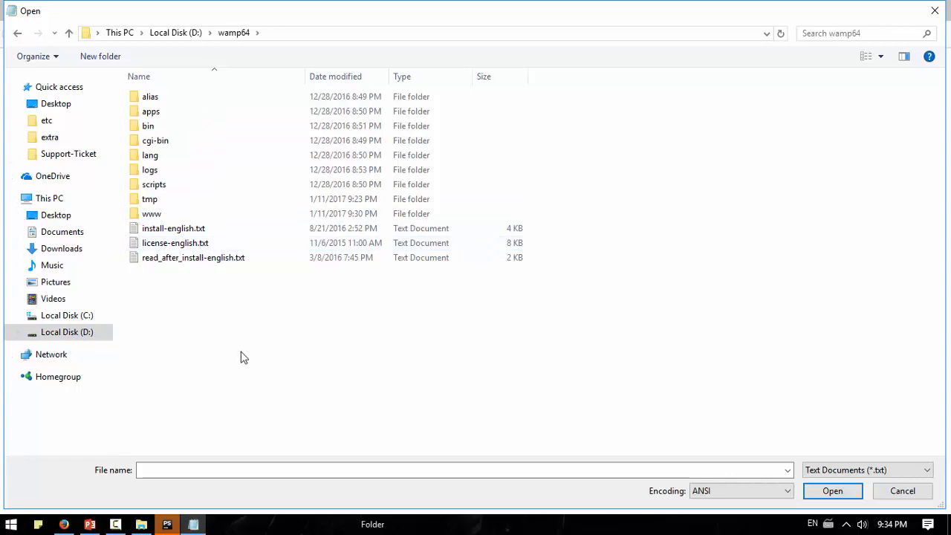
pyautogui.moveTo(230, 348)
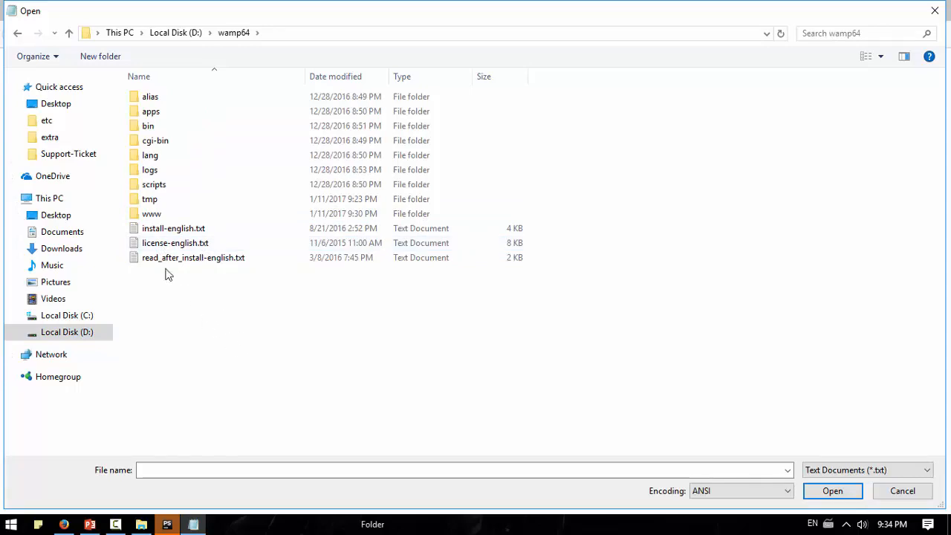
pyautogui.click(149, 125)
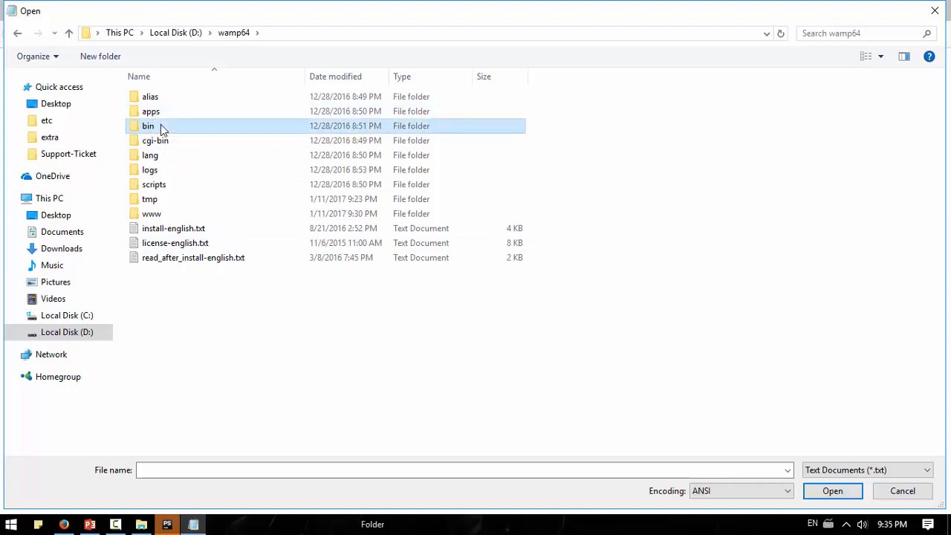
pyautogui.doubleClick(149, 124)
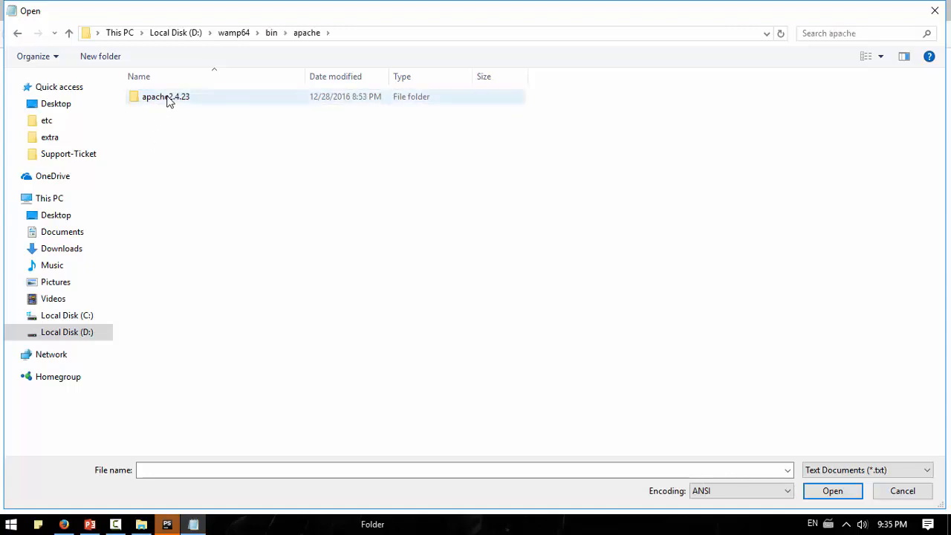
pyautogui.doubleClick(166, 95)
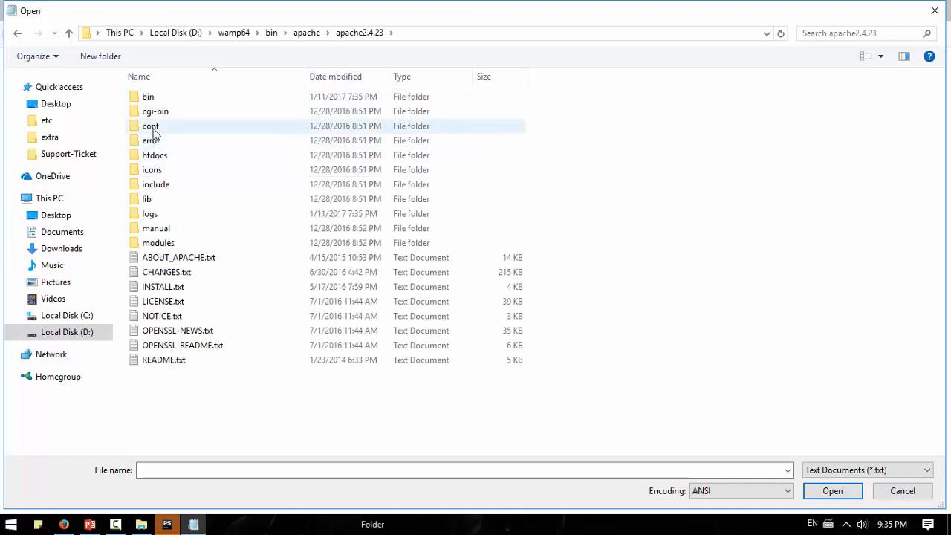
pyautogui.doubleClick(150, 125)
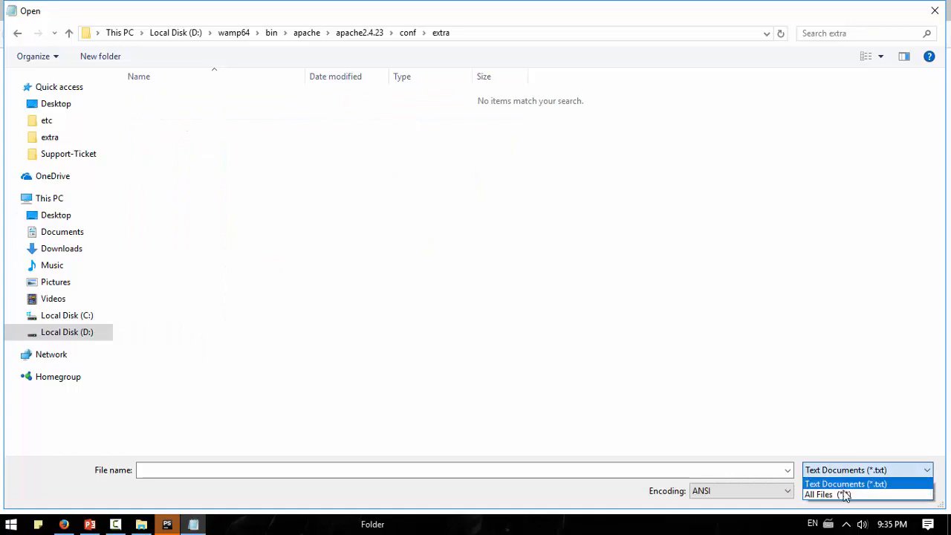
# Show all file types and open httpd-vhosts.conf in Notepad.
pyautogui.click(826, 493)
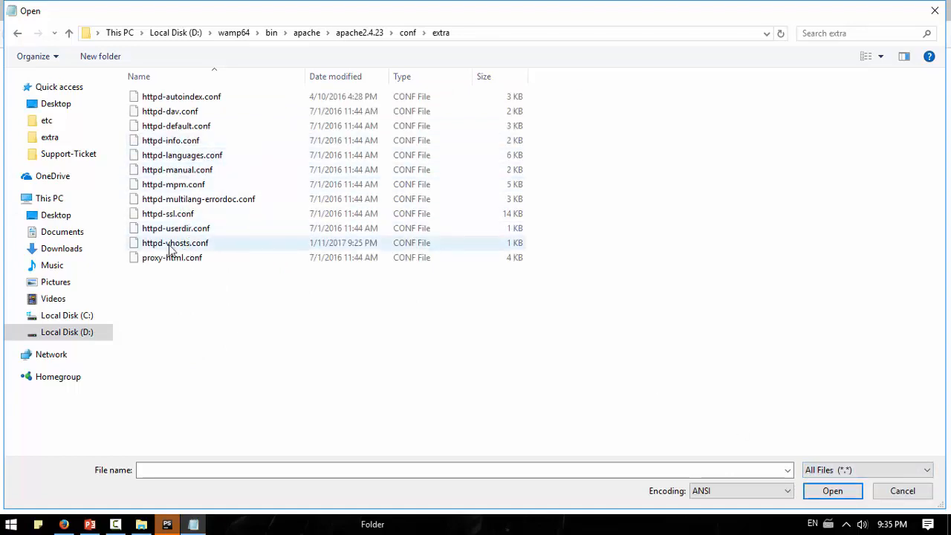
pyautogui.click(175, 244)
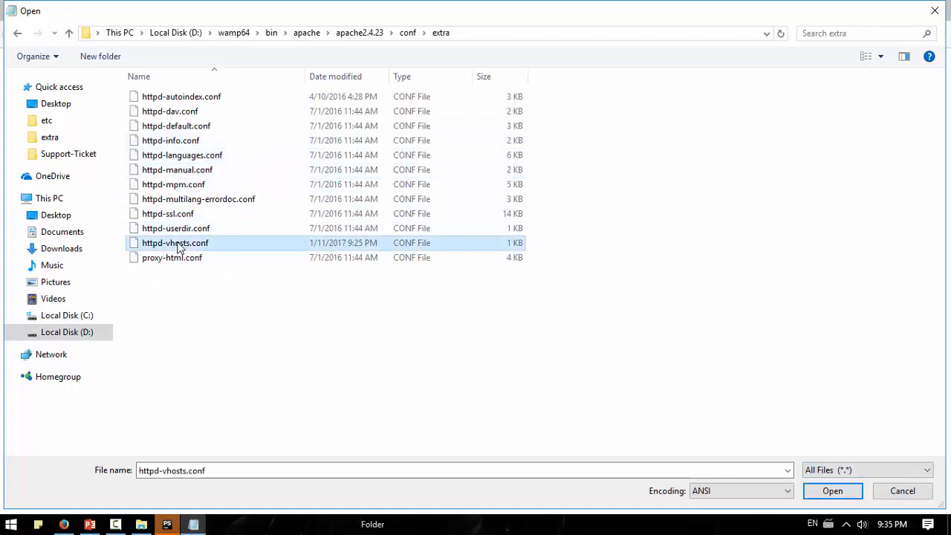
pyautogui.click(832, 490)
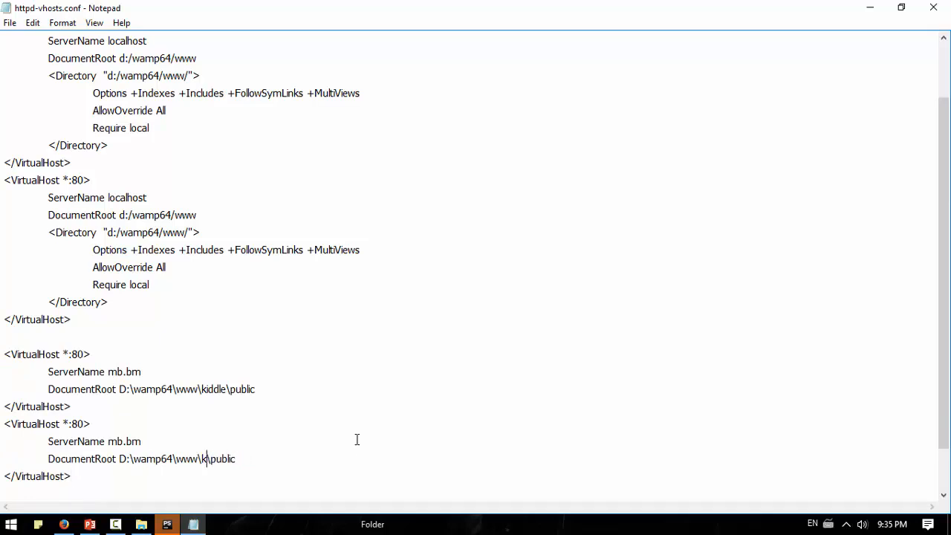
# Change the last VirtualHost's DocumentRoot folder to memeber and its ServerName to member.bm.
pyautogui.write('memeber')
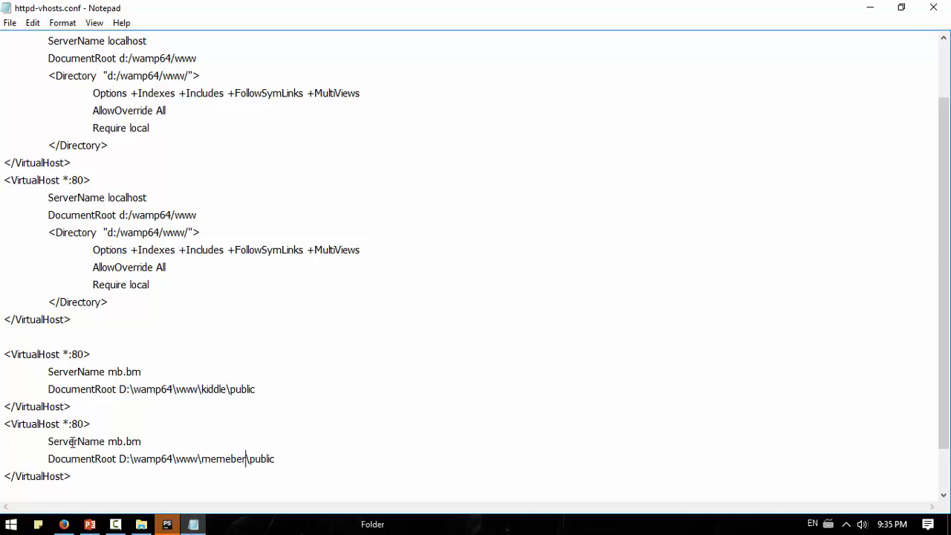
pyautogui.doubleClick(116, 441)
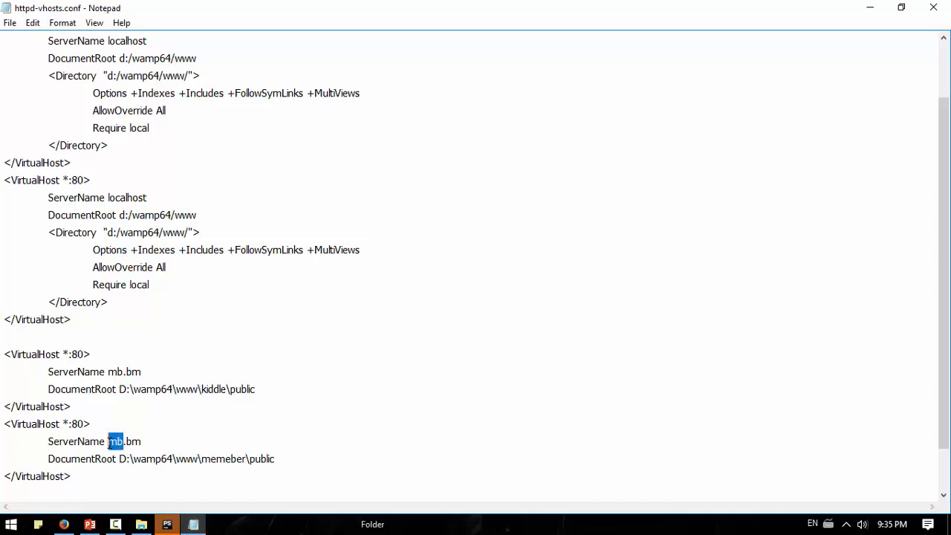
pyautogui.write('member')
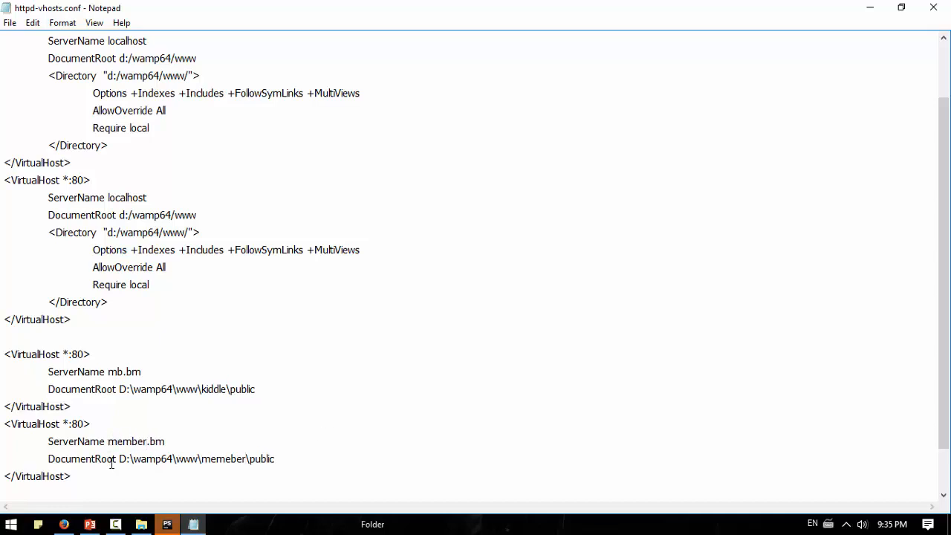
pyautogui.click(9, 22)
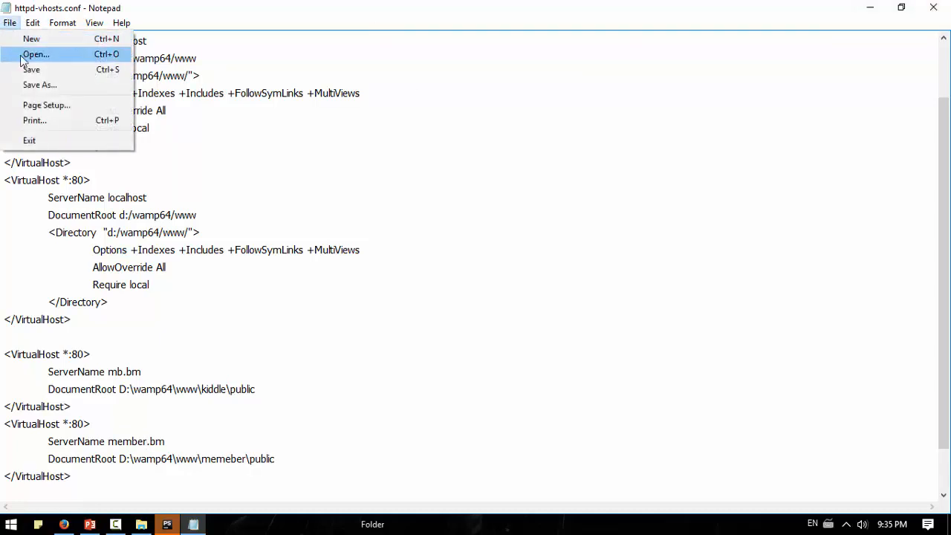
# Open the Windows hosts file from System32 in Notepad, listing all file types.
pyautogui.click(36, 53)
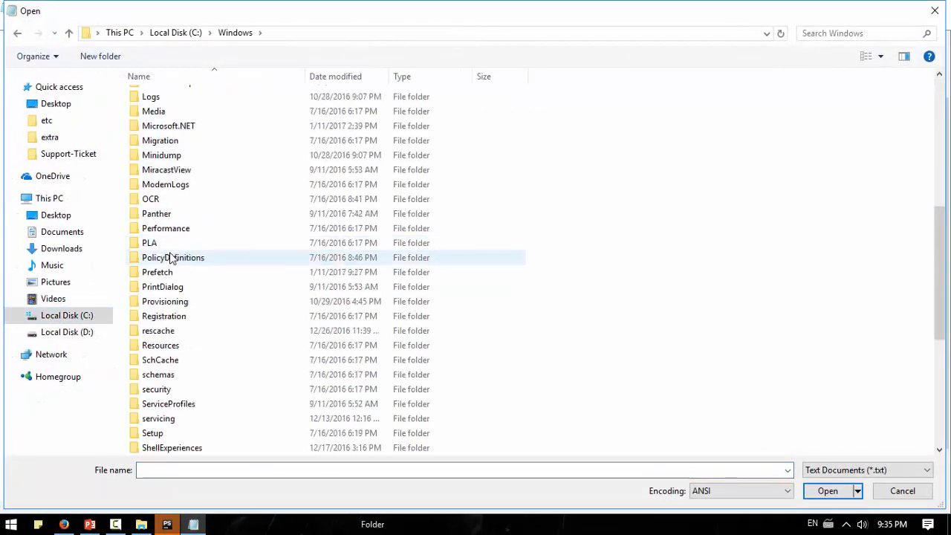
pyautogui.scroll(-3)
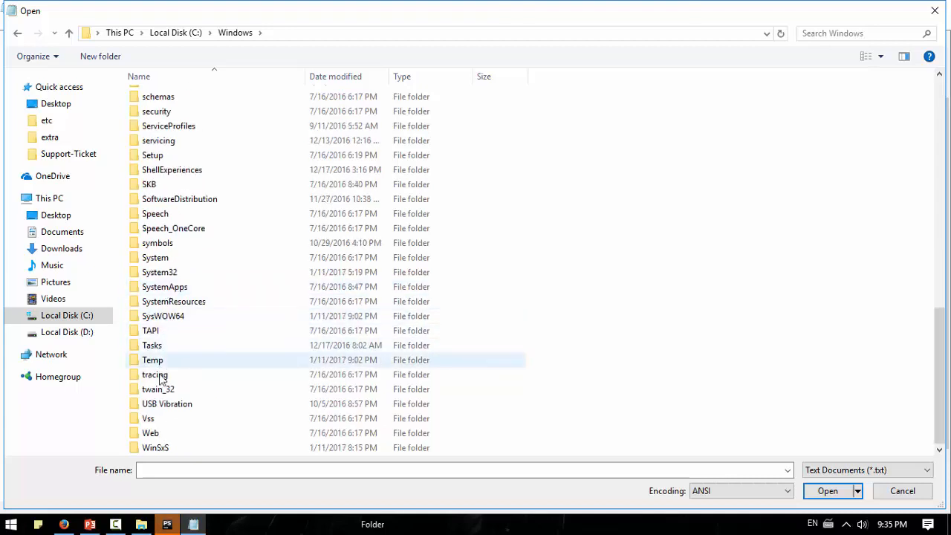
pyautogui.doubleClick(159, 272)
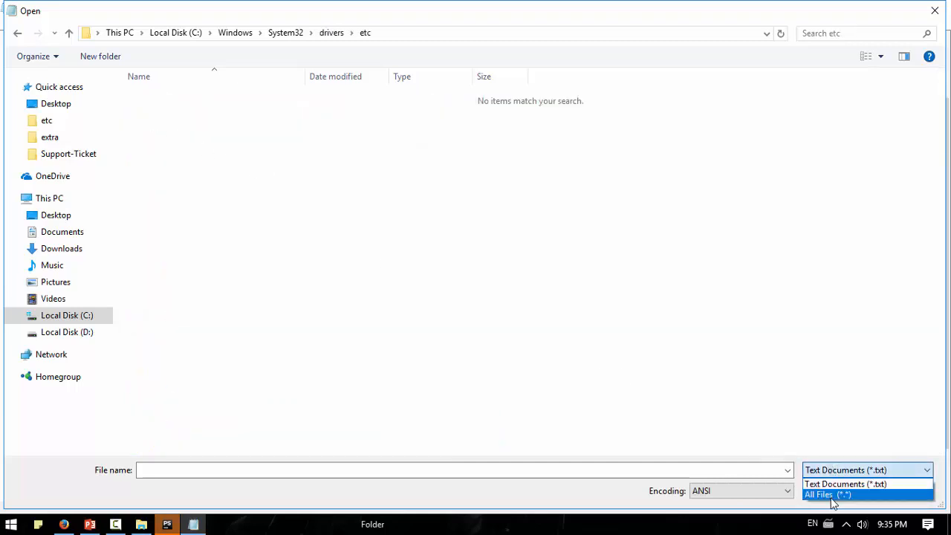
pyautogui.click(826, 494)
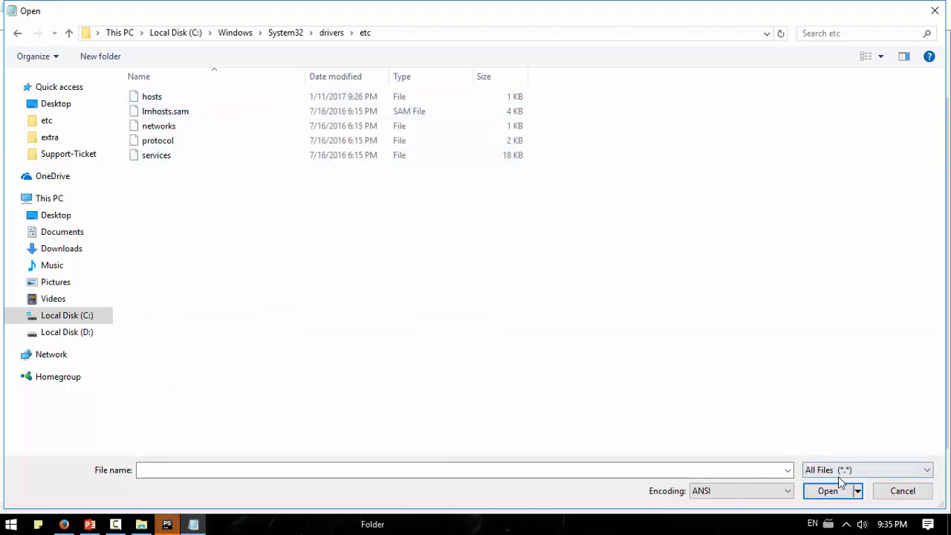
pyautogui.moveTo(345, 211)
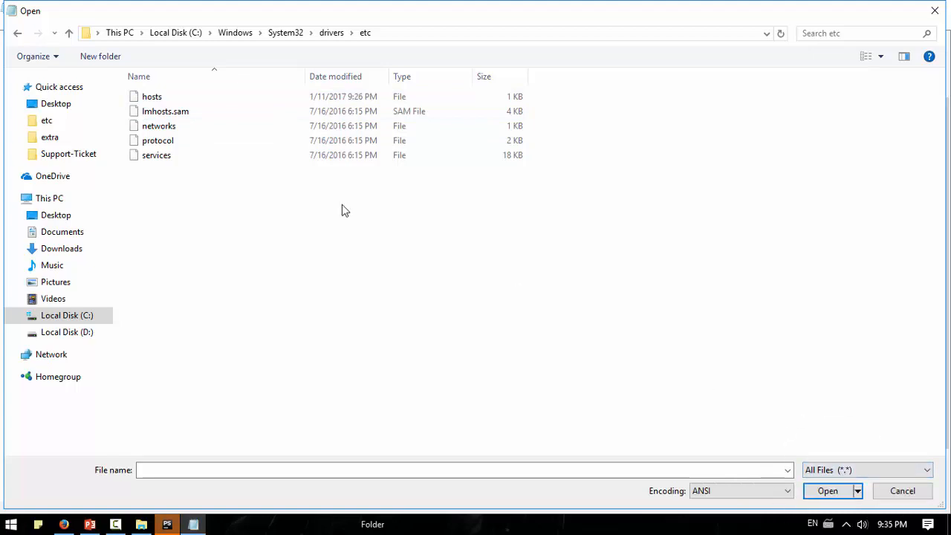
pyautogui.click(151, 97)
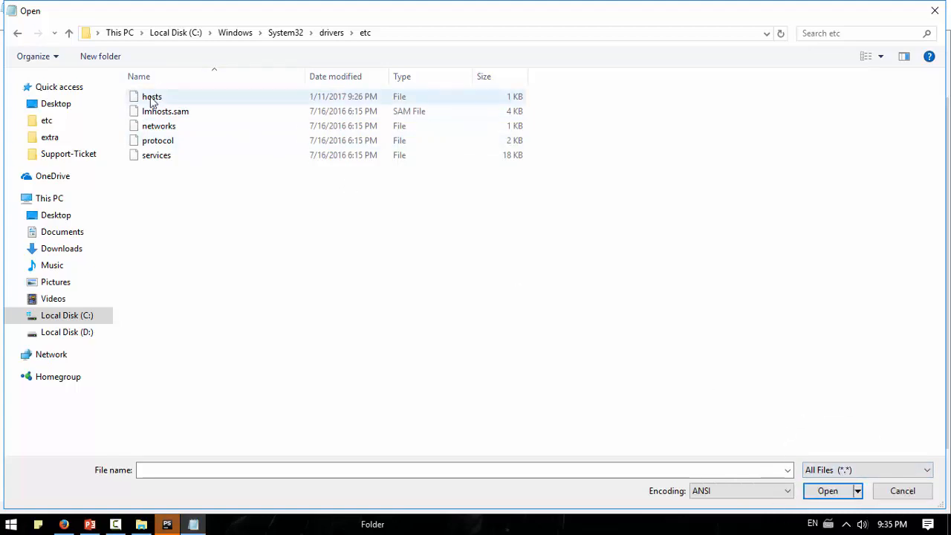
pyautogui.doubleClick(152, 97)
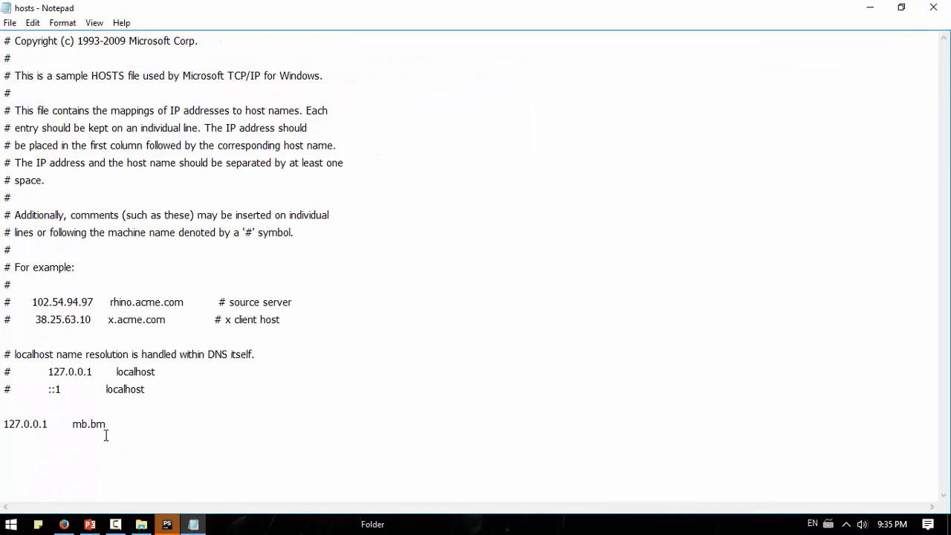
# Add a new hosts line mapping 127.0.0.1 to mb.bm.
pyautogui.press('Enter')
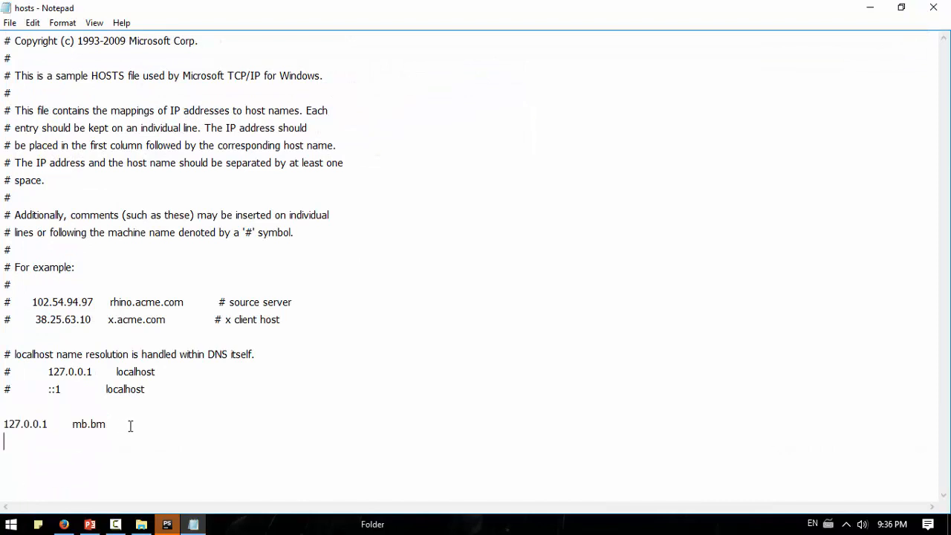
pyautogui.write('127.0.0.1\tmb.bm')
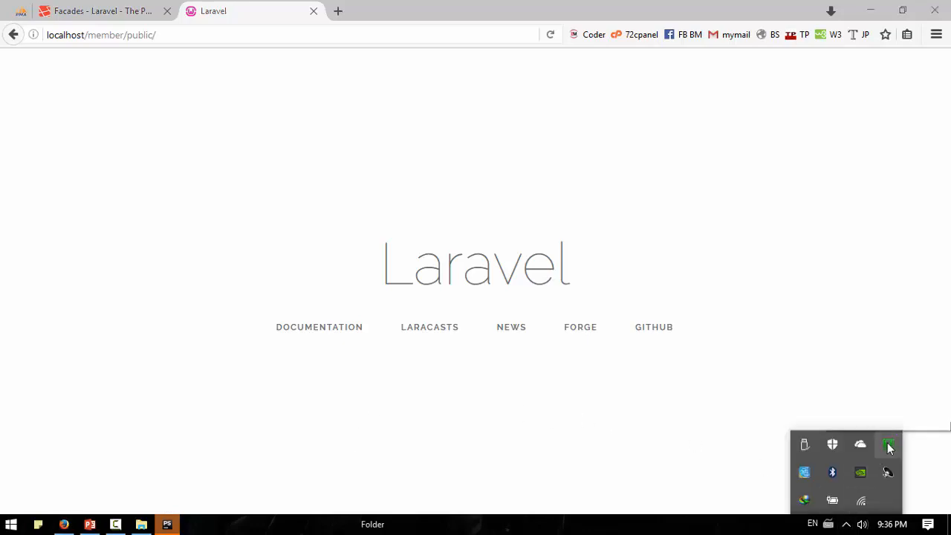
# Restart all WAMP services from the tray icon so Apache reloads its configuration.
pyautogui.click(888, 446)
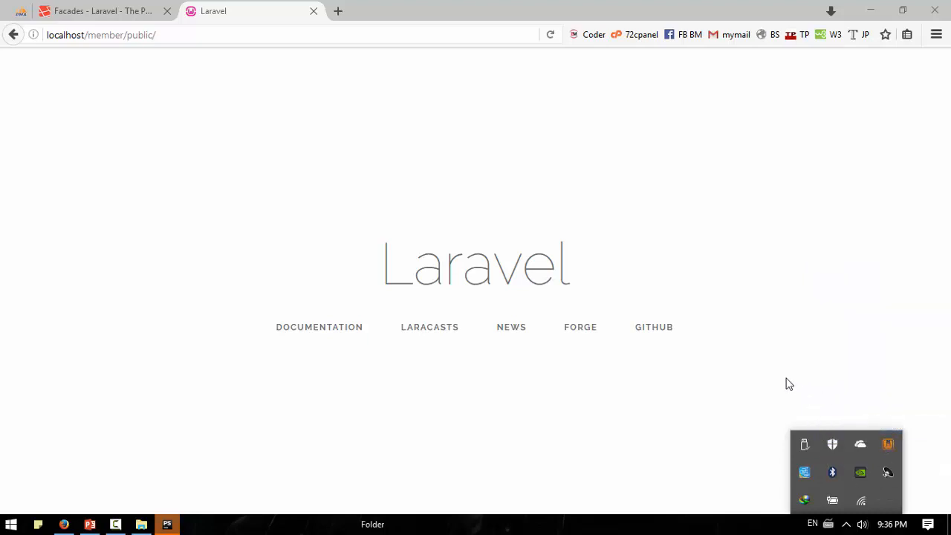
pyautogui.moveTo(889, 444)
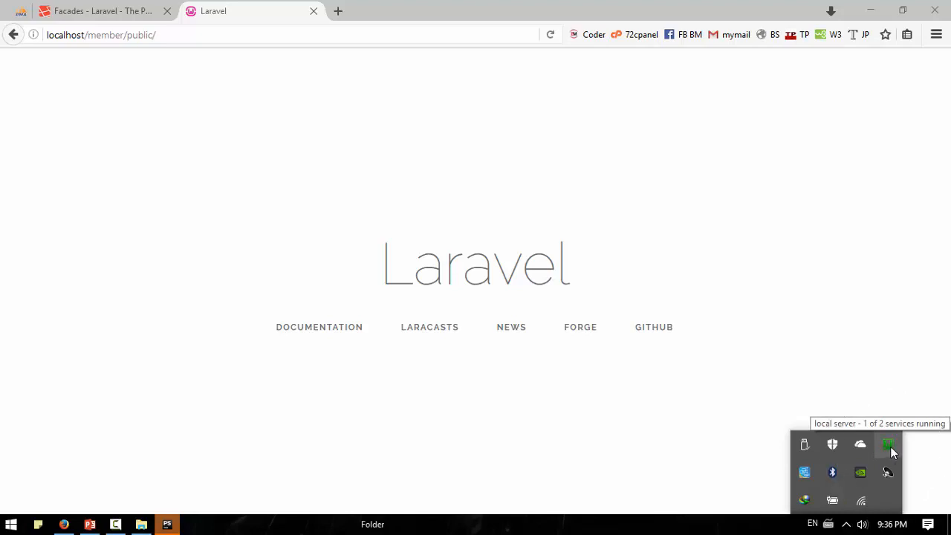
pyautogui.click(101, 34)
pyautogui.write('member.bm')
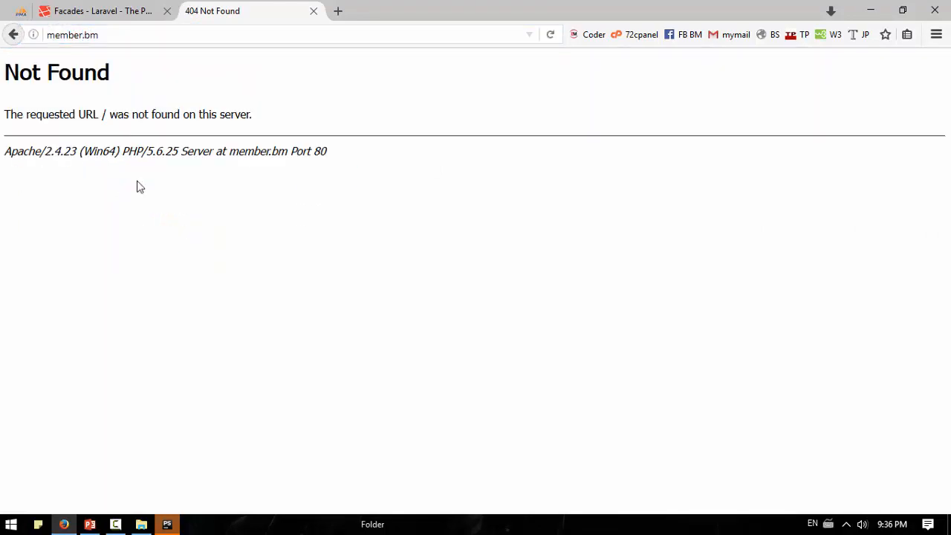
pyautogui.moveTo(193, 205)
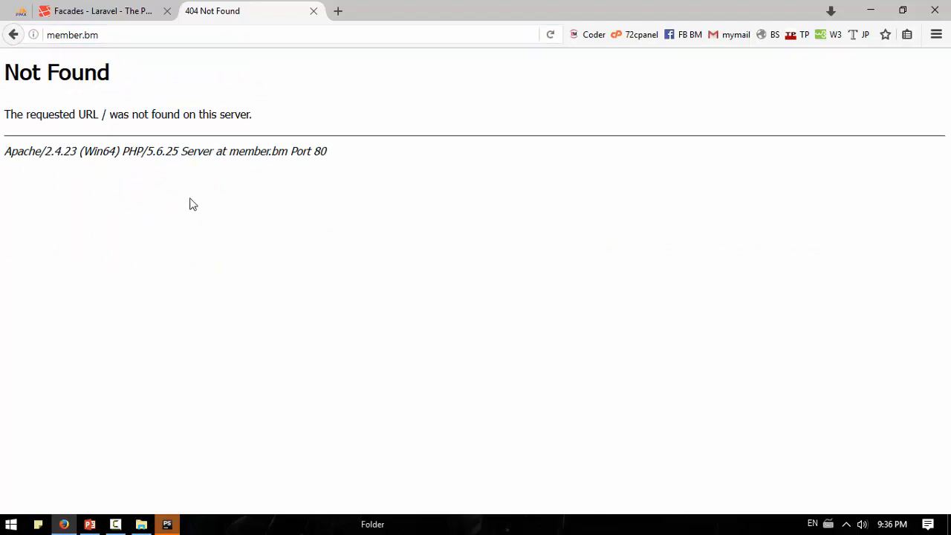
pyautogui.moveTo(146, 455)
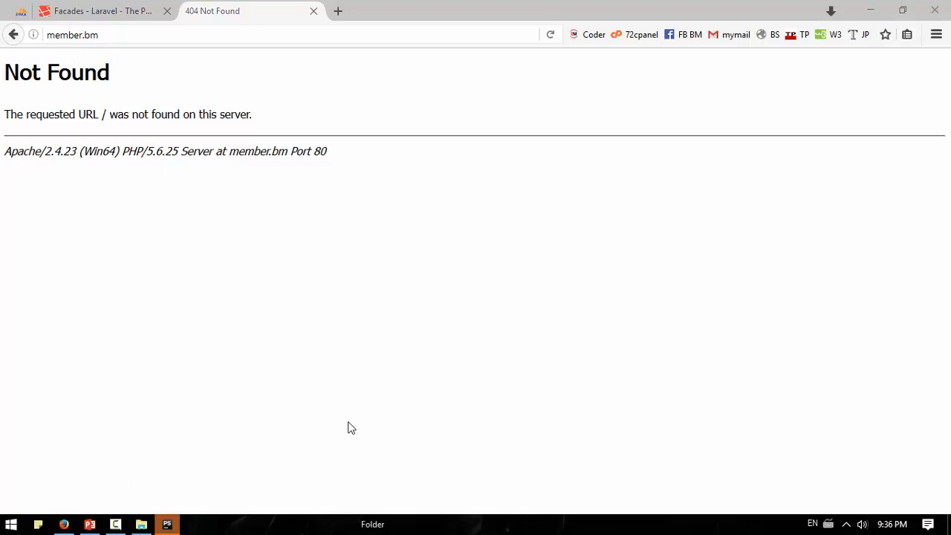
# Launch Notepad as administrator from the Start search for 'note'.
pyautogui.write('note')
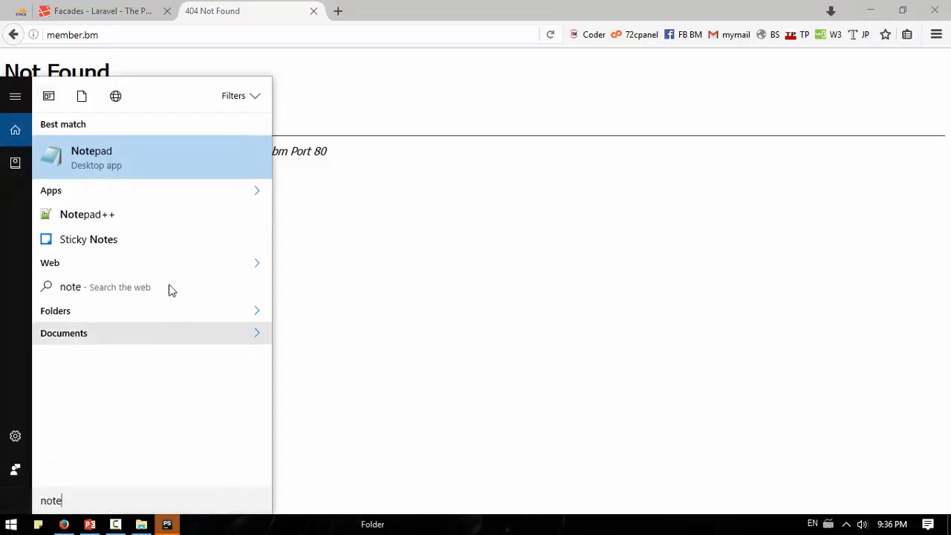
pyautogui.rightClick(93, 157)
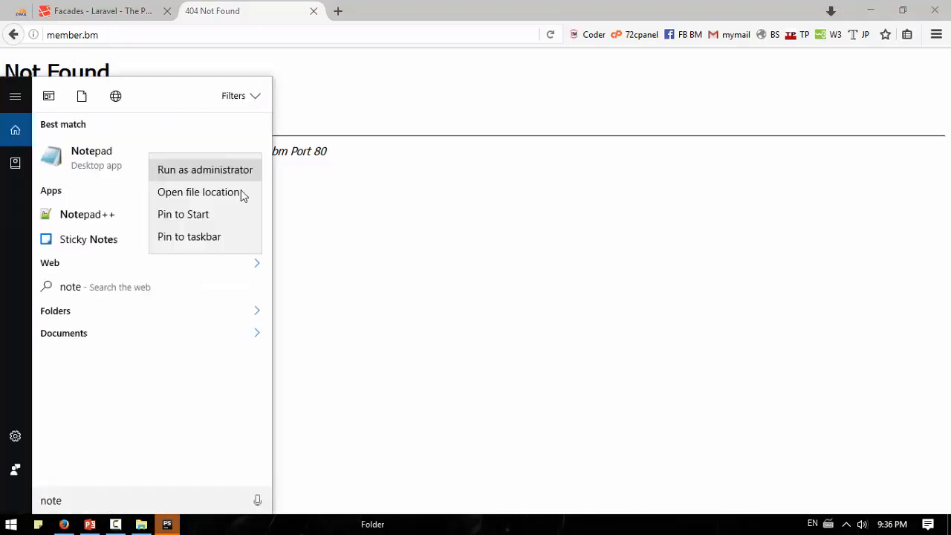
pyautogui.click(92, 157)
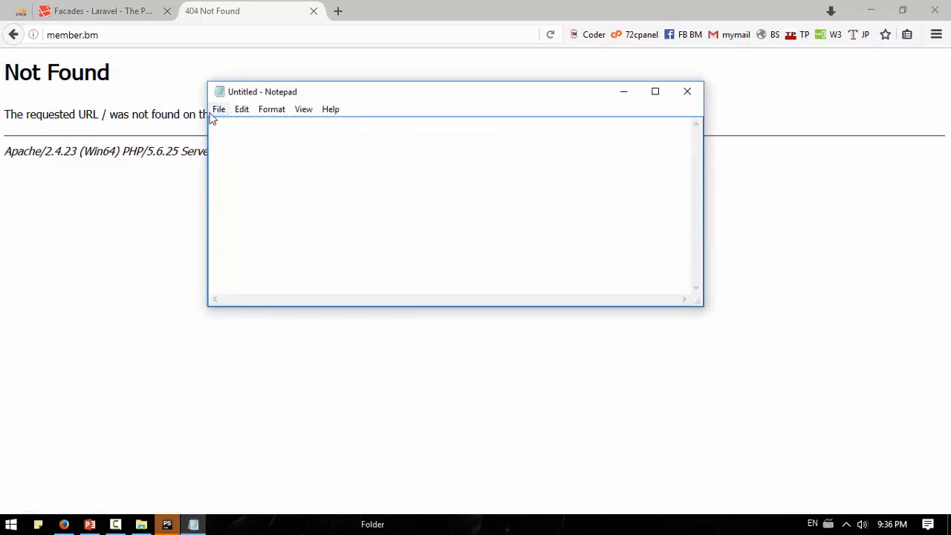
# Open the hosts file again, now showing 127.0.0.1 entries for mb.bm and member.bm.
pyautogui.click(220, 110)
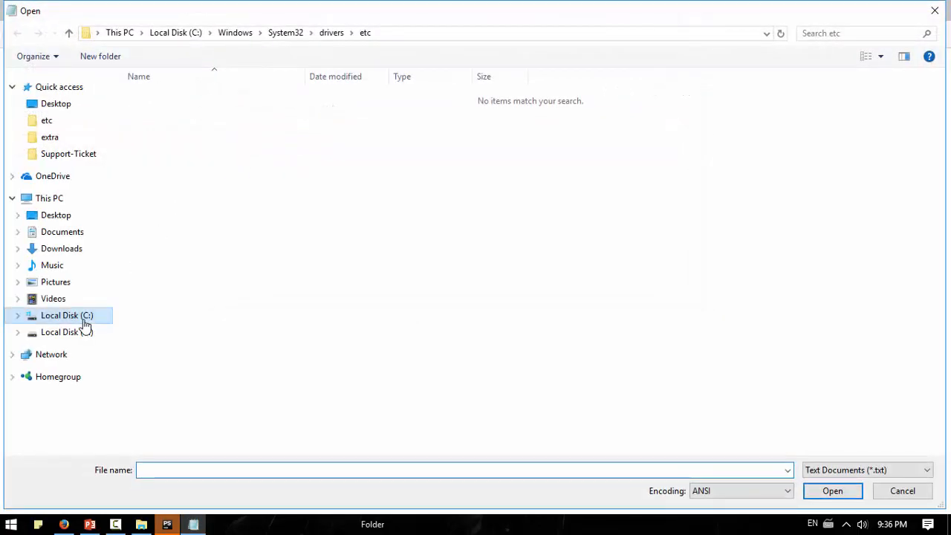
pyautogui.click(868, 469)
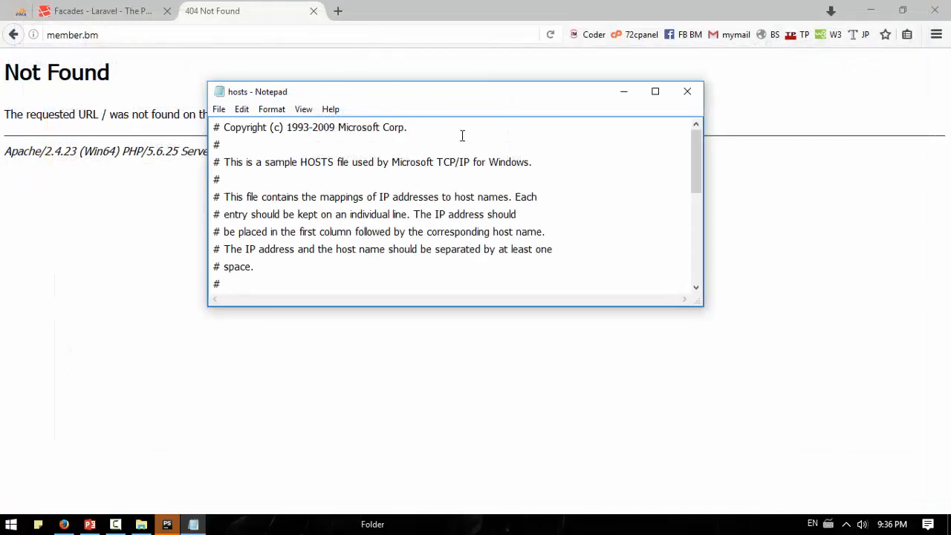
pyautogui.scroll(-3)
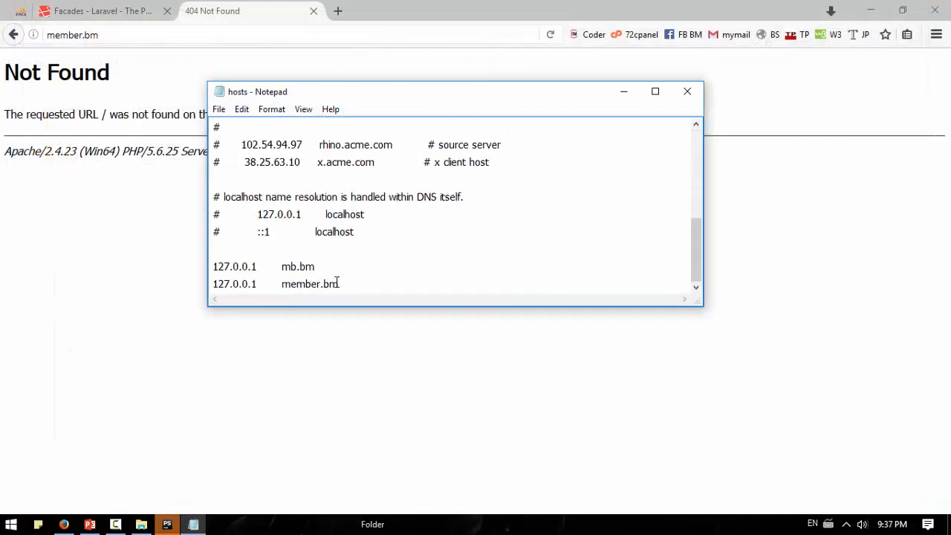
# Navigate Notepad's Open dialog back into wamp64's apache2.4.23 conf extra folder.
pyautogui.click(218, 110)
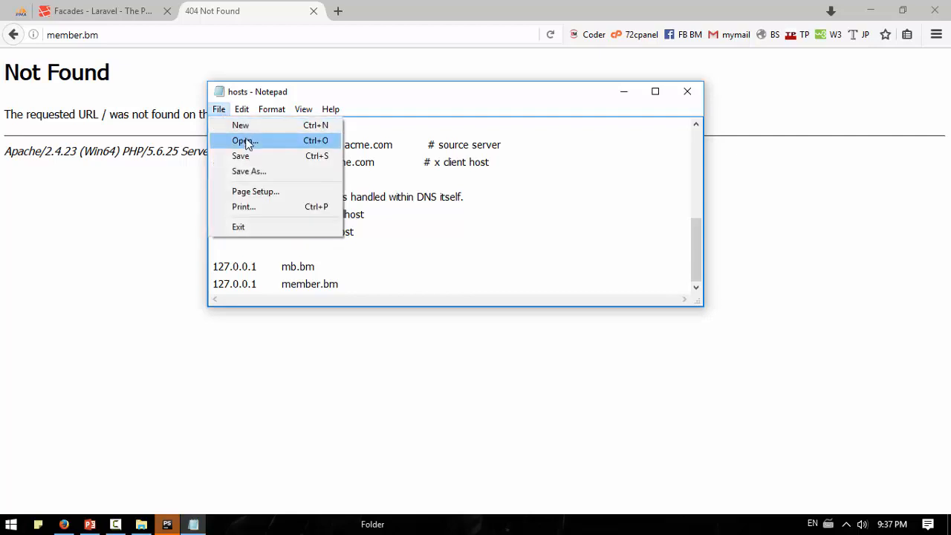
pyautogui.click(244, 139)
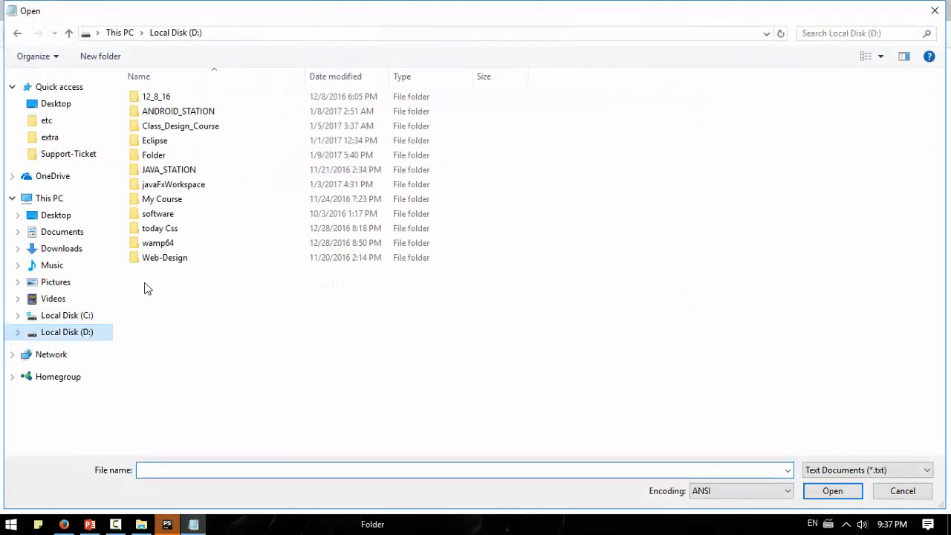
pyautogui.doubleClick(158, 242)
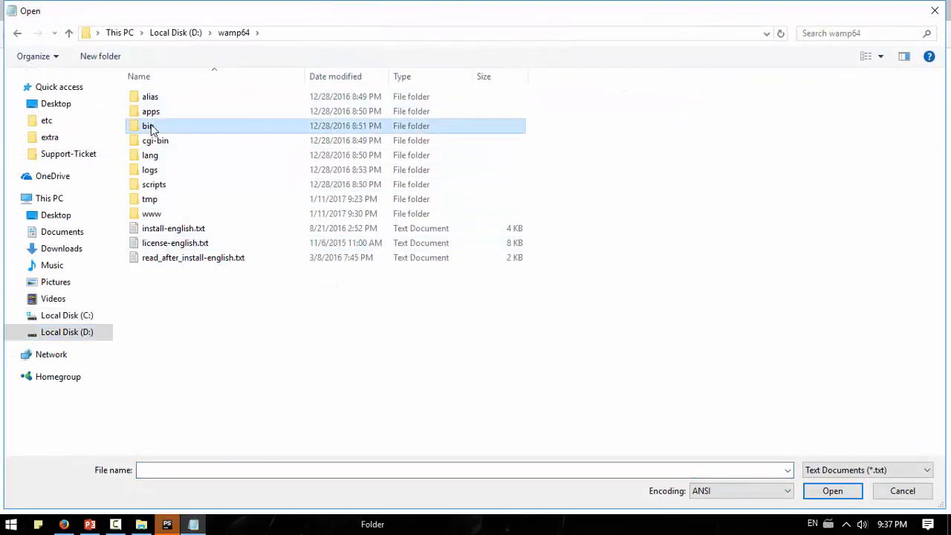
pyautogui.doubleClick(147, 125)
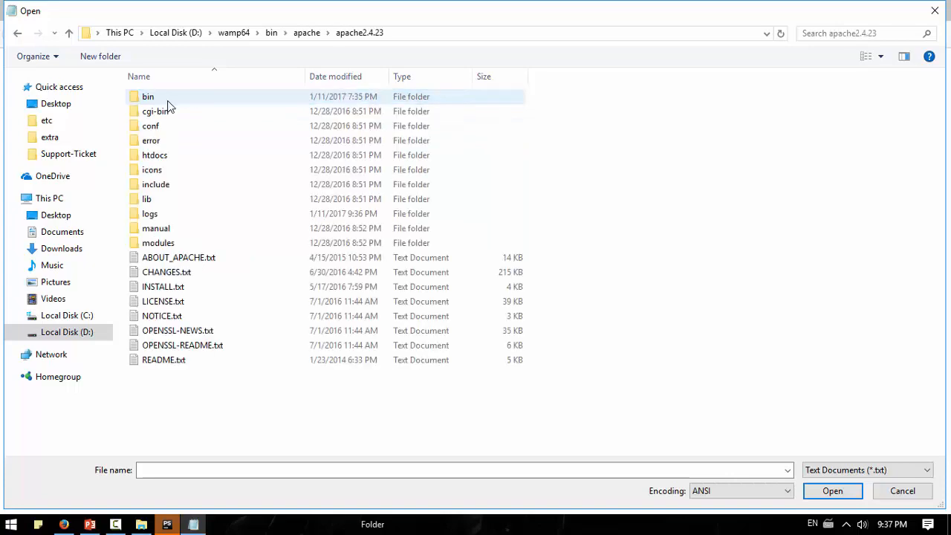
pyautogui.doubleClick(150, 125)
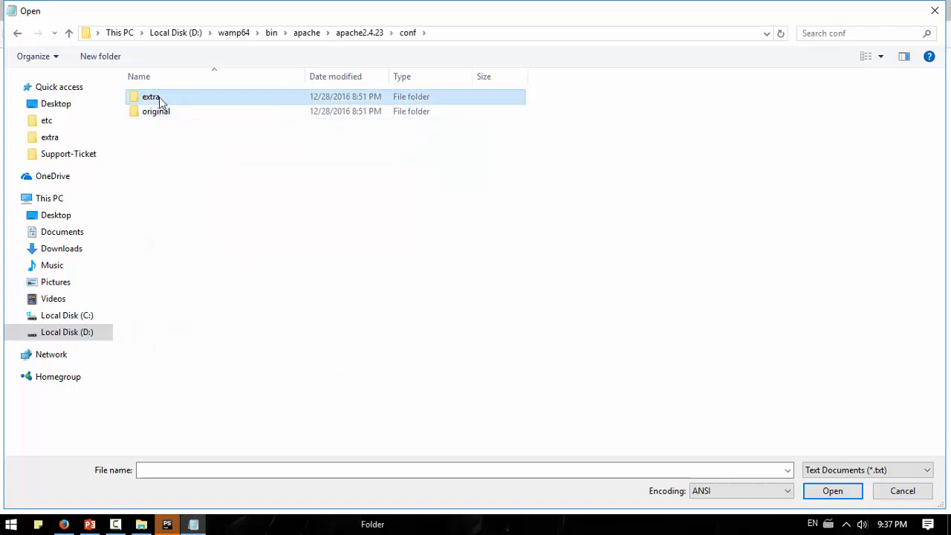
pyautogui.doubleClick(152, 97)
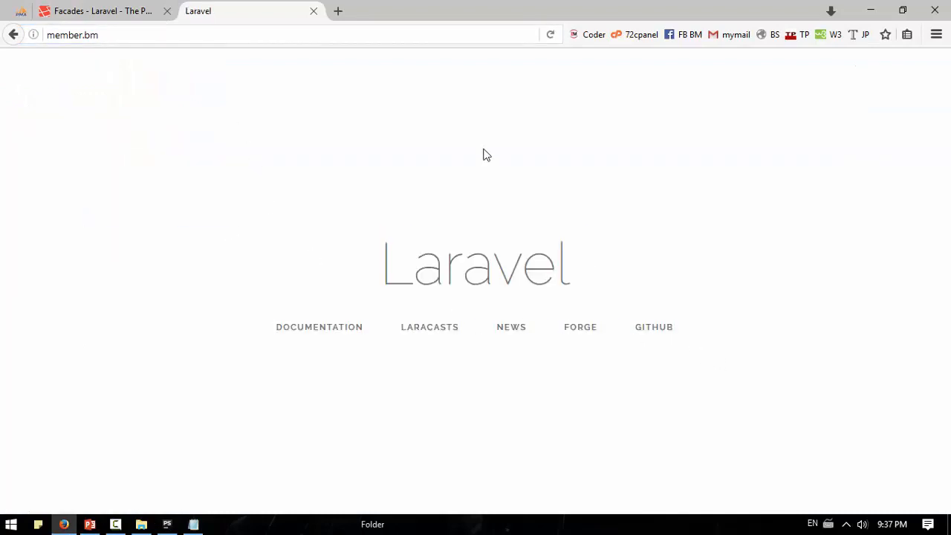
pyautogui.moveTo(201, 394)
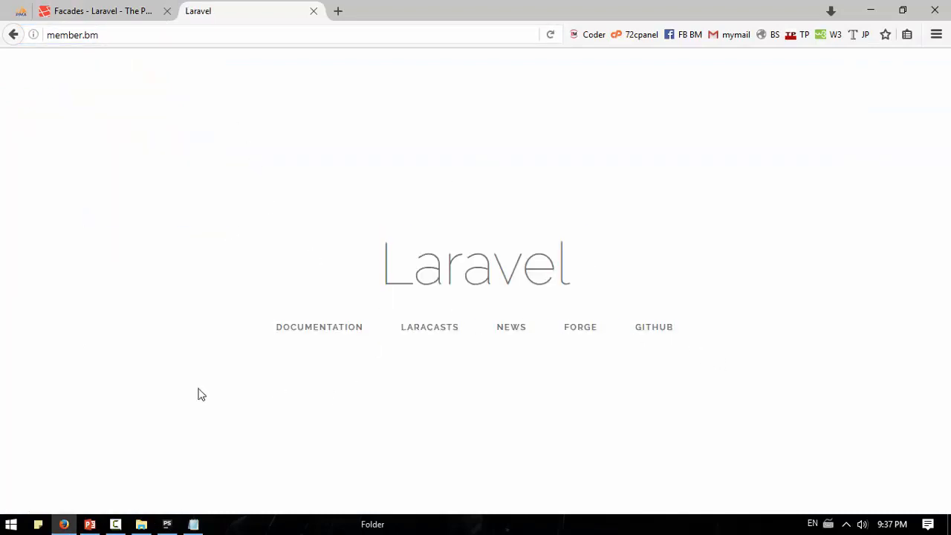
pyautogui.moveTo(224, 243)
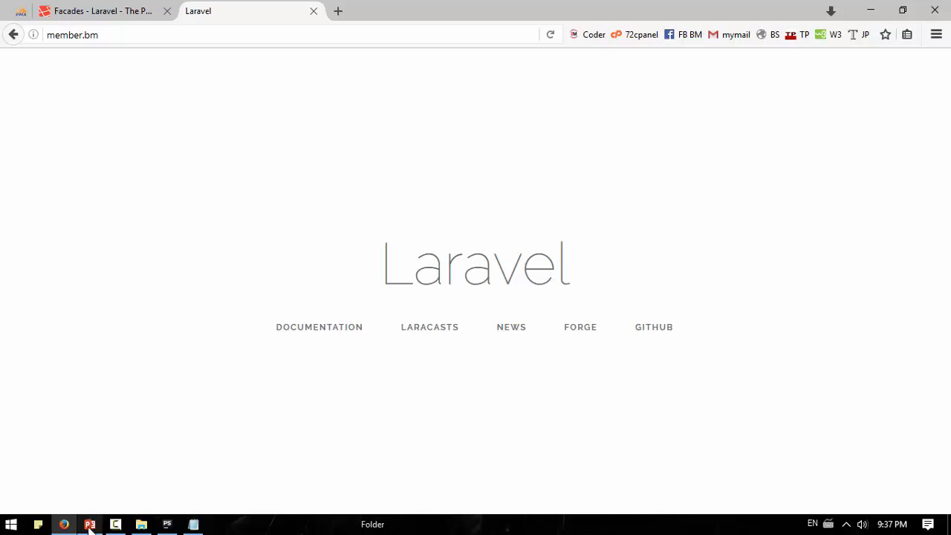
# Switch to Chrome and confirm member.bm shows the Laravel welcome page.
pyautogui.click(89, 524)
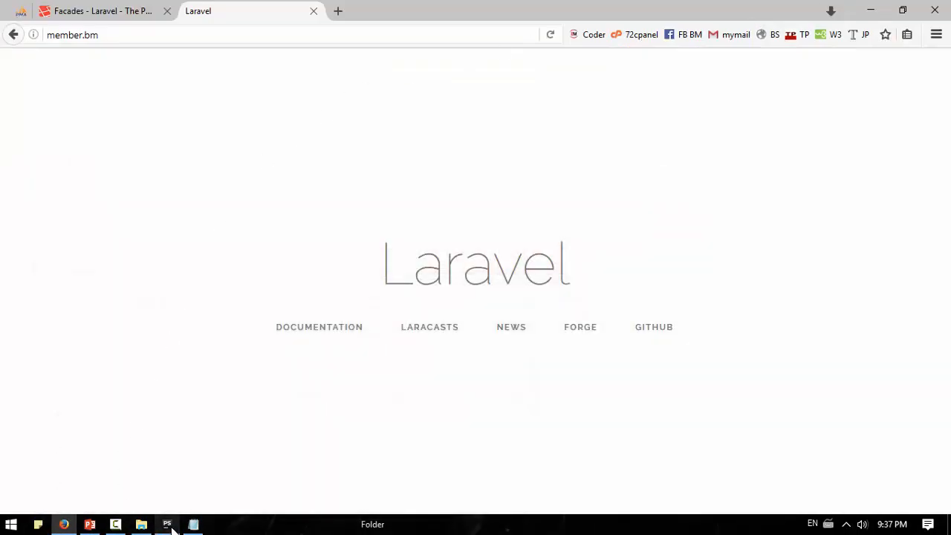
# Open the create_users_table and create_password_resets_table migrations from database/migrations in PhpStorm.
pyautogui.click(166, 524)
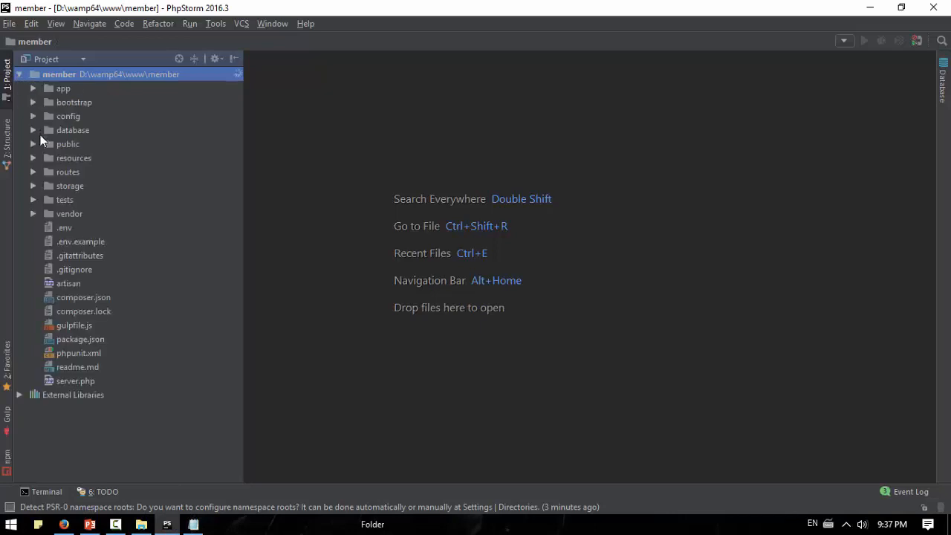
pyautogui.click(32, 131)
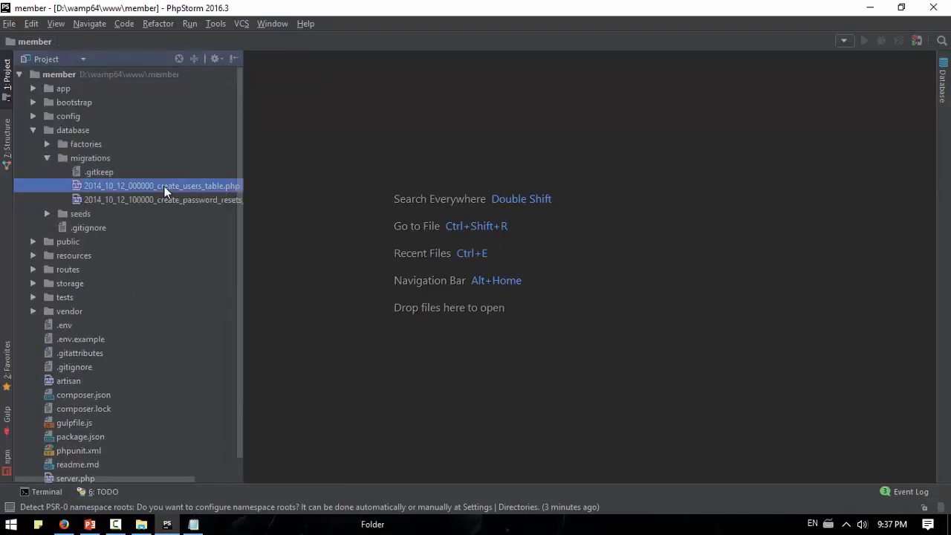
pyautogui.doubleClick(161, 186)
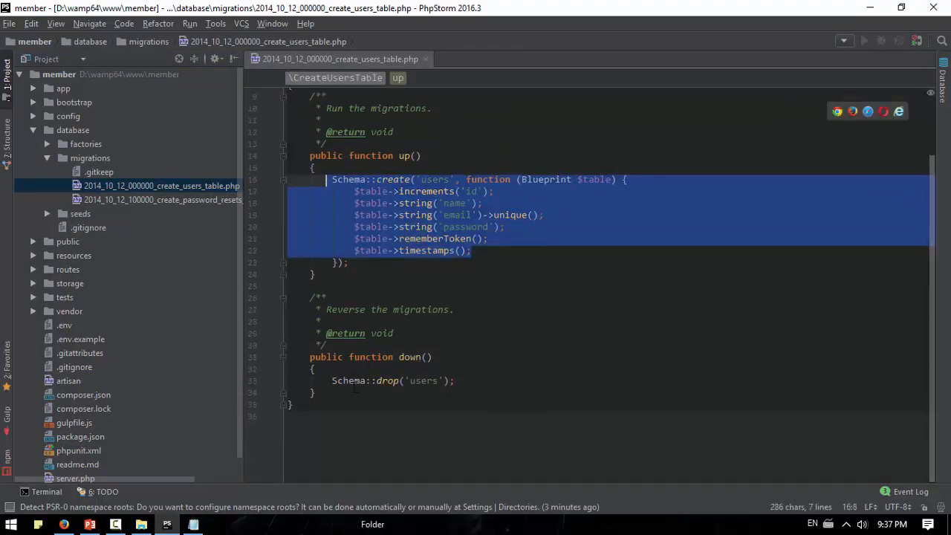
pyautogui.click(171, 199)
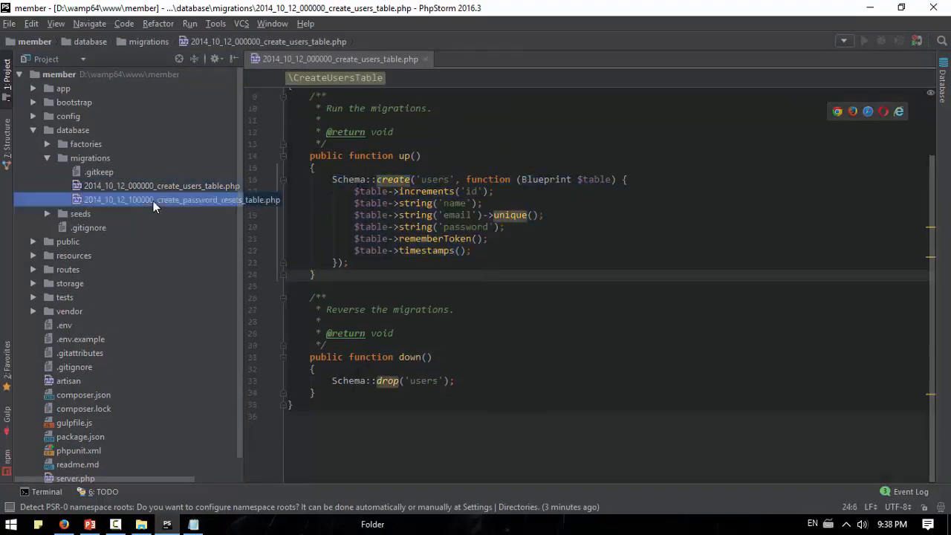
pyautogui.doubleClick(160, 199)
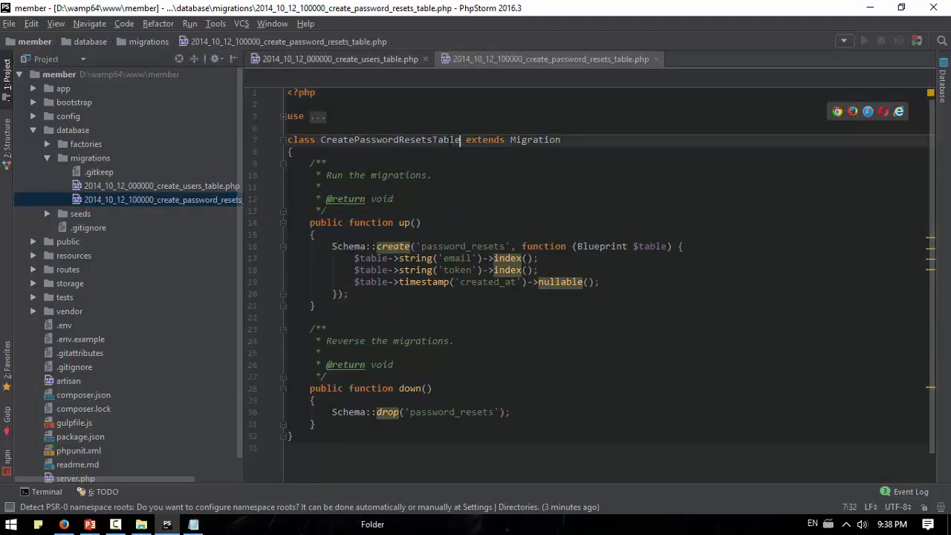
pyautogui.click(338, 59)
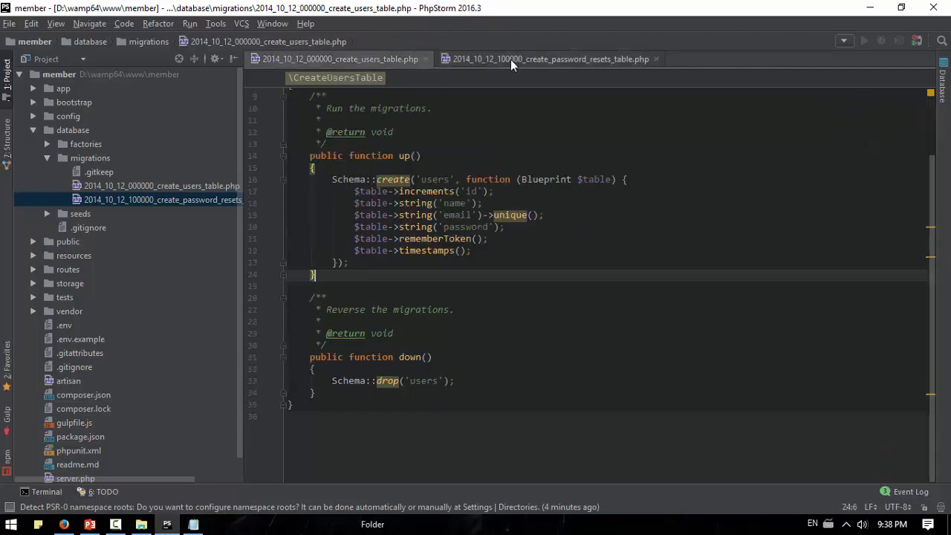
pyautogui.click(549, 60)
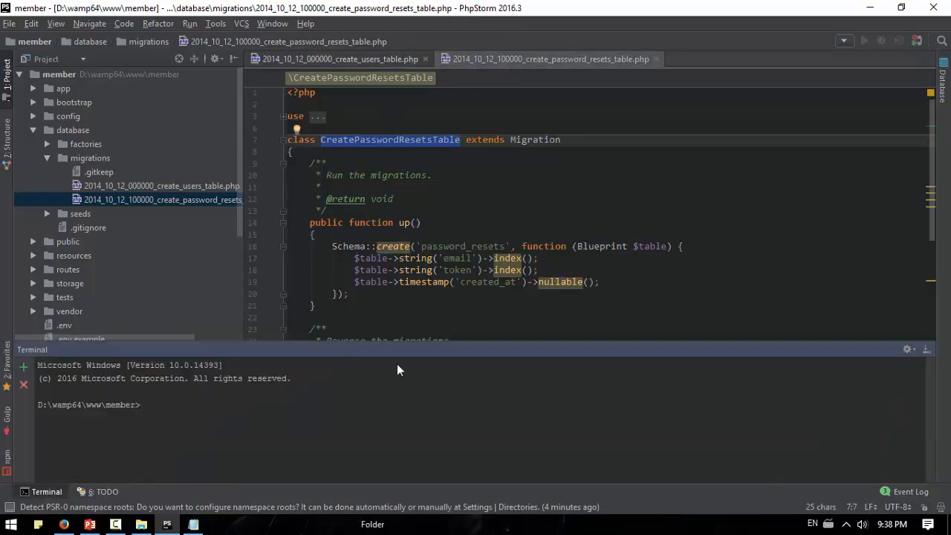
pyautogui.moveTo(698, 386)
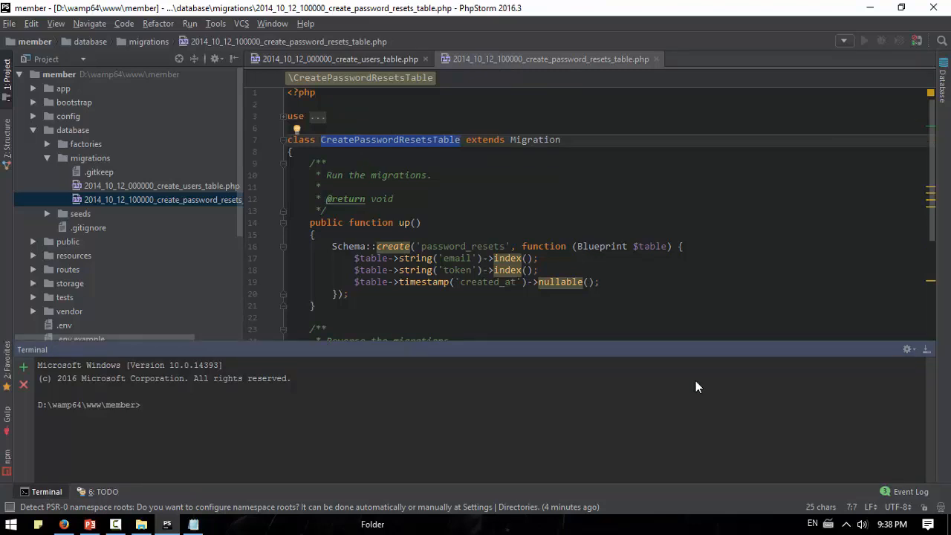
# Start a php artisan command in the terminal, open the project's .env file, then switch to the browser.
pyautogui.write('php artisan')
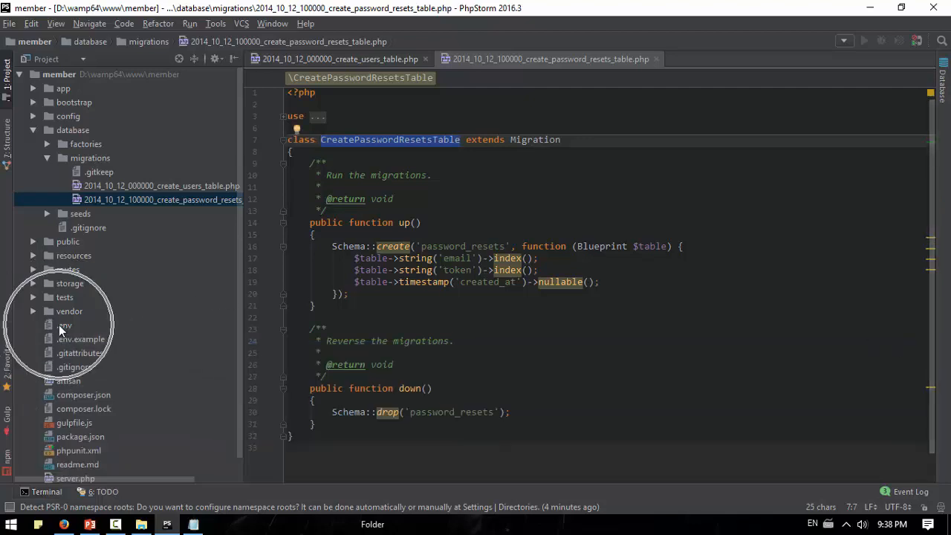
pyautogui.doubleClick(64, 323)
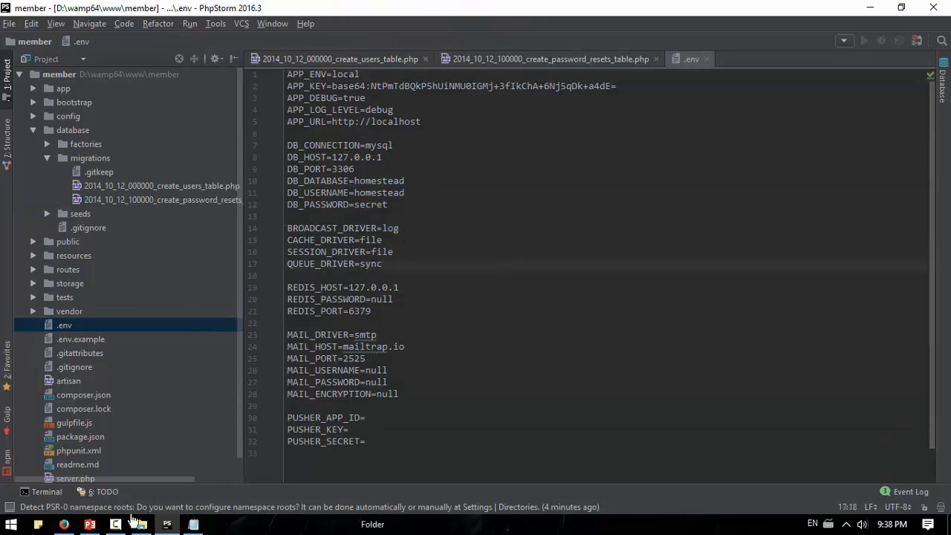
pyautogui.click(89, 525)
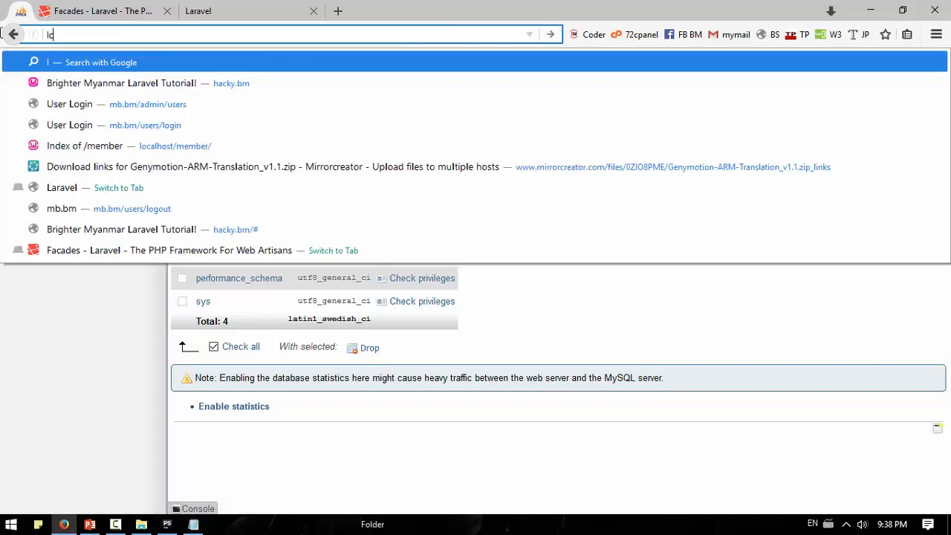
# Go to localhost, launch phpMyAdmin and show its Databases list.
pyautogui.write('localhost')
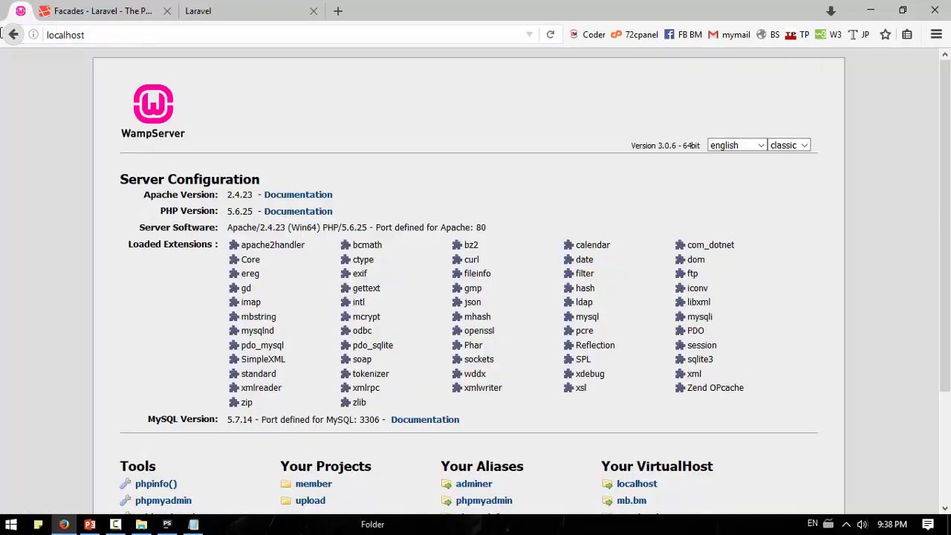
pyautogui.scroll(-3)
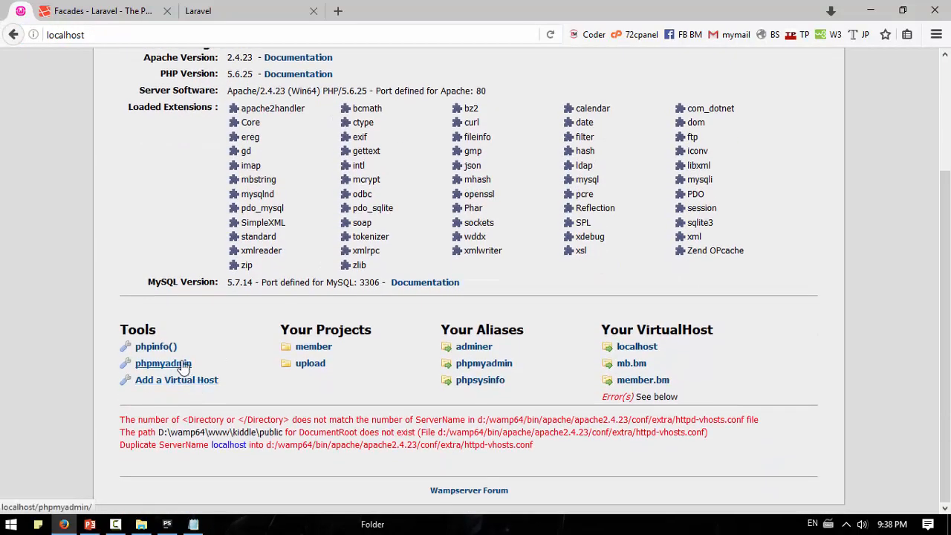
pyautogui.click(154, 363)
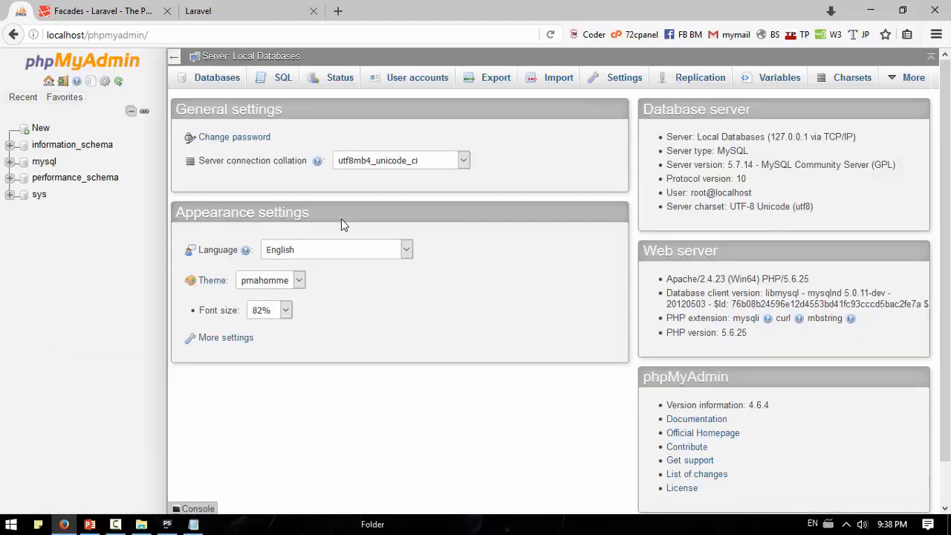
pyautogui.click(217, 77)
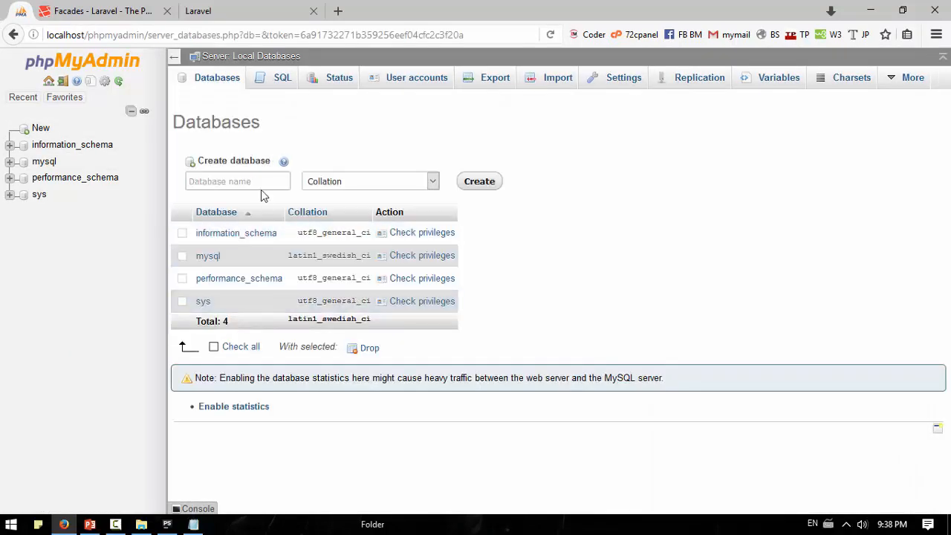
# Create a new database named member with utf8_general_ci collation.
pyautogui.write('member')
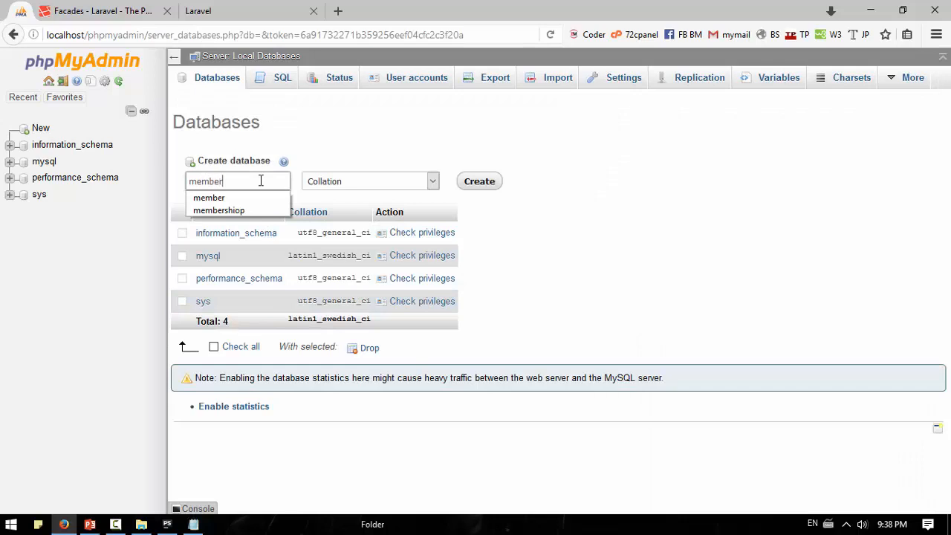
pyautogui.click(368, 181)
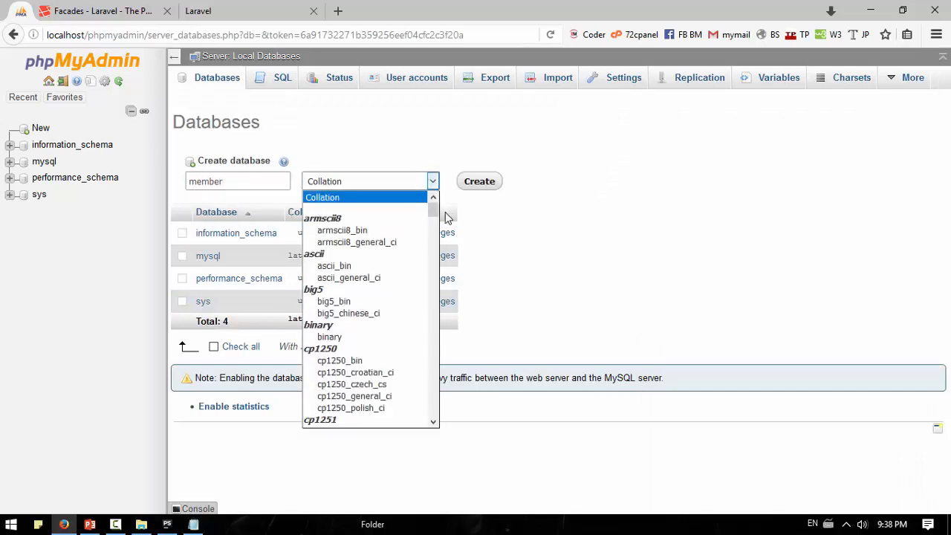
pyautogui.scroll(-3)
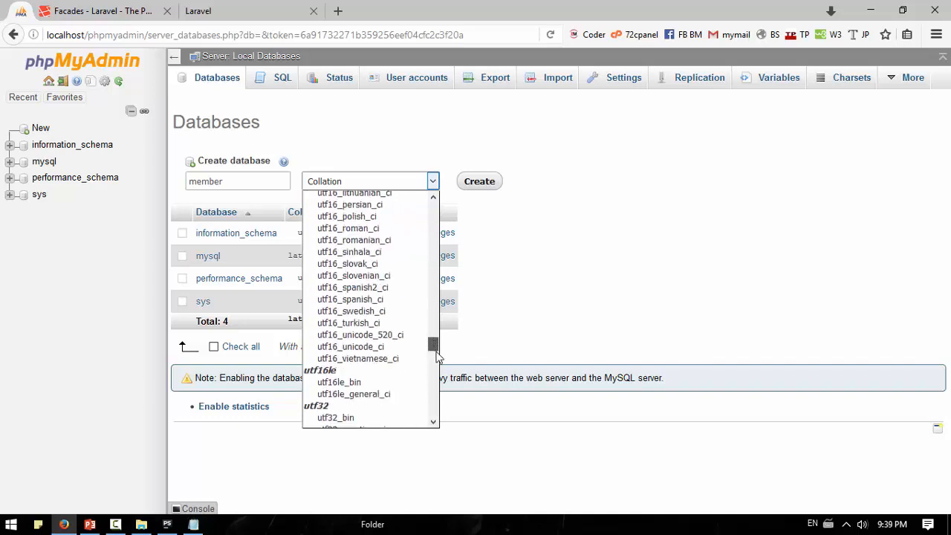
pyautogui.scroll(-3)
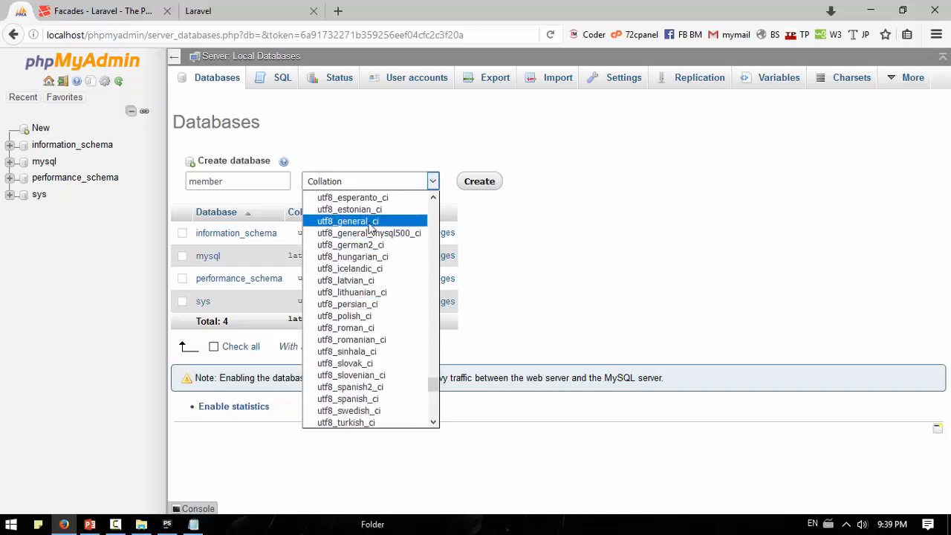
pyautogui.click(347, 219)
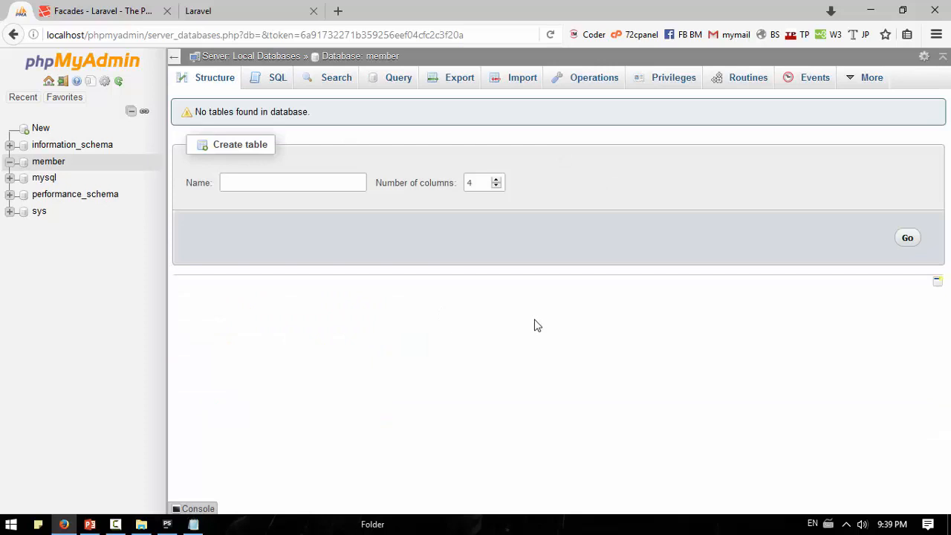
pyautogui.click(166, 522)
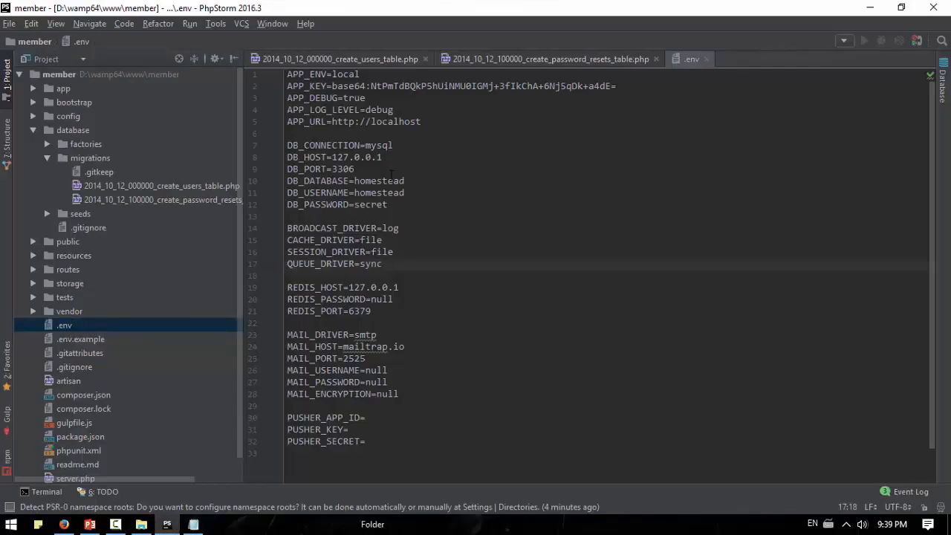
# Set DB_DATABASE to member, DB_USERNAME to root and leave DB_PASSWORD empty in .env.
pyautogui.doubleClick(378, 181)
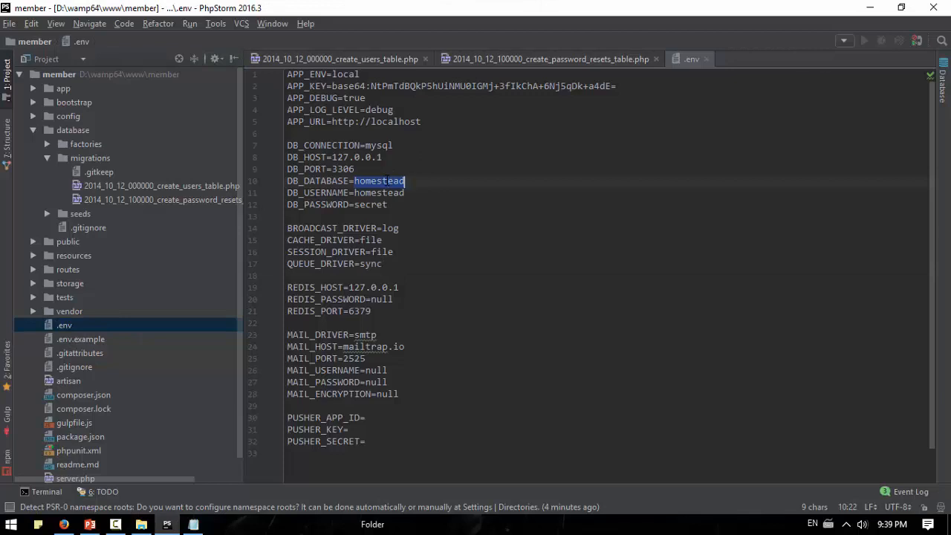
pyautogui.write('member')
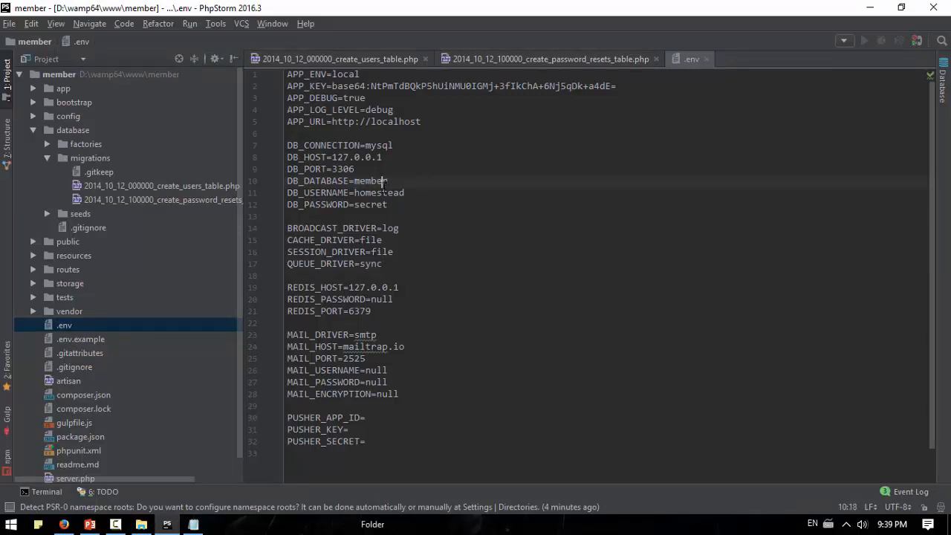
pyautogui.write('root')
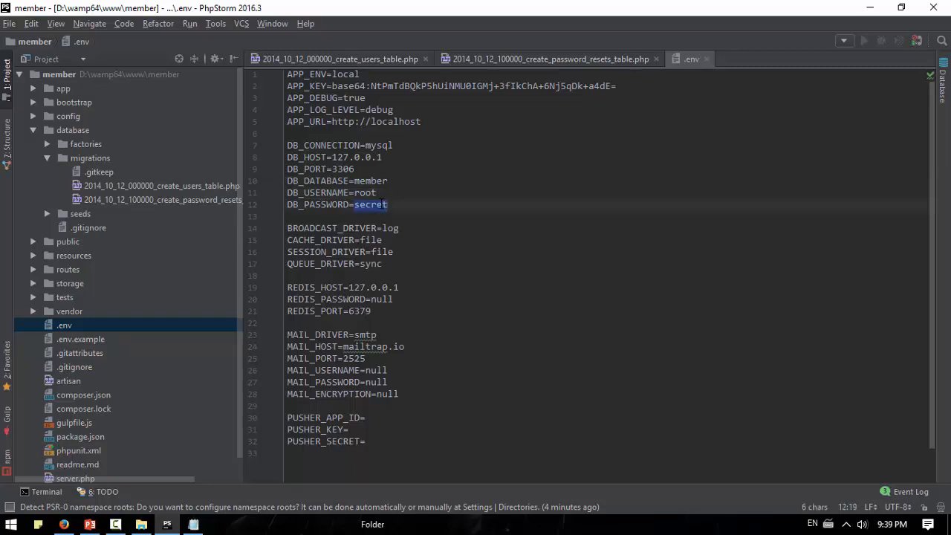
pyautogui.press('Delete')
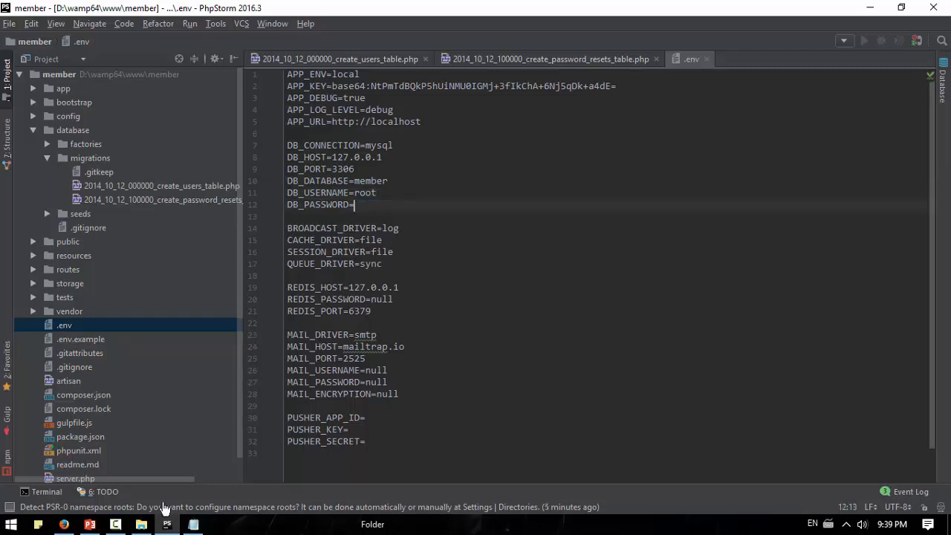
pyautogui.moveTo(380, 208)
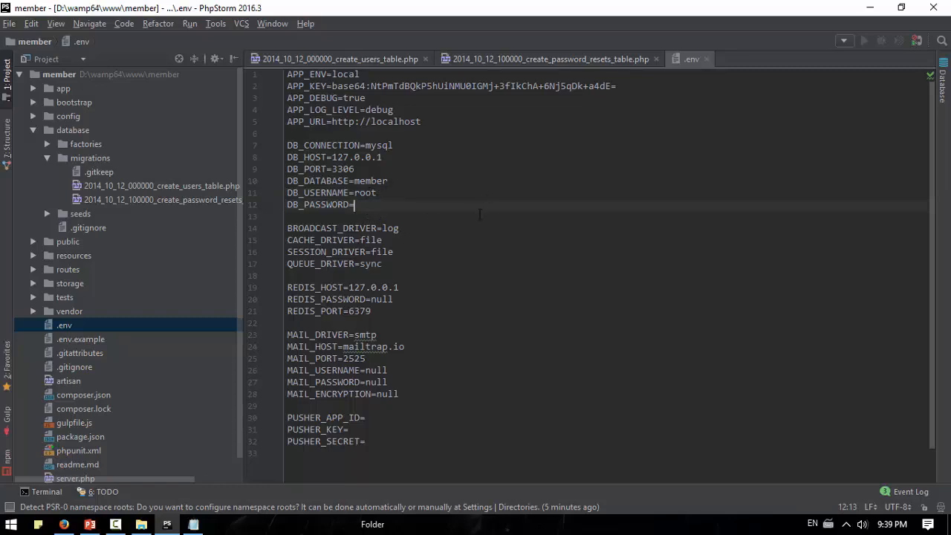
pyautogui.click(548, 60)
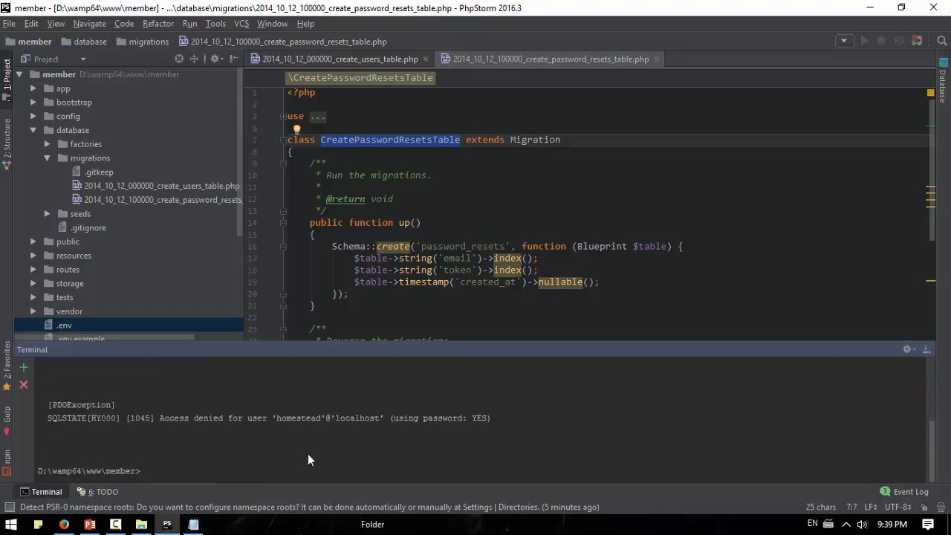
# Run 'php artisan migrate' in the Terminal to create the default tables.
pyautogui.write('php a')
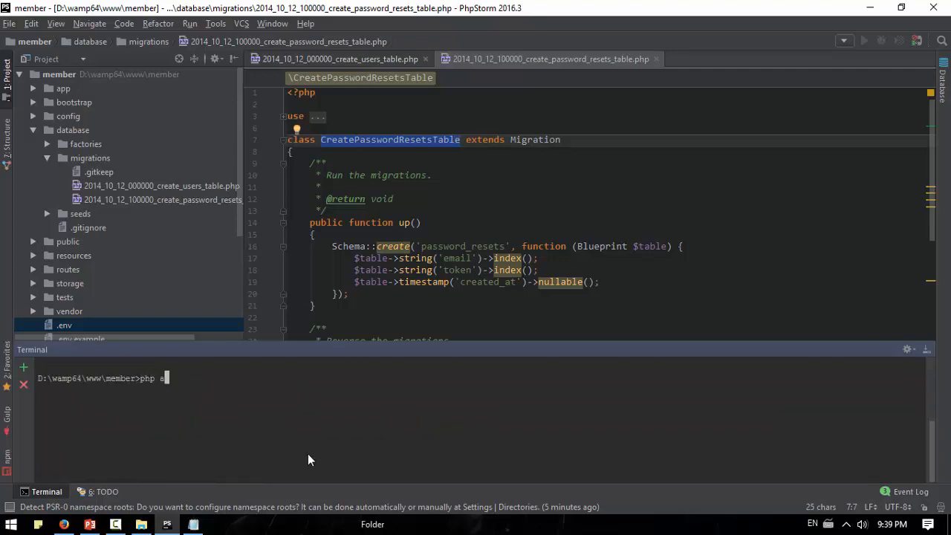
pyautogui.write('rtisan migrate')
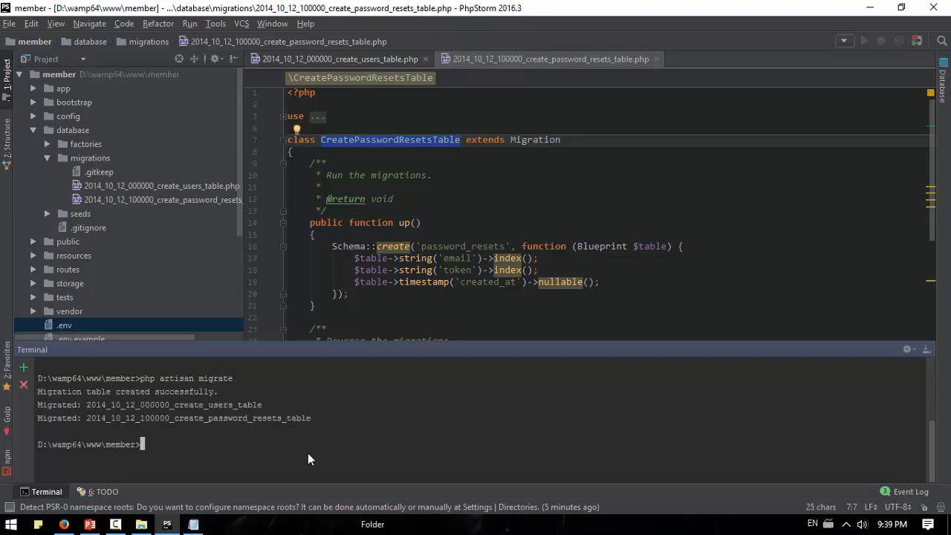
pyautogui.moveTo(37, 404); pyautogui.dragTo(312, 417)
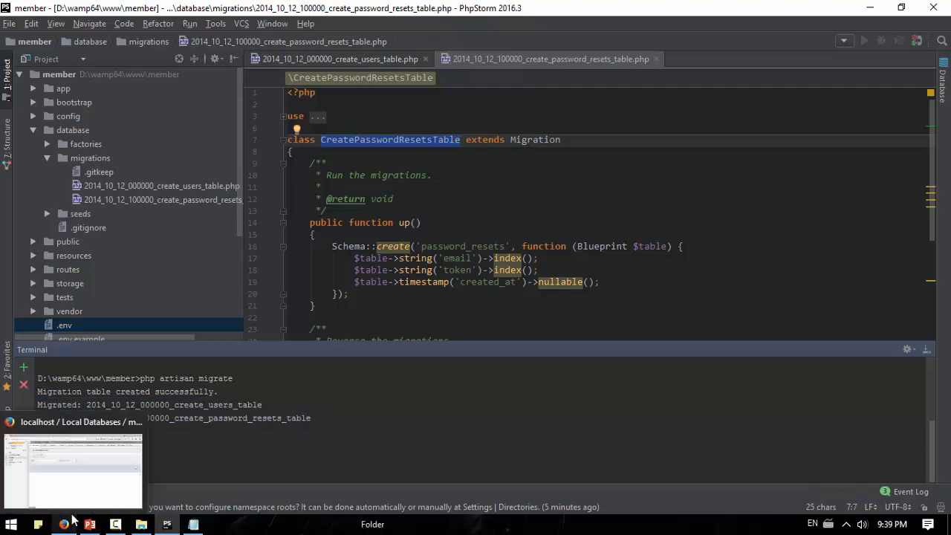
# View the member database's tables in phpMyAdmin, then bring up the presentation slides.
pyautogui.click(160, 186)
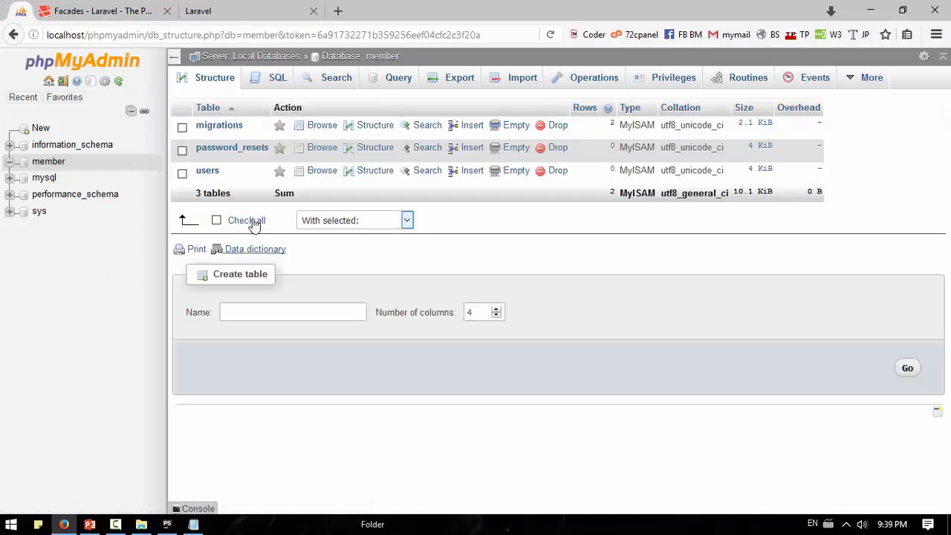
pyautogui.moveTo(232, 147)
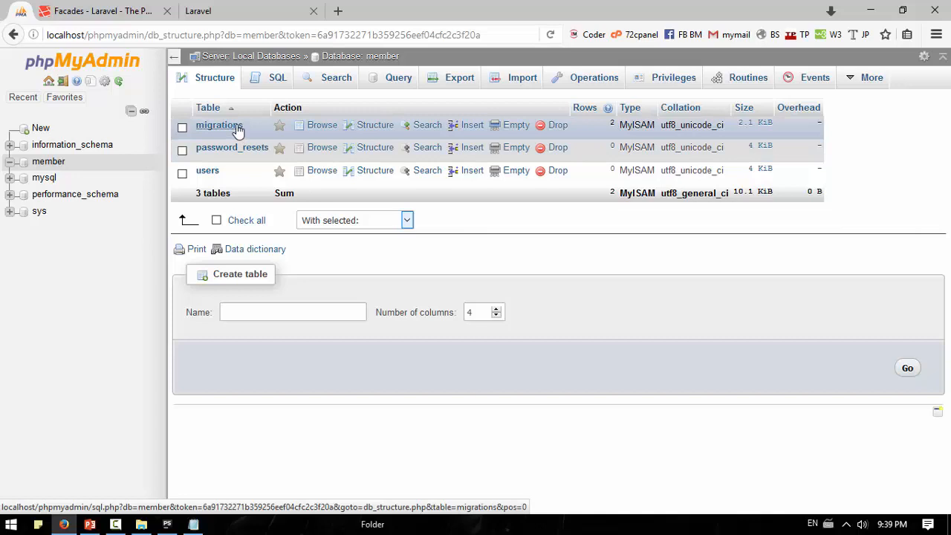
pyautogui.moveTo(219, 134)
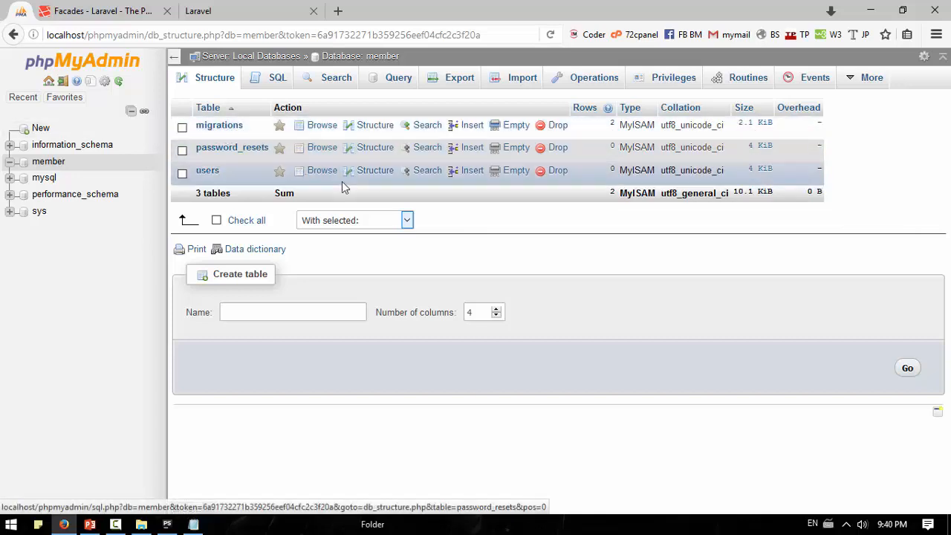
pyautogui.moveTo(217, 156)
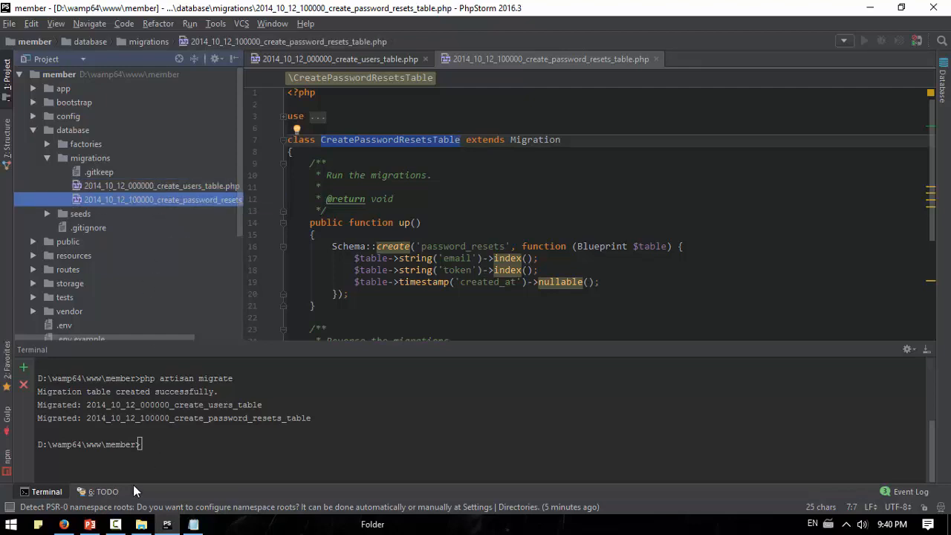
pyautogui.click(63, 524)
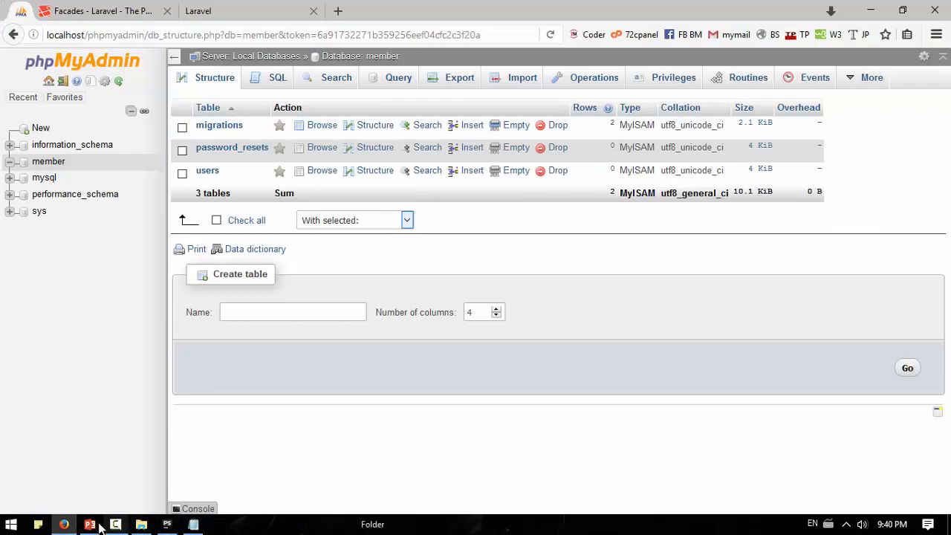
pyautogui.click(89, 526)
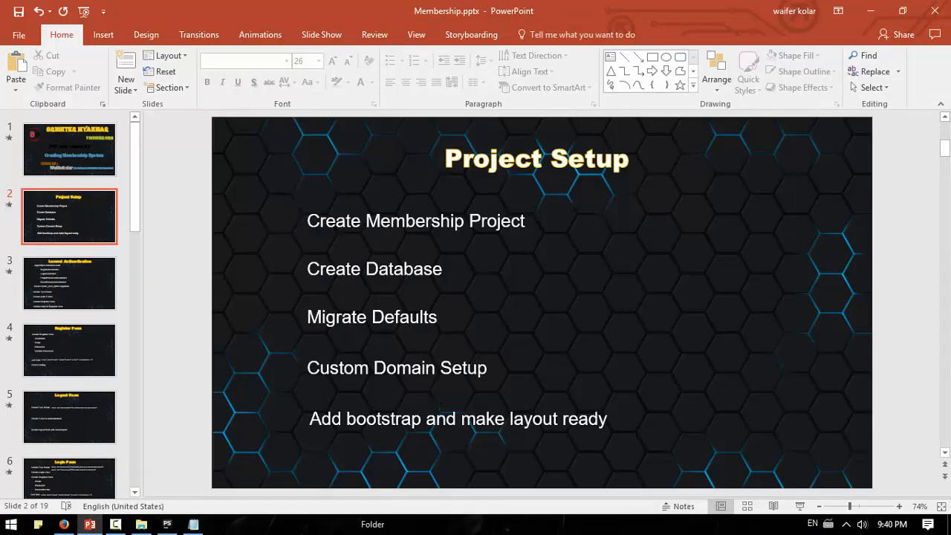
# Point out the Create Project, Migrate Defaults, Custom Domain and bootstrap layout steps on the slide.
pyautogui.click(414, 220)
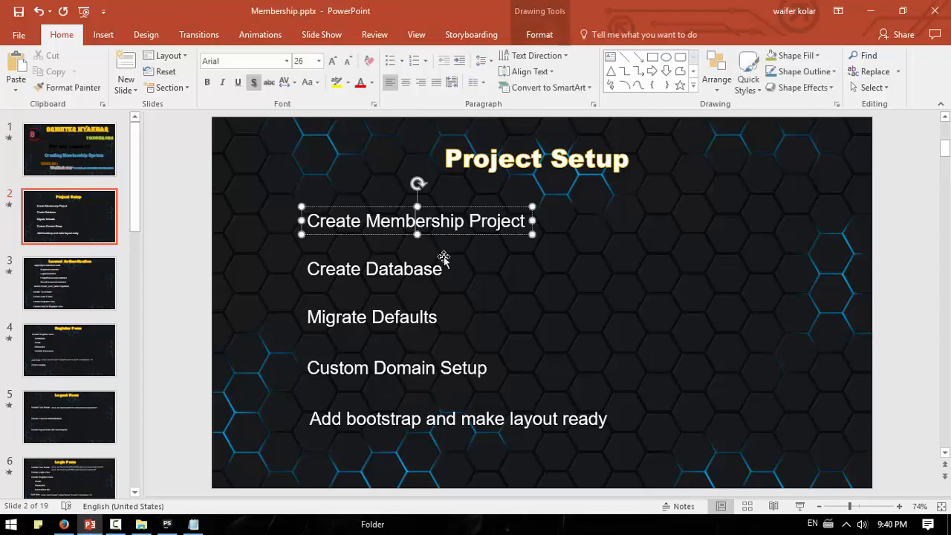
pyautogui.click(371, 316)
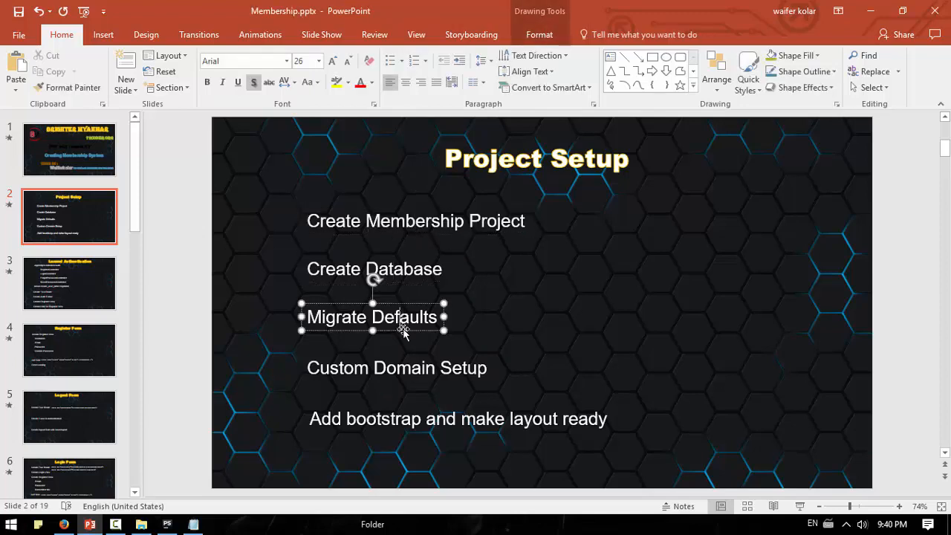
pyautogui.click(397, 367)
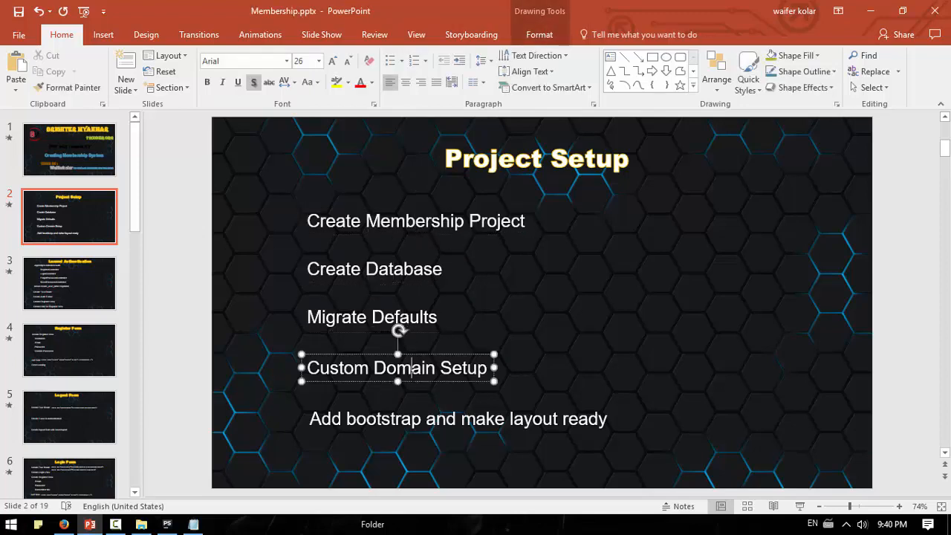
pyautogui.click(457, 419)
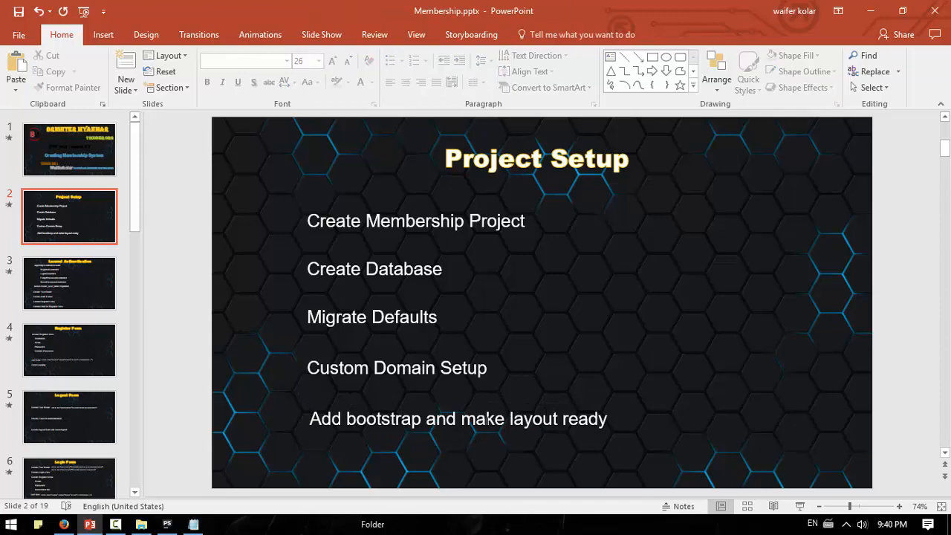
pyautogui.click(457, 419)
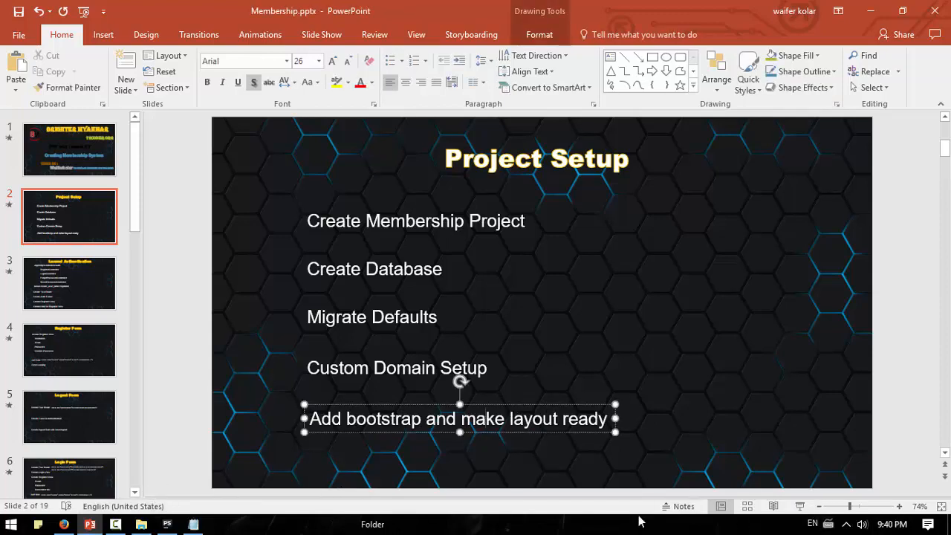
pyautogui.moveTo(817, 521)
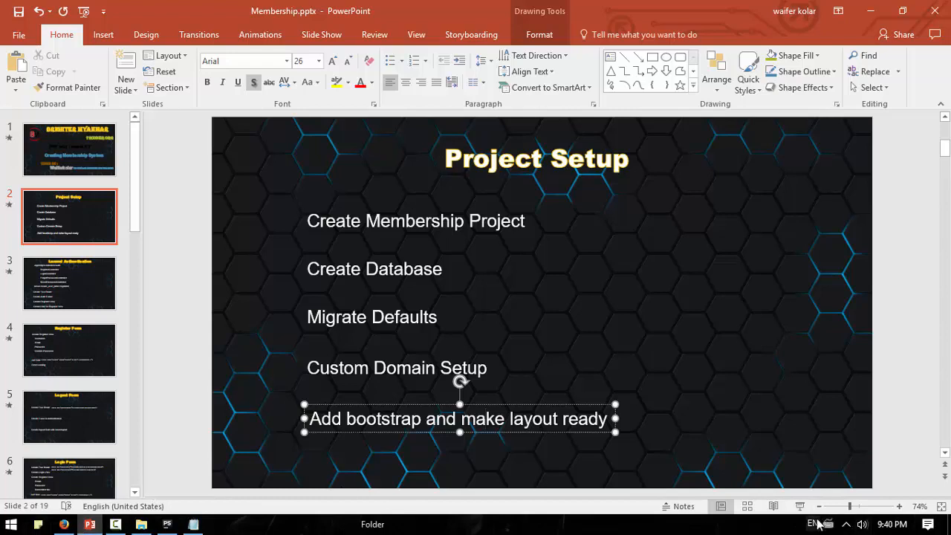
# Point out the Create Database and Migrate Defaults steps, then return to the member project in PhpStorm.
pyautogui.click(847, 522)
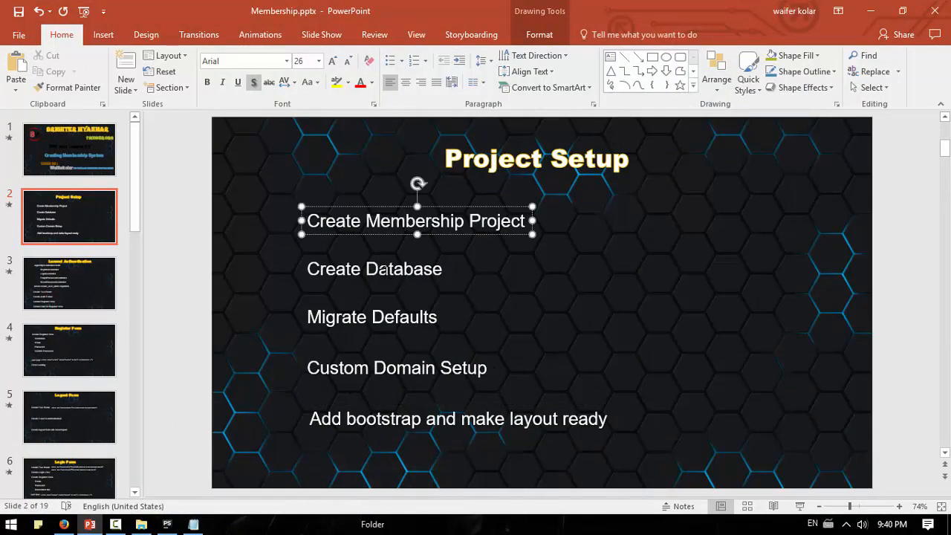
pyautogui.click(375, 267)
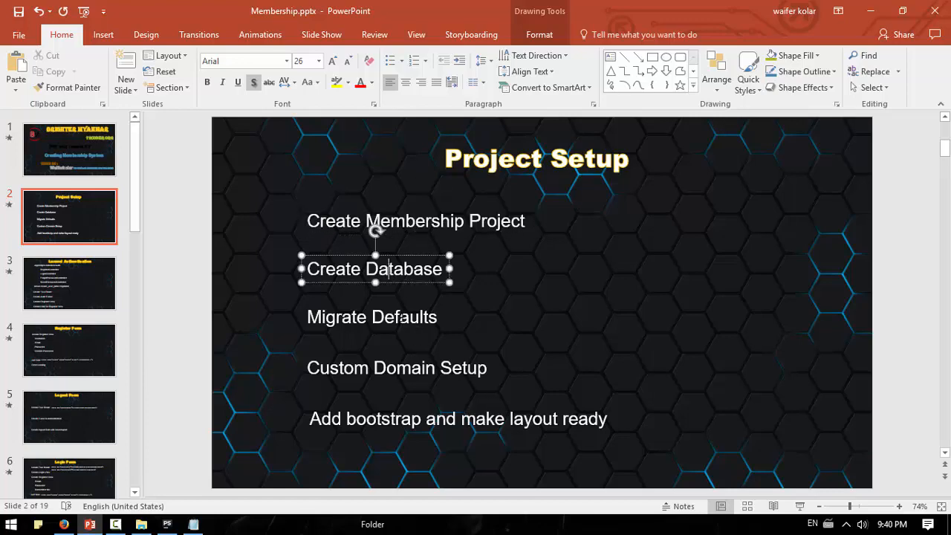
pyautogui.click(371, 317)
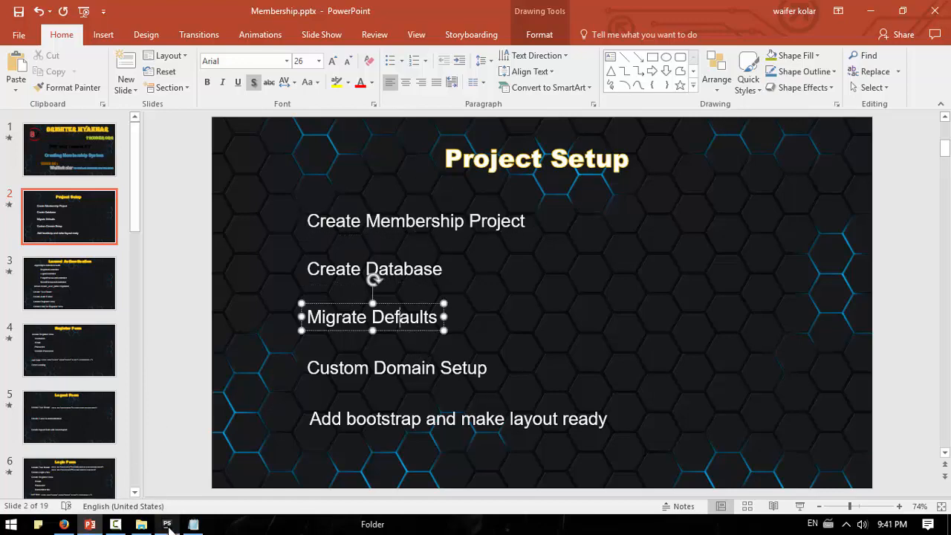
pyautogui.click(166, 525)
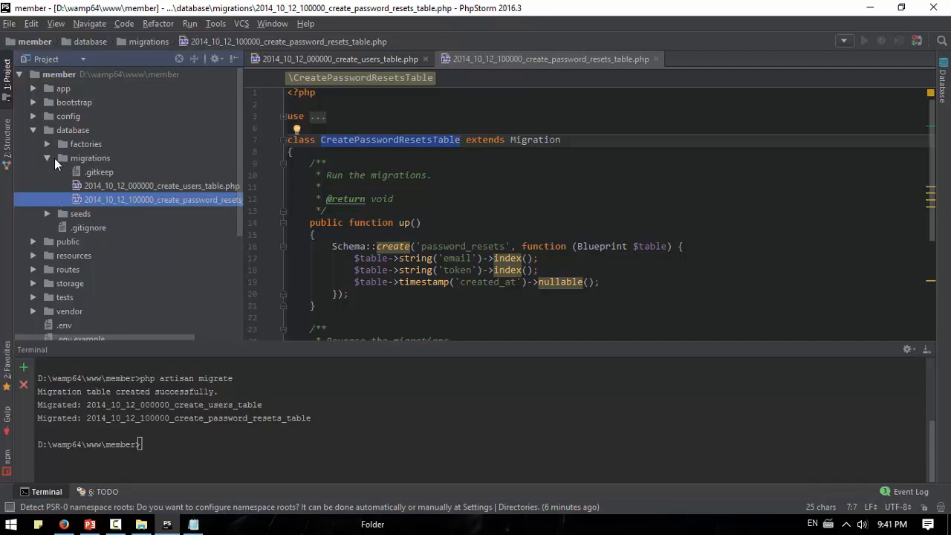
pyautogui.moveTo(51, 162)
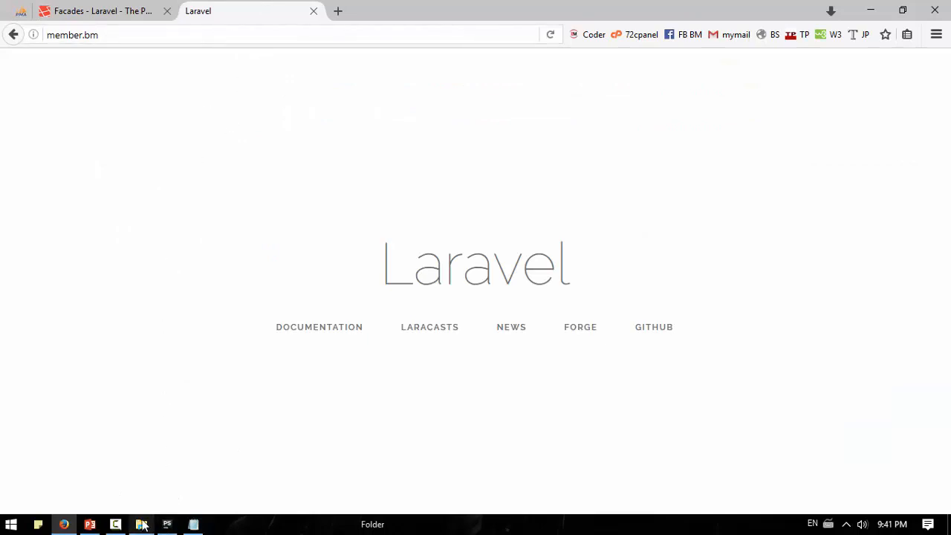
# Open routes/web.php from the Project panel and select the Route::get welcome call.
pyautogui.click(101, 11)
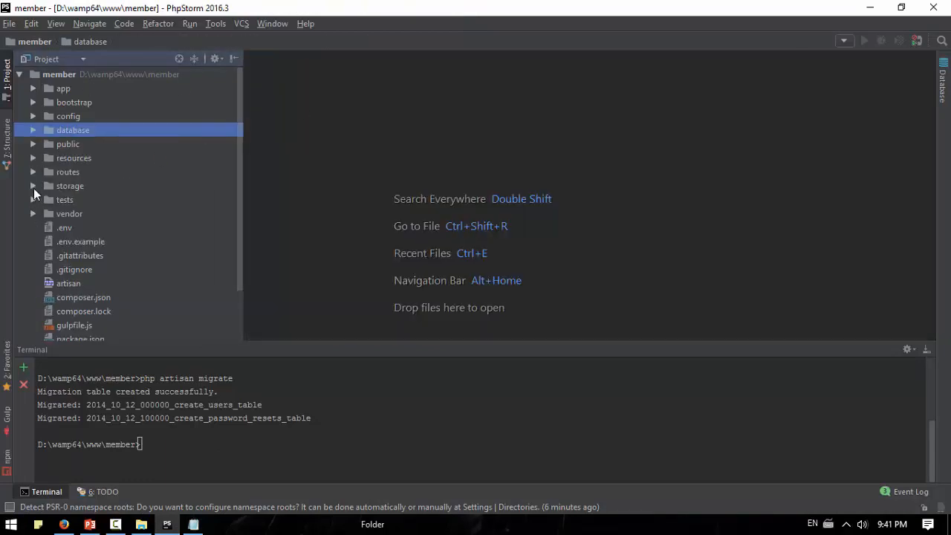
pyautogui.click(33, 157)
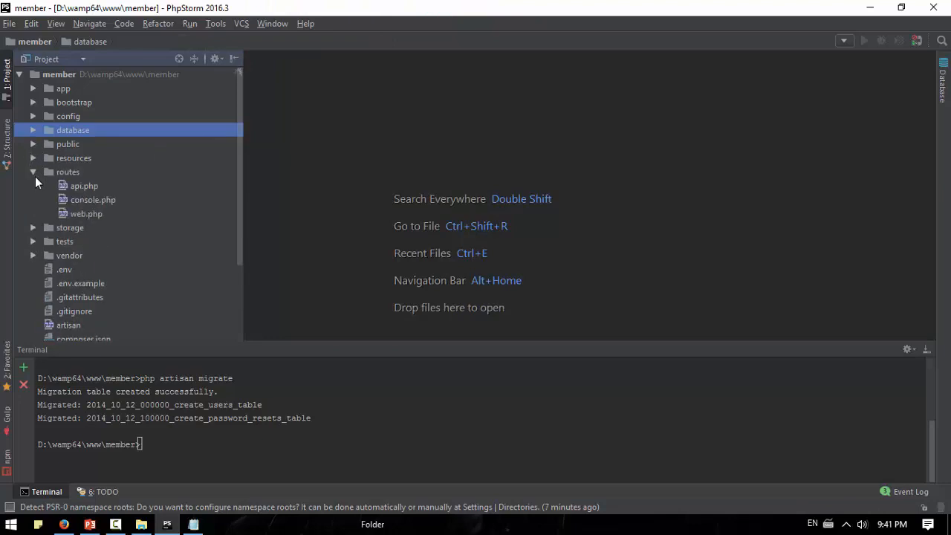
pyautogui.doubleClick(86, 214)
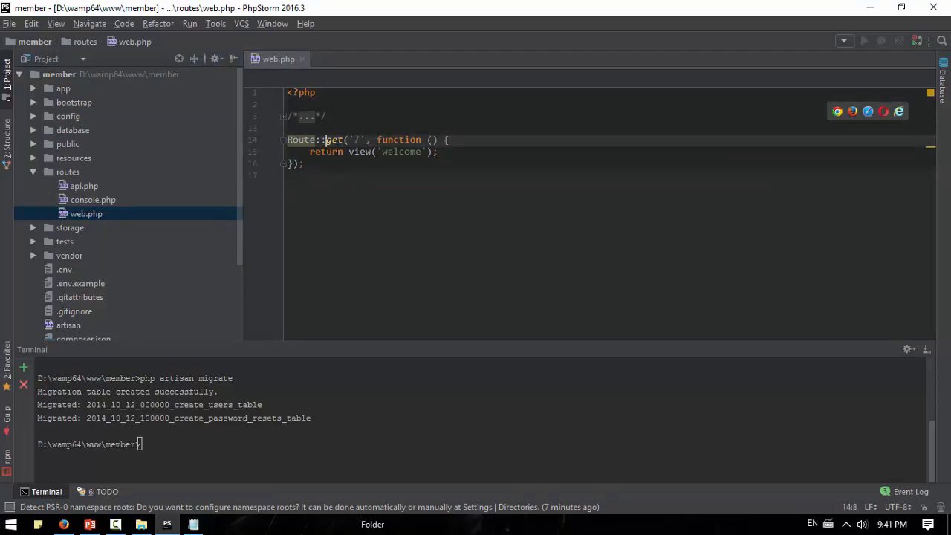
pyautogui.doubleClick(333, 140)
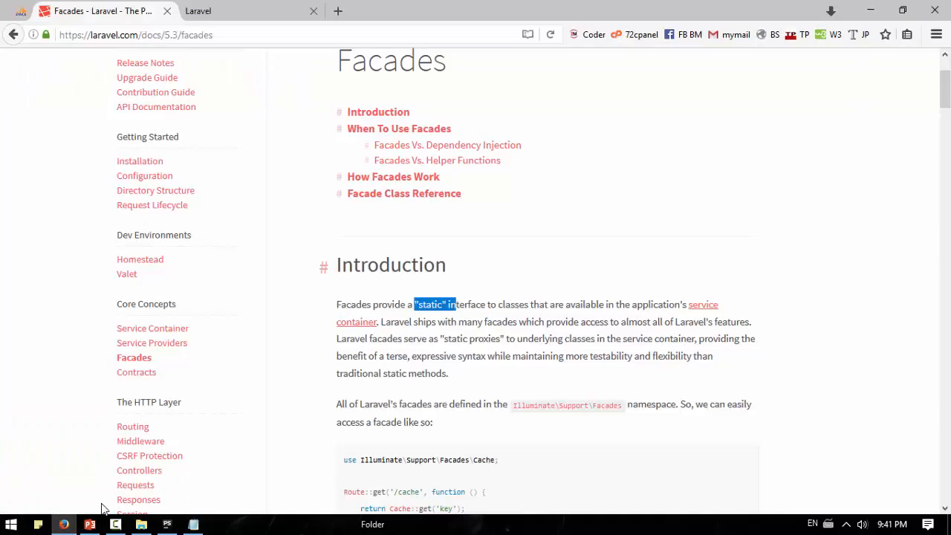
pyautogui.moveTo(296, 291)
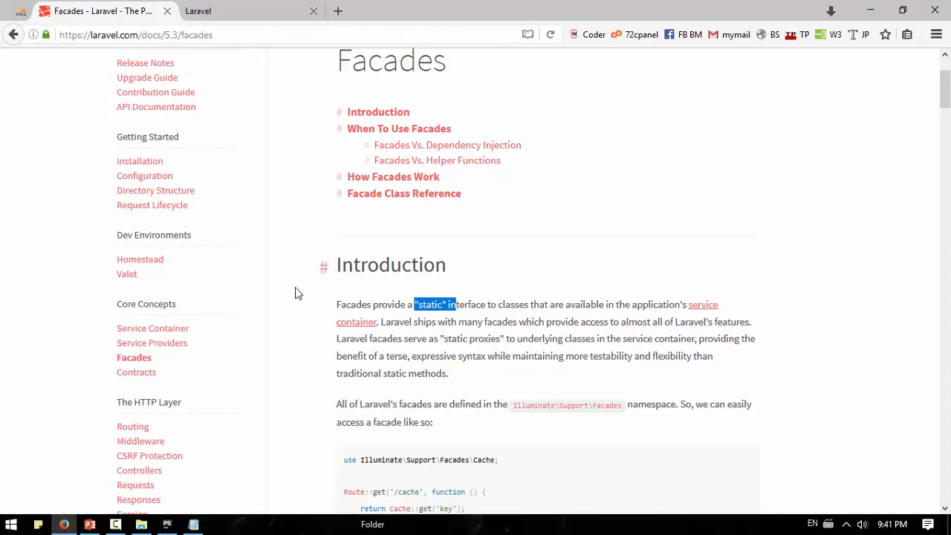
pyautogui.moveTo(562, 215)
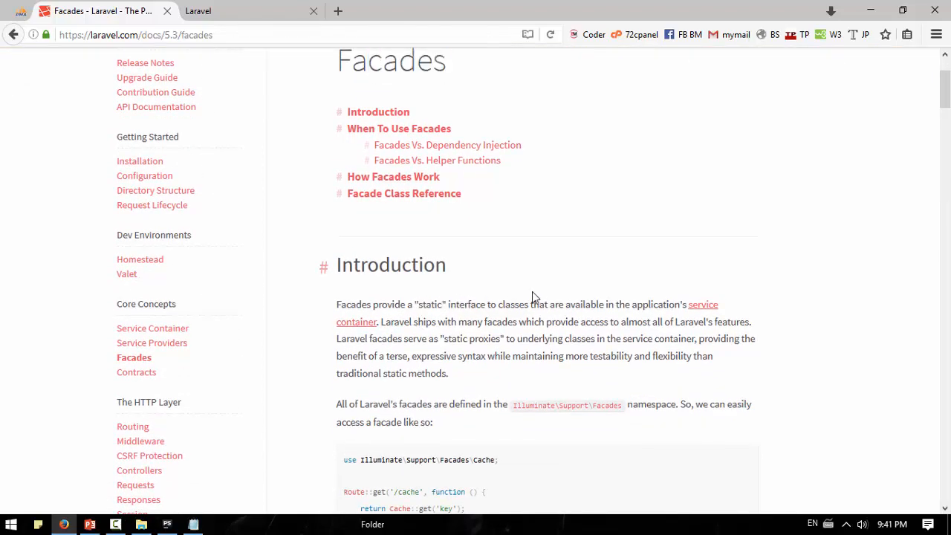
# Highlight the Facades introduction sentences on laravel.com, then select get in web.php's route.
pyautogui.moveTo(487, 303); pyautogui.dragTo(604, 303)
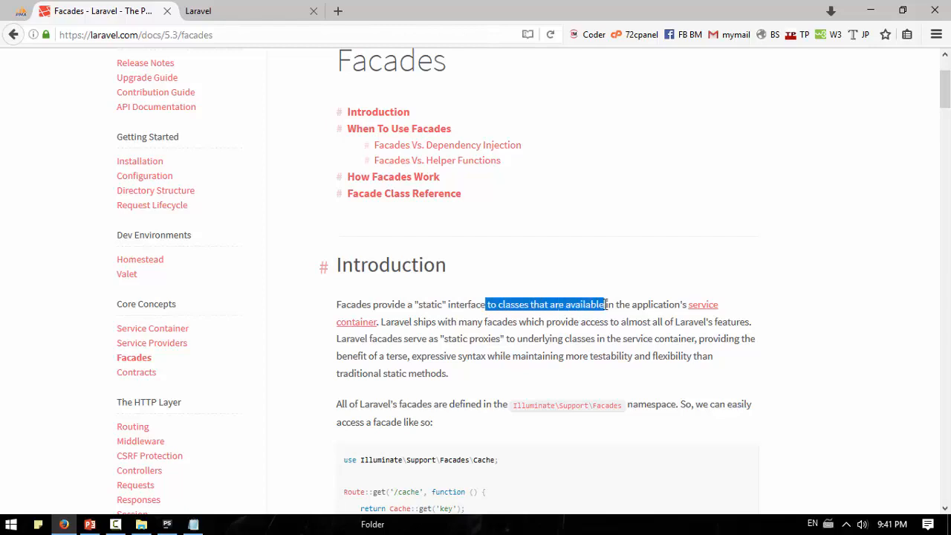
pyautogui.click(519, 278)
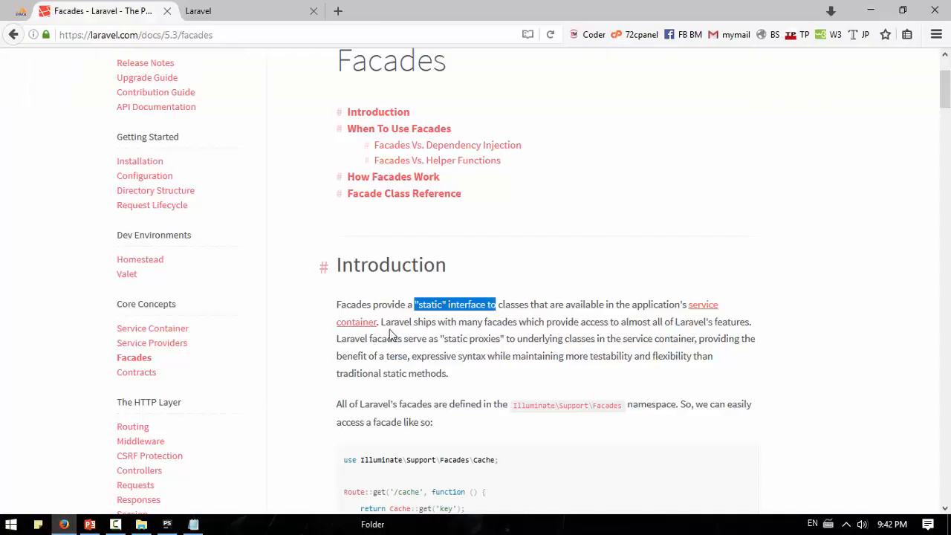
pyautogui.moveTo(475, 401)
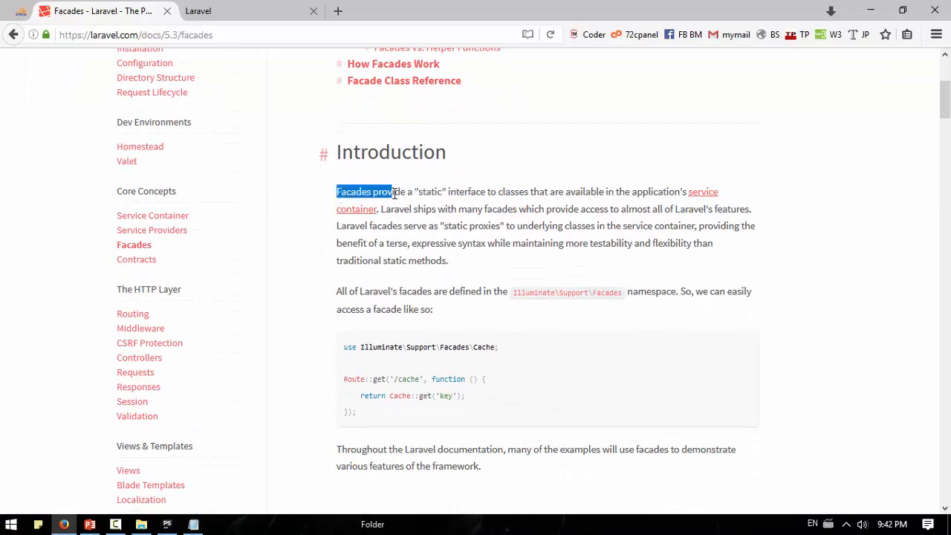
pyautogui.moveTo(398, 192); pyautogui.dragTo(481, 192)
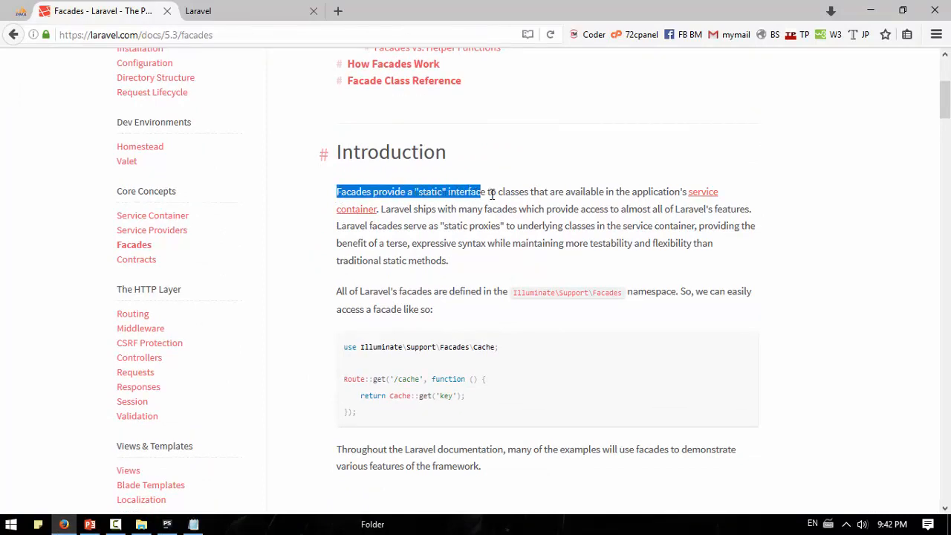
pyautogui.moveTo(481, 192); pyautogui.dragTo(648, 191)
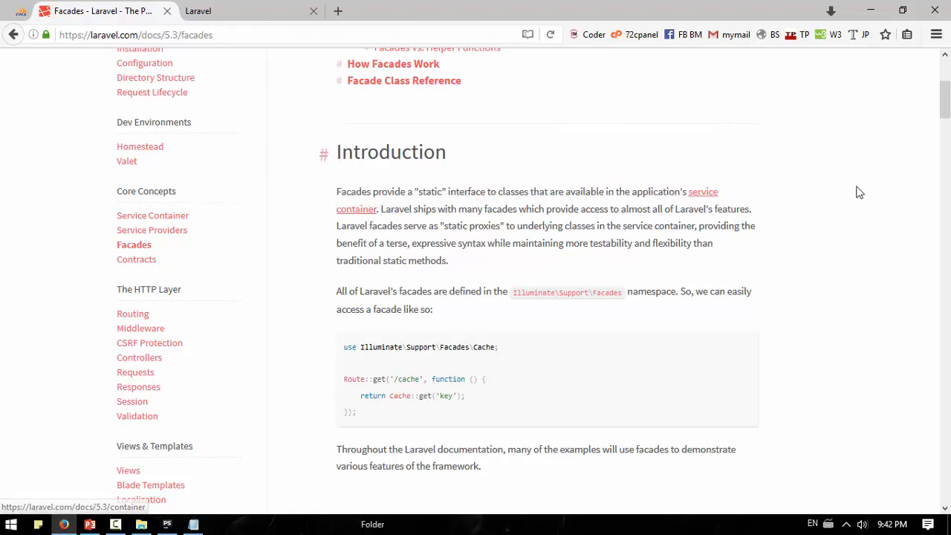
pyautogui.moveTo(499, 191); pyautogui.dragTo(379, 208)
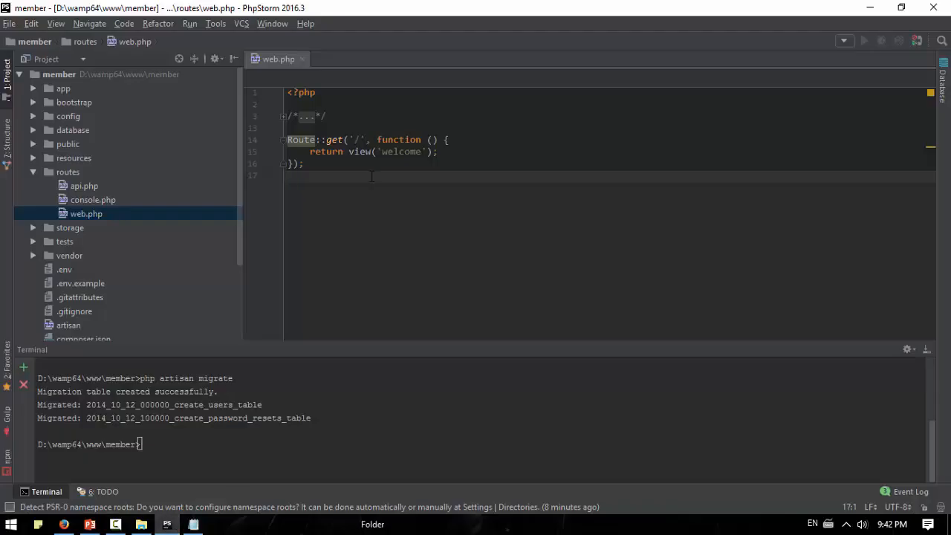
pyautogui.doubleClick(333, 139)
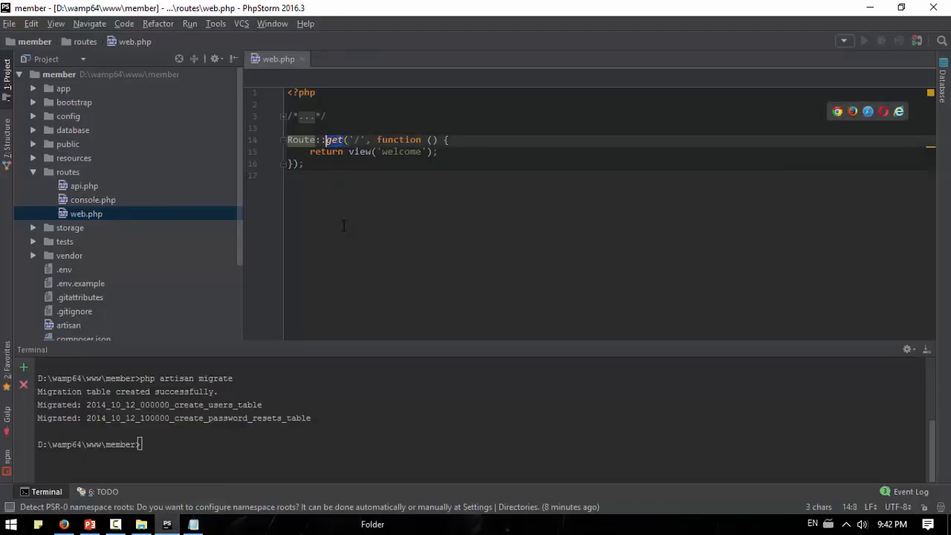